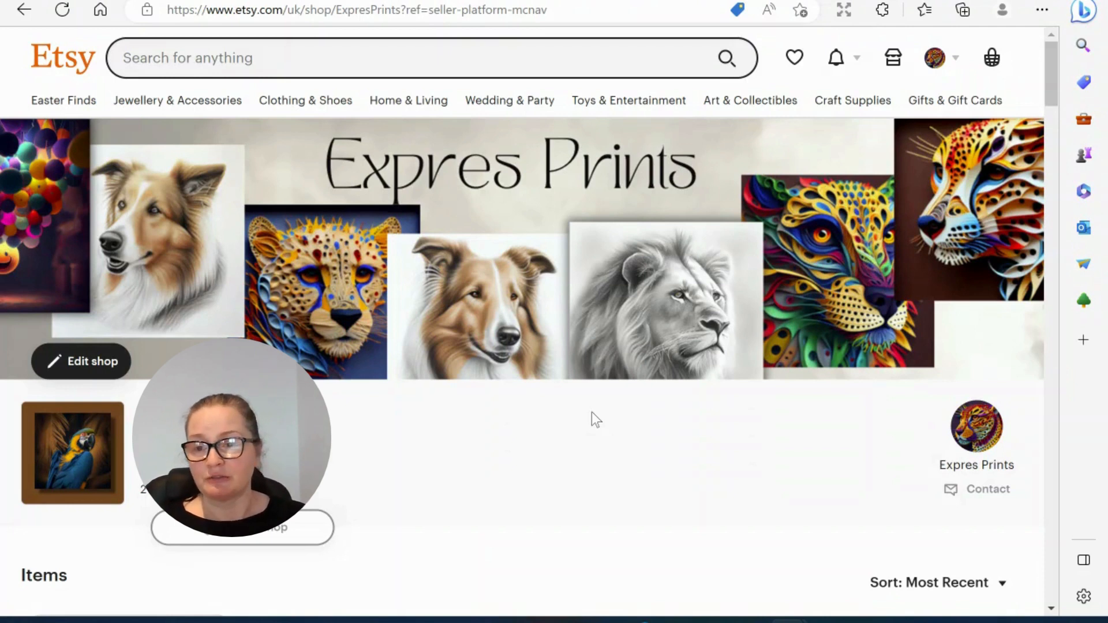
mouse_move(578, 418)
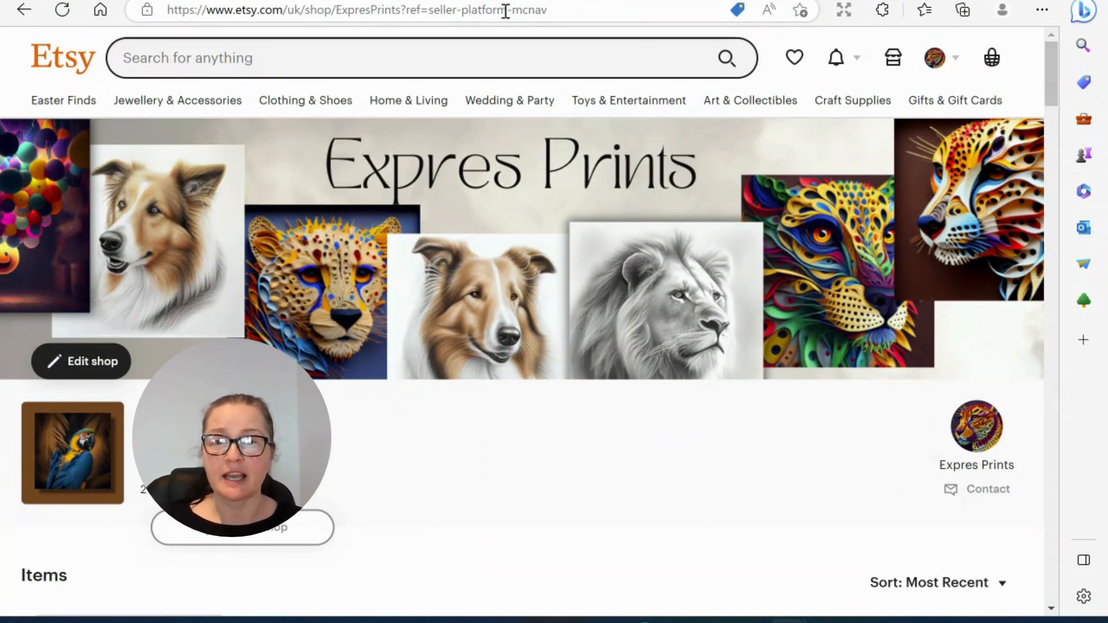
mouse_move(500, 366)
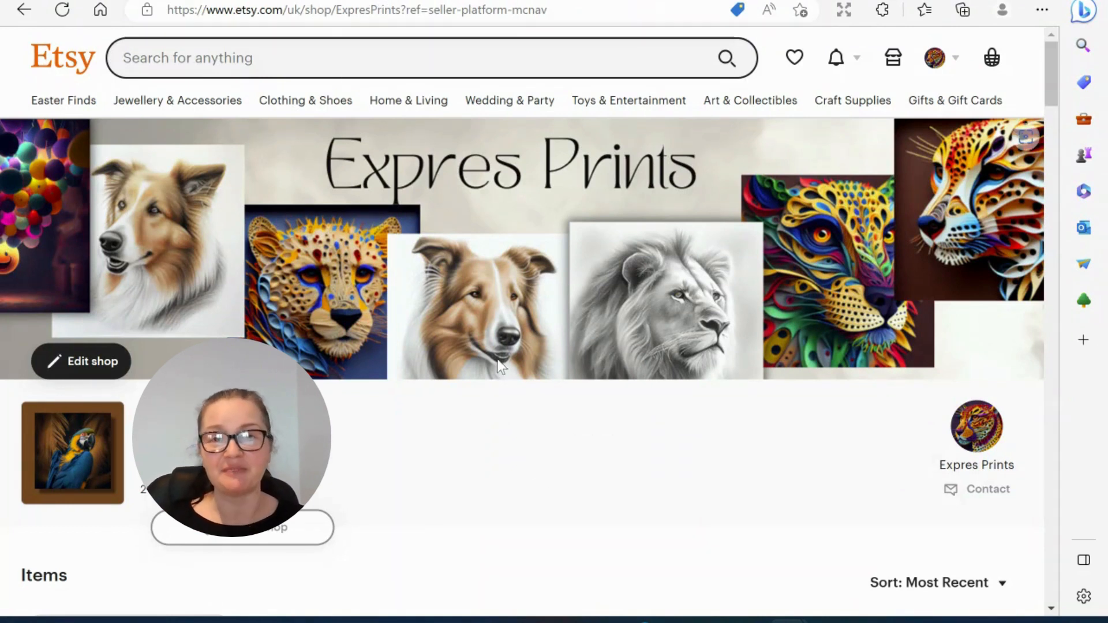
mouse_move(470, 361)
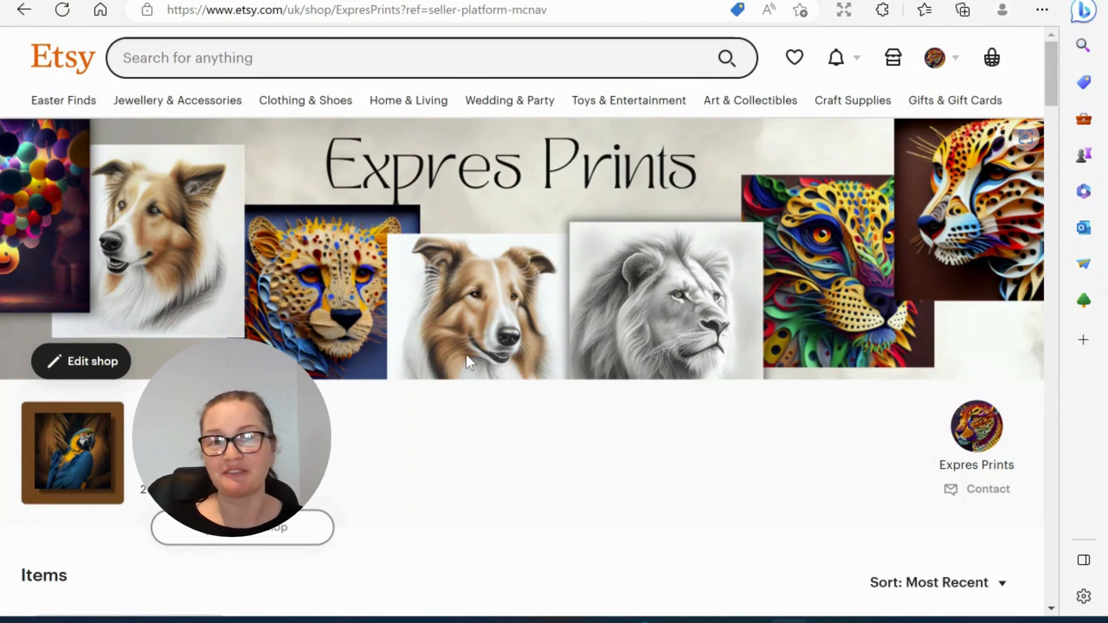
mouse_move(432, 371)
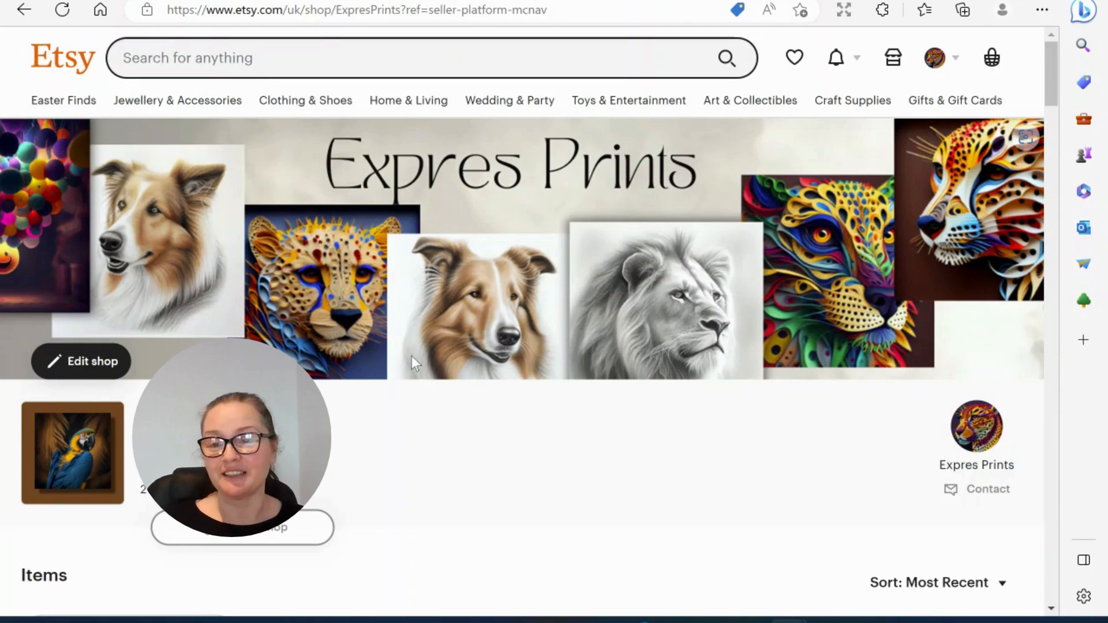
Scroll the Expres Prints shop page and filter to the Autumn Sets of 3 section.
scroll(down, 3)
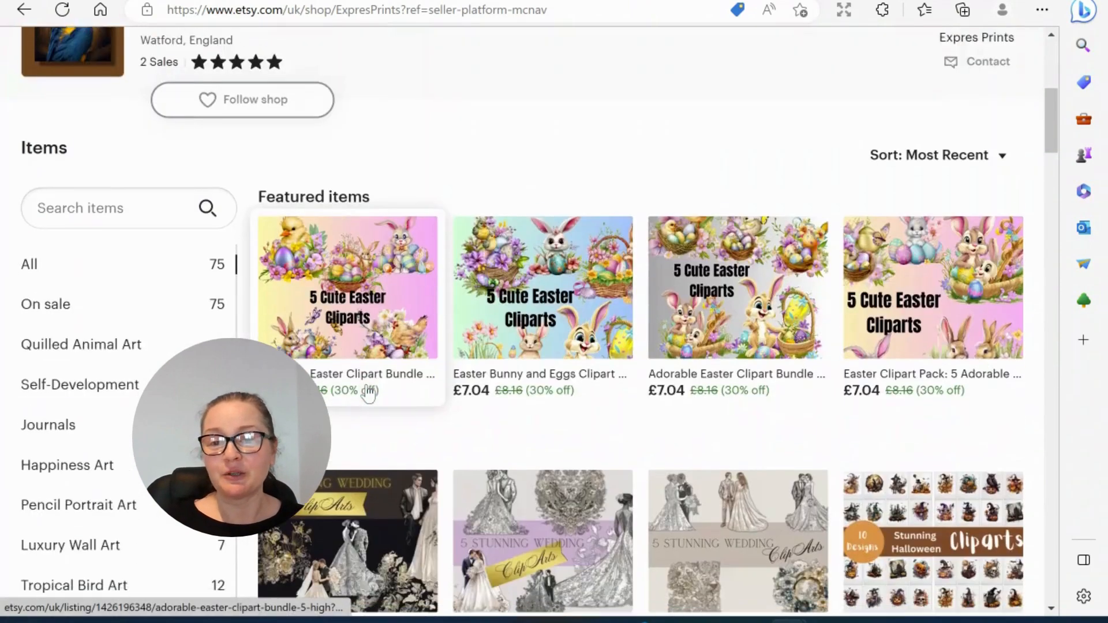
scroll(down, 3)
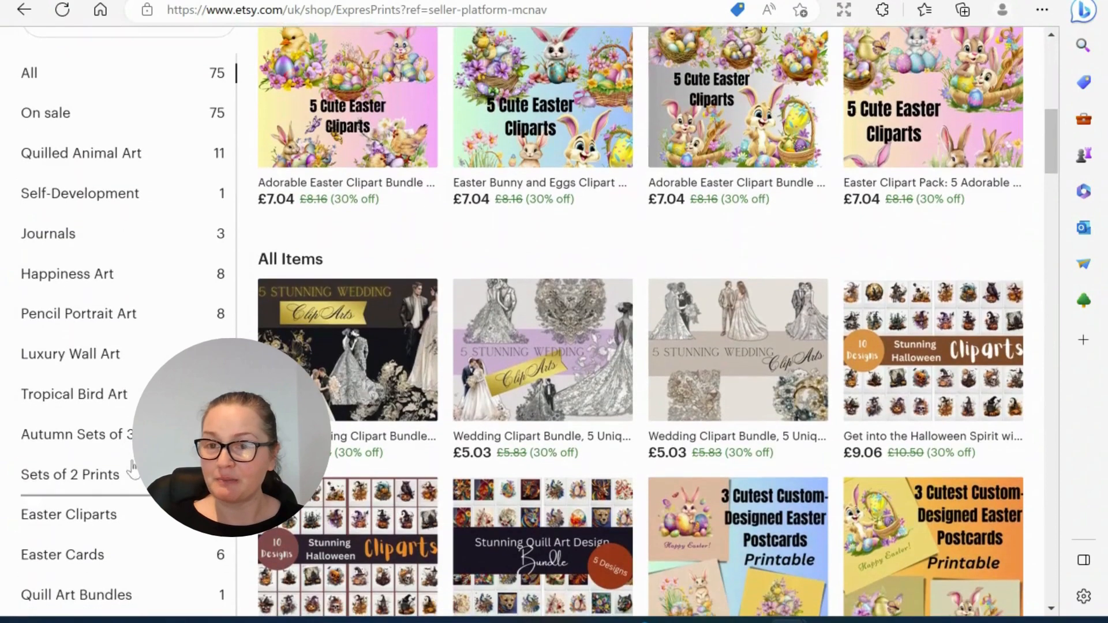
scroll(down, 3)
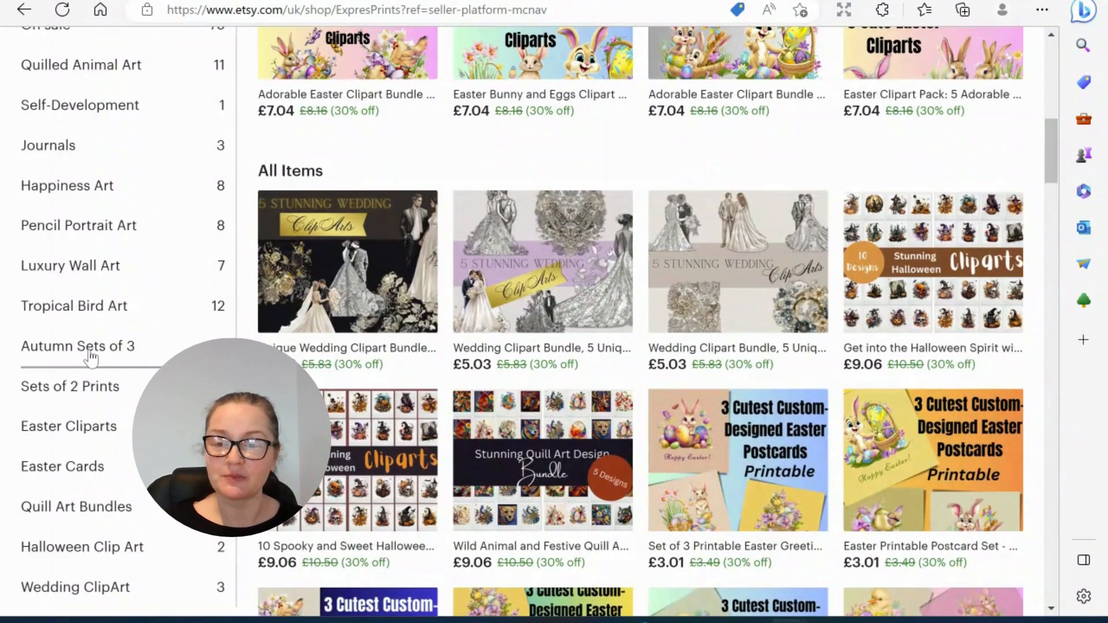
click(78, 346)
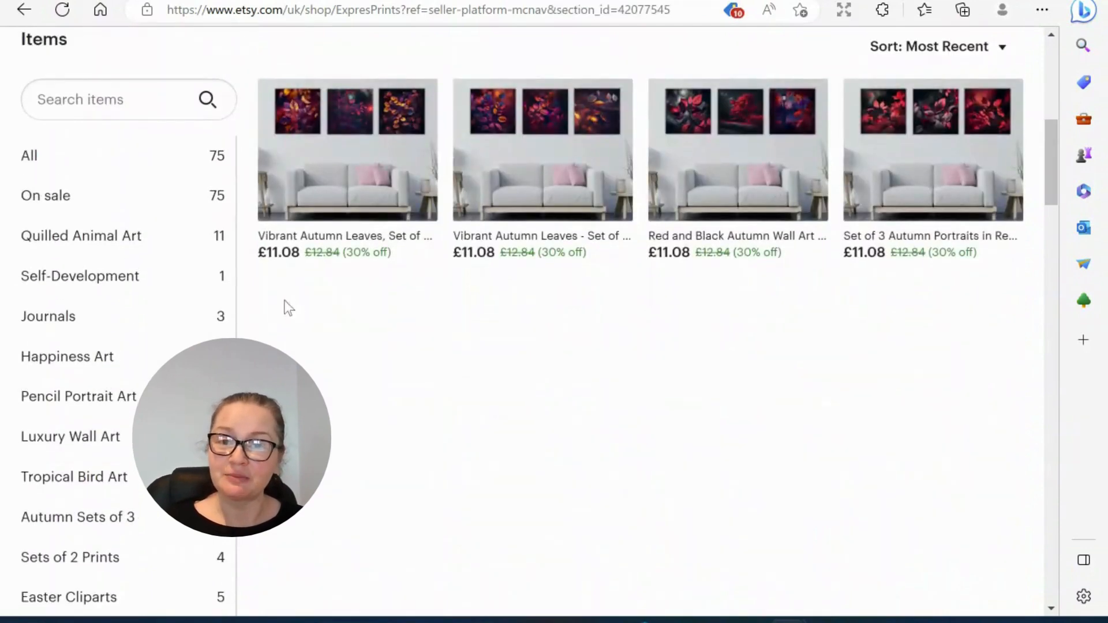
mouse_move(461, 173)
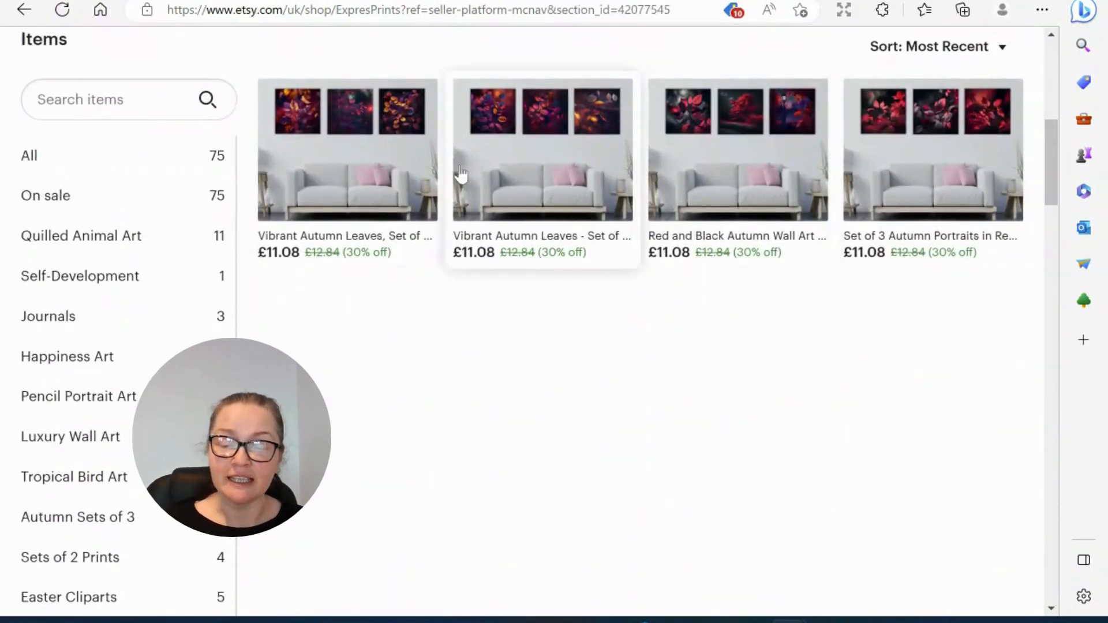
mouse_move(565, 263)
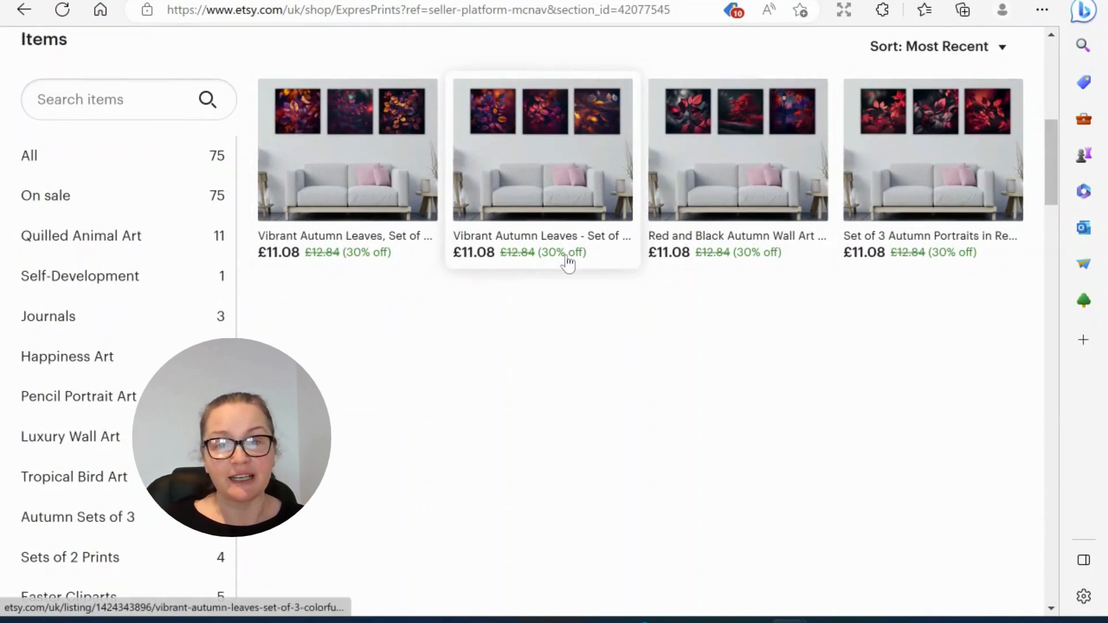
mouse_move(555, 317)
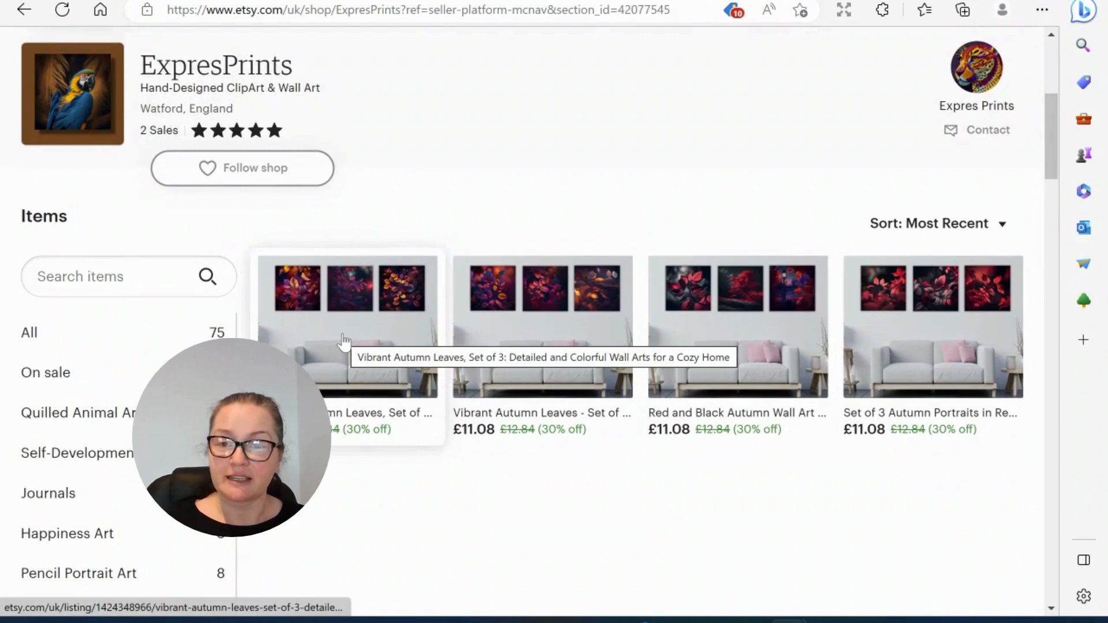
Open the Vibrant Autumn Leaves, Set of 3 listing, view its photos, and add it to basket.
click(346, 324)
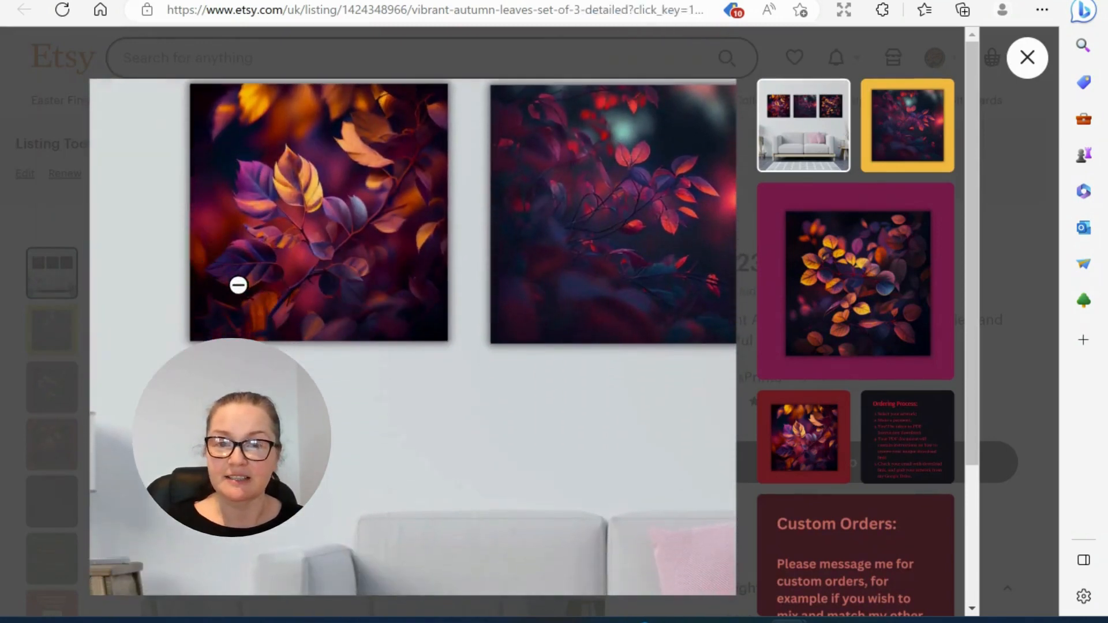
click(239, 284)
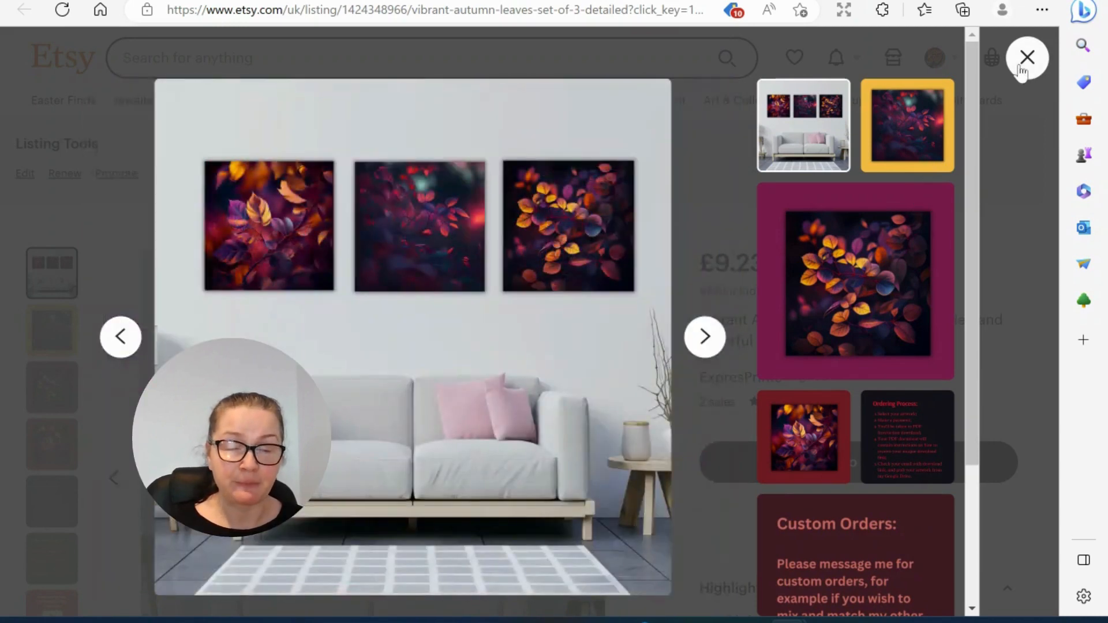
click(1027, 57)
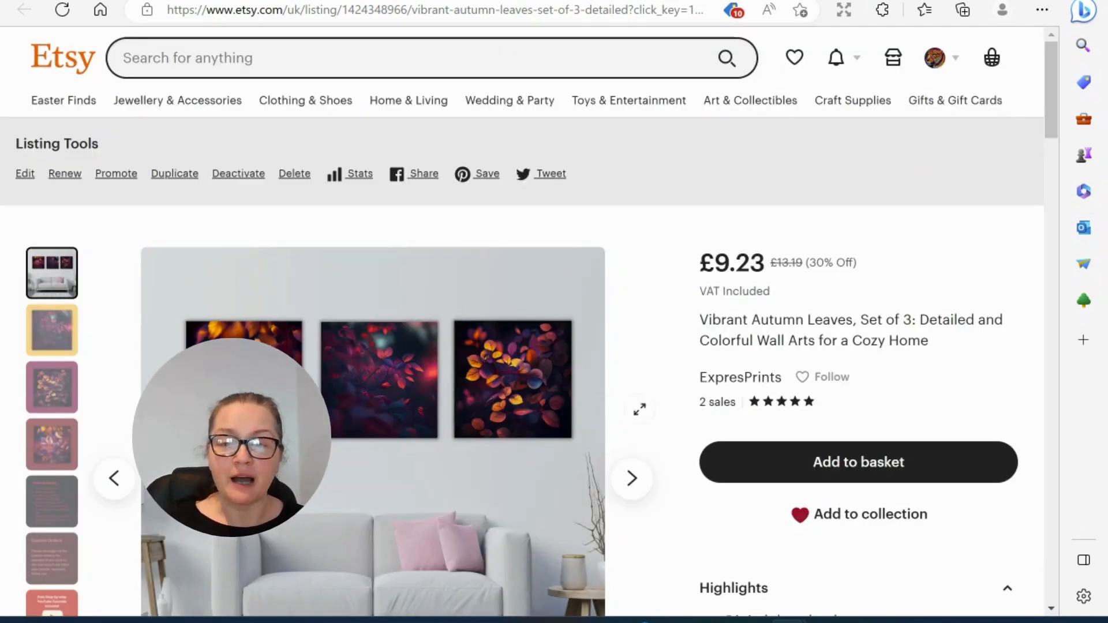
click(857, 462)
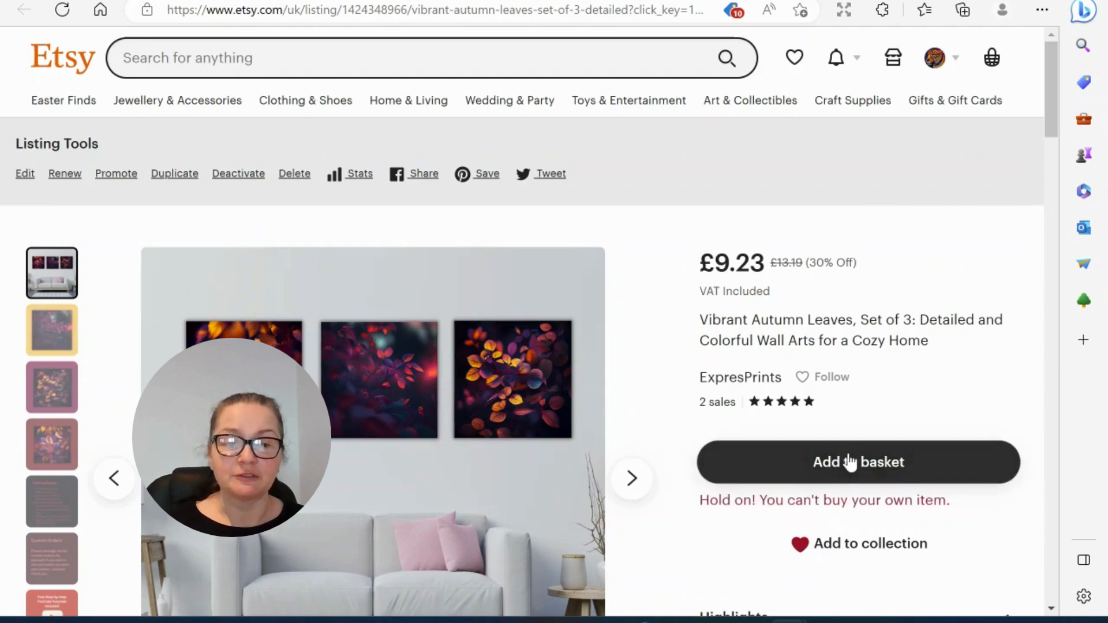
scroll(down, 3)
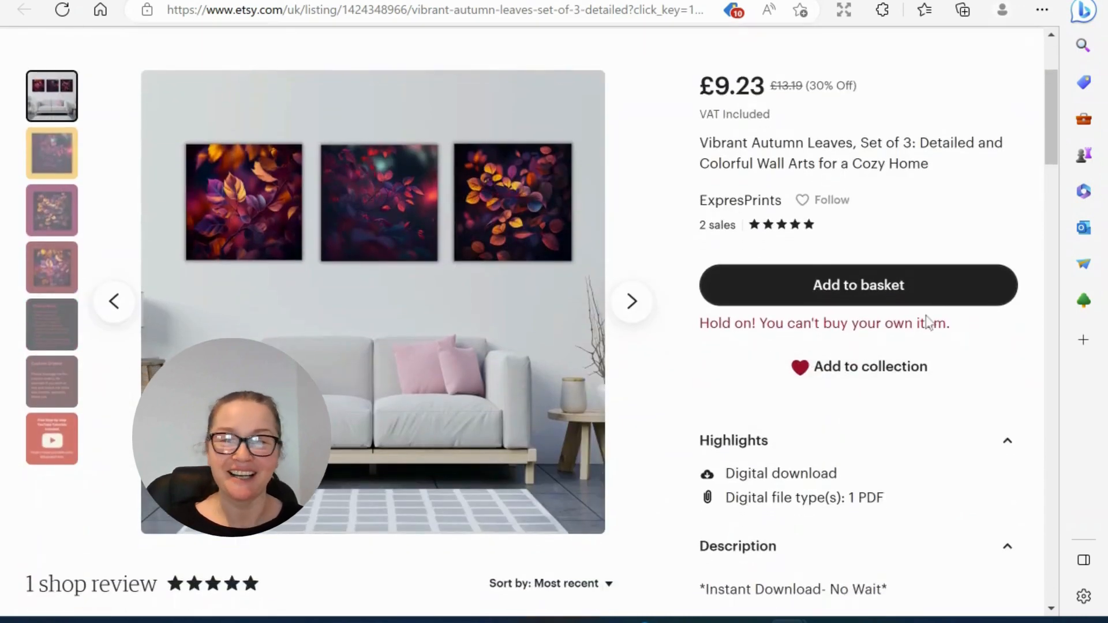
mouse_move(619, 544)
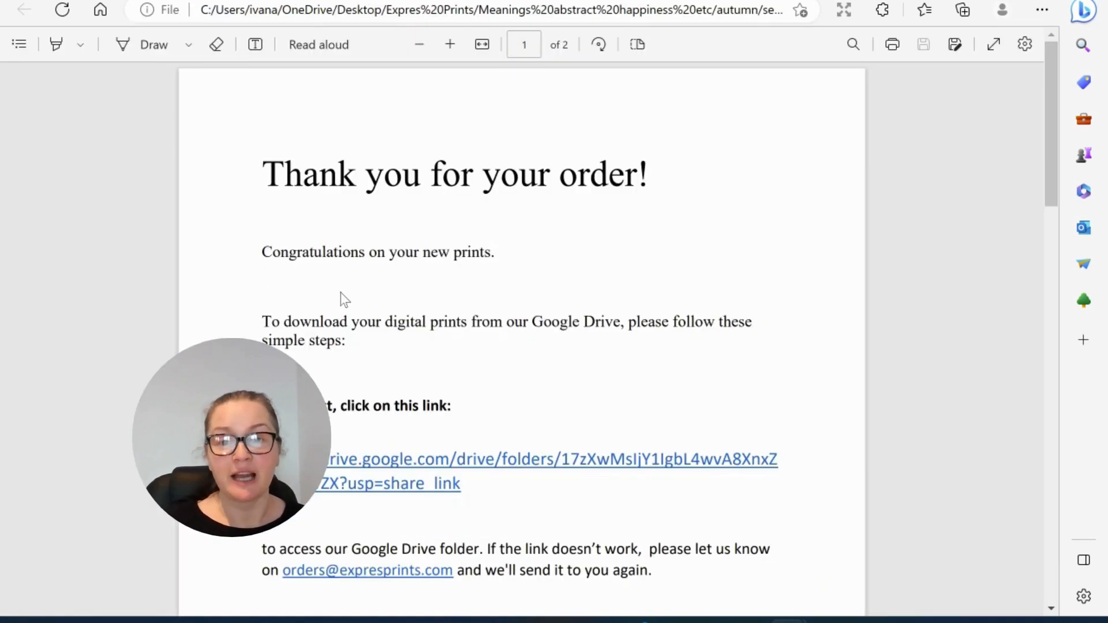
mouse_move(385, 469)
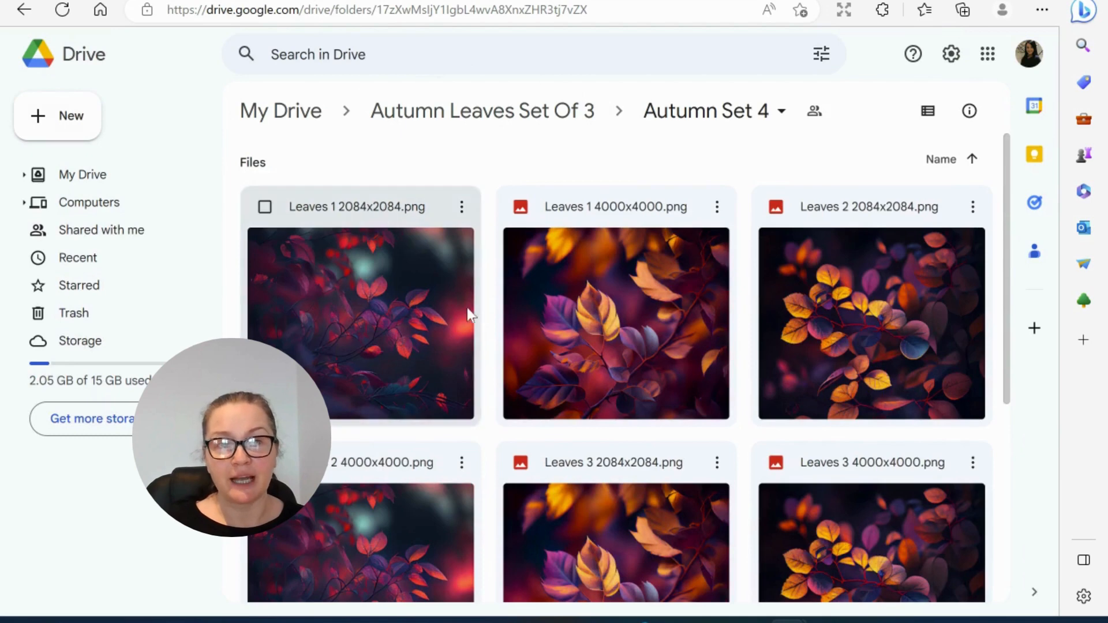
Browse the Autumn Set 4 Drive folder's leaf PNGs and thank-you PDF.
scroll(down, 3)
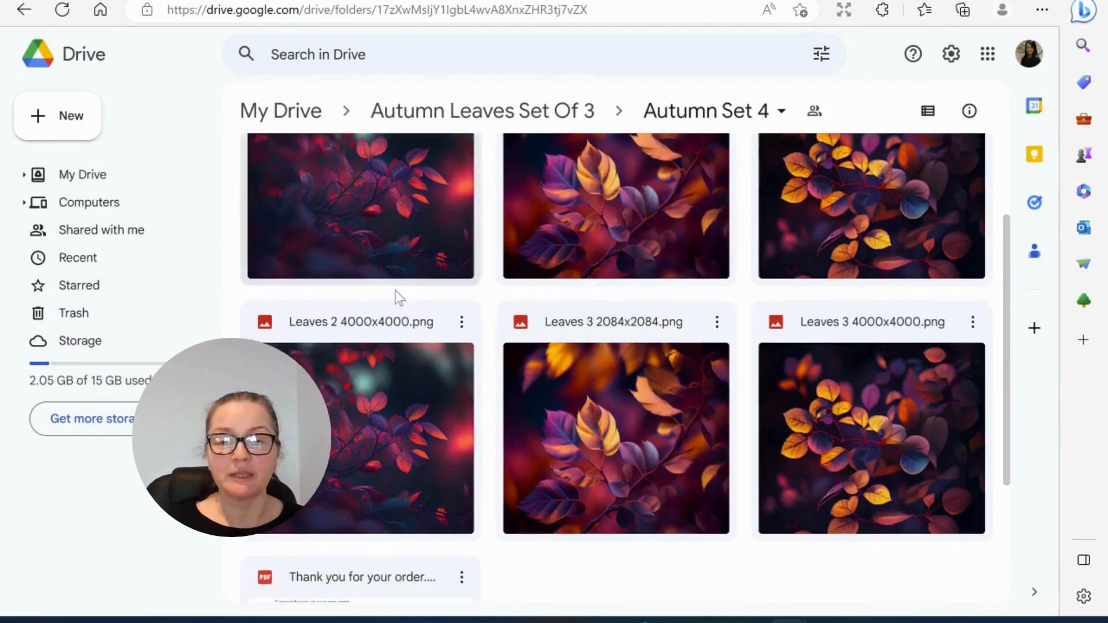
scroll(down, 3)
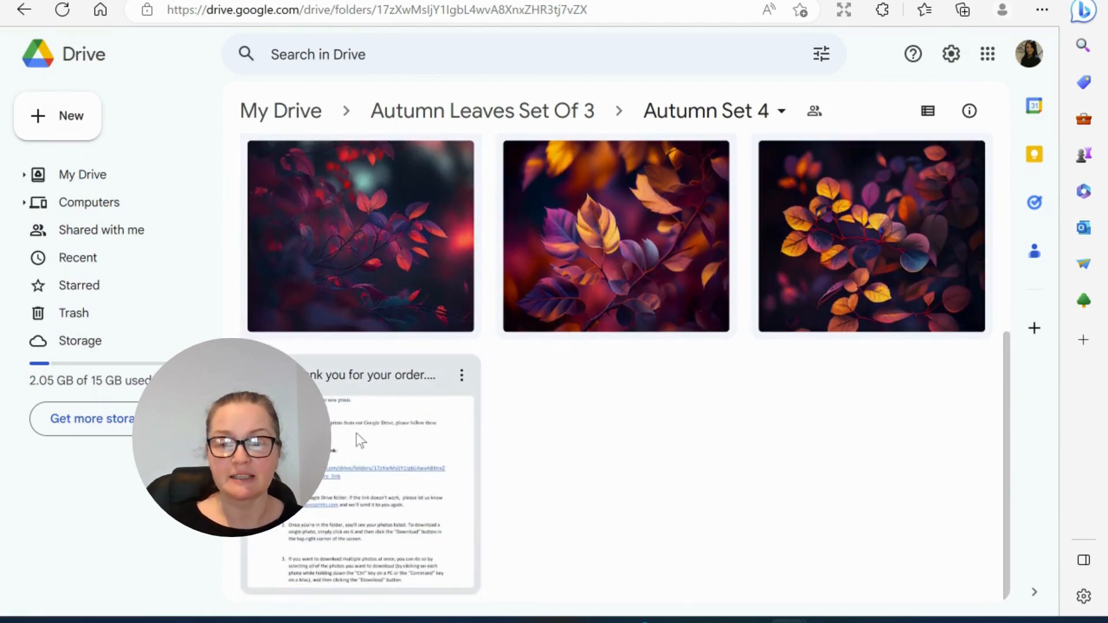
scroll(down, 3)
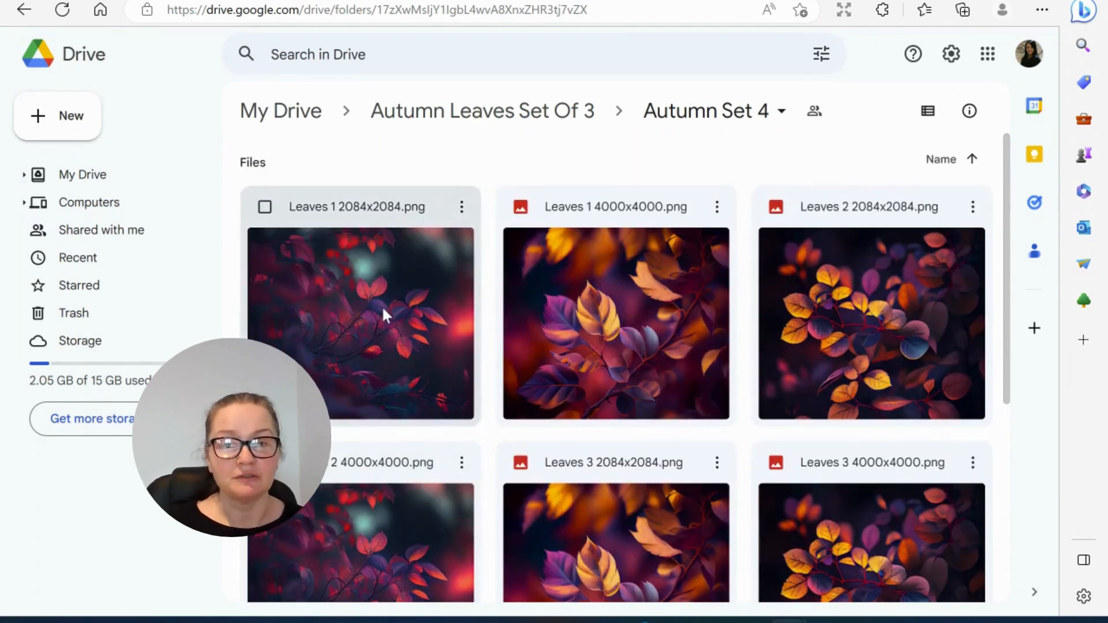
click(870, 324)
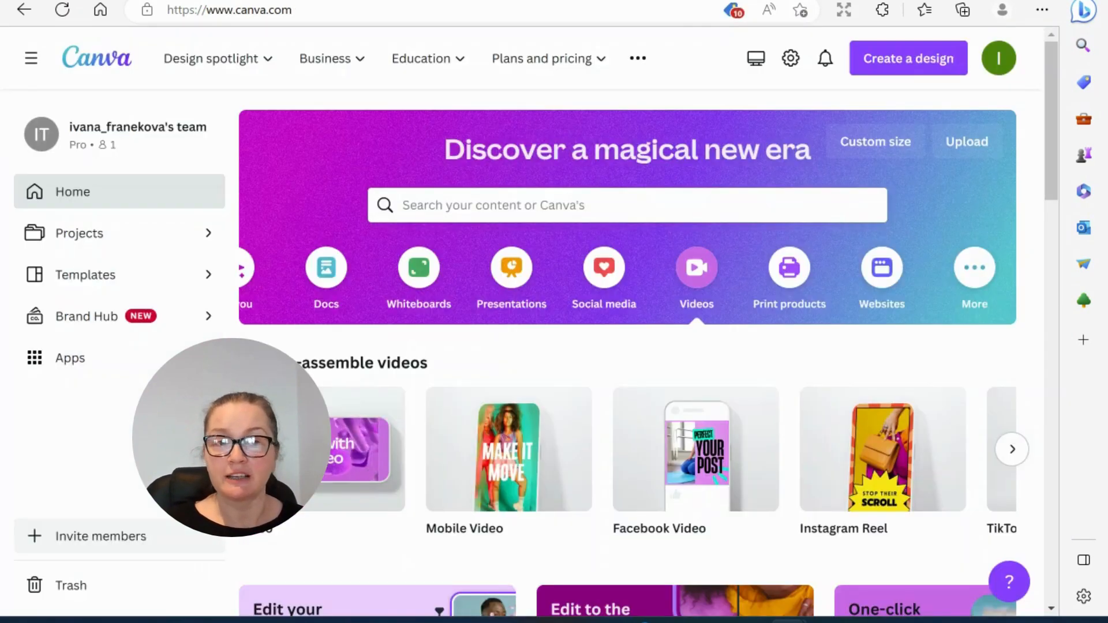
Start a new Canva design at Custom size, with 4000 × 4000 px and 2084 × 2084 px recents.
click(541, 58)
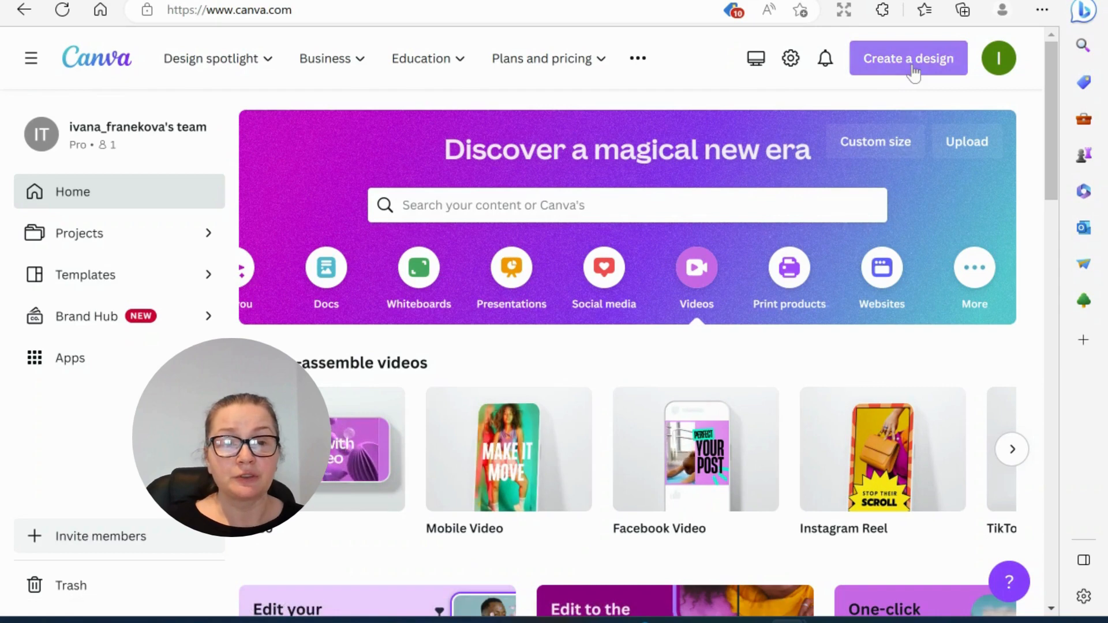
click(908, 58)
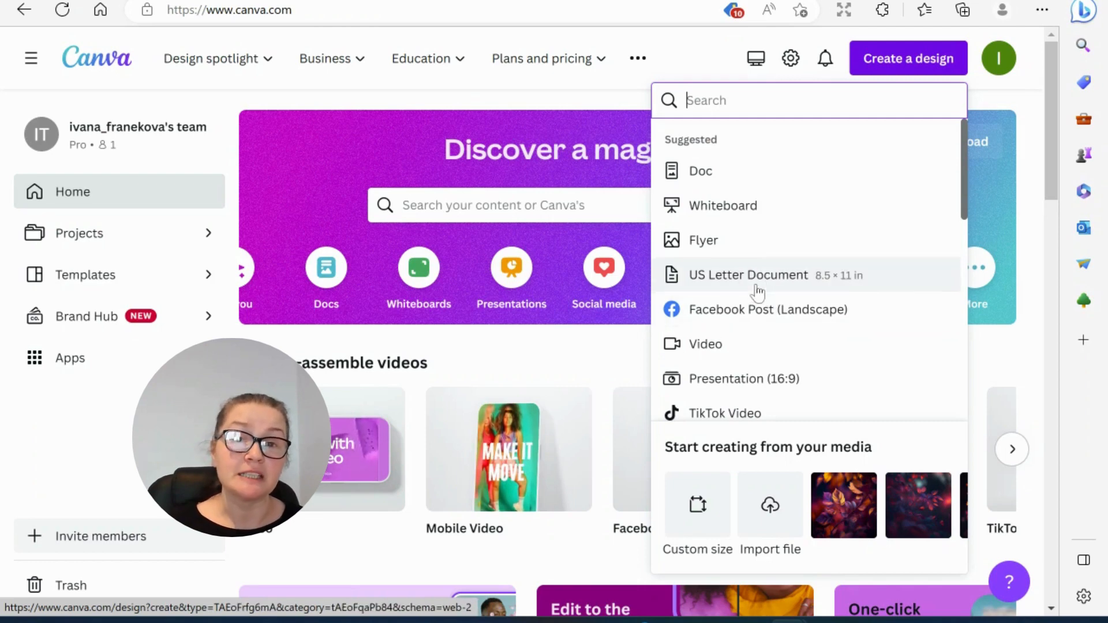
scroll(down, 3)
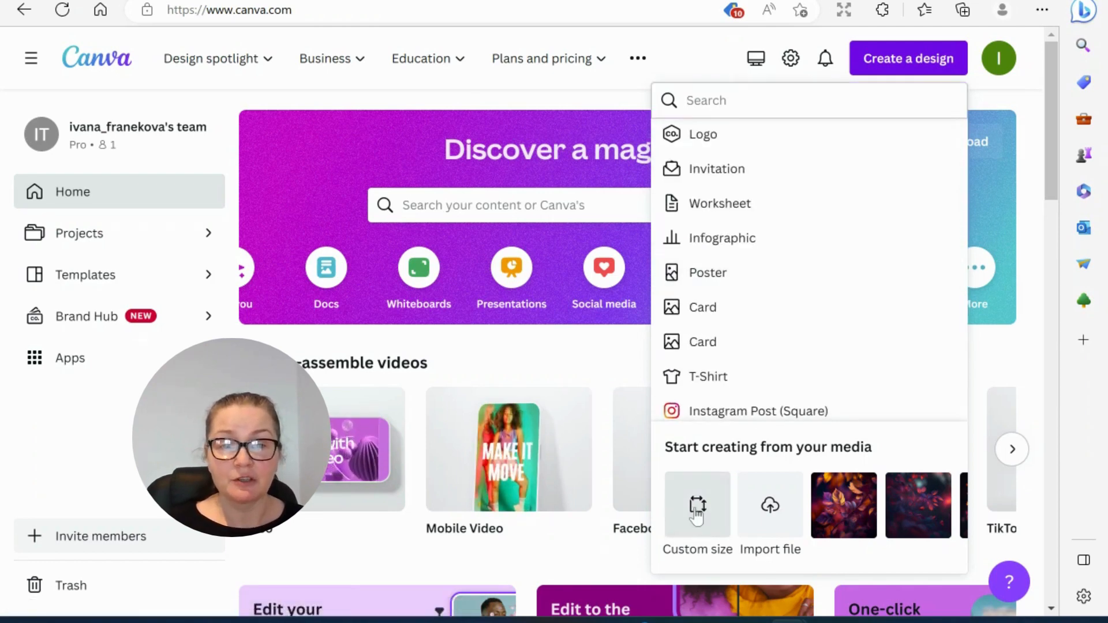
click(697, 506)
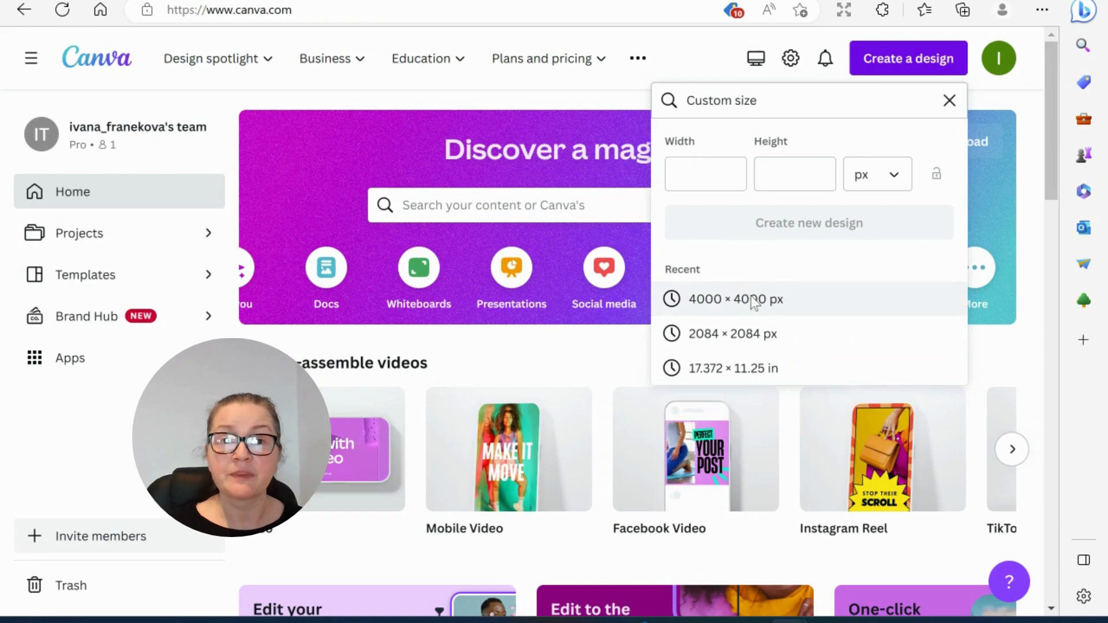
Create a 4000 × 4000 px design, show uploaded leaf images, dismiss the file picker, and add pages.
click(735, 299)
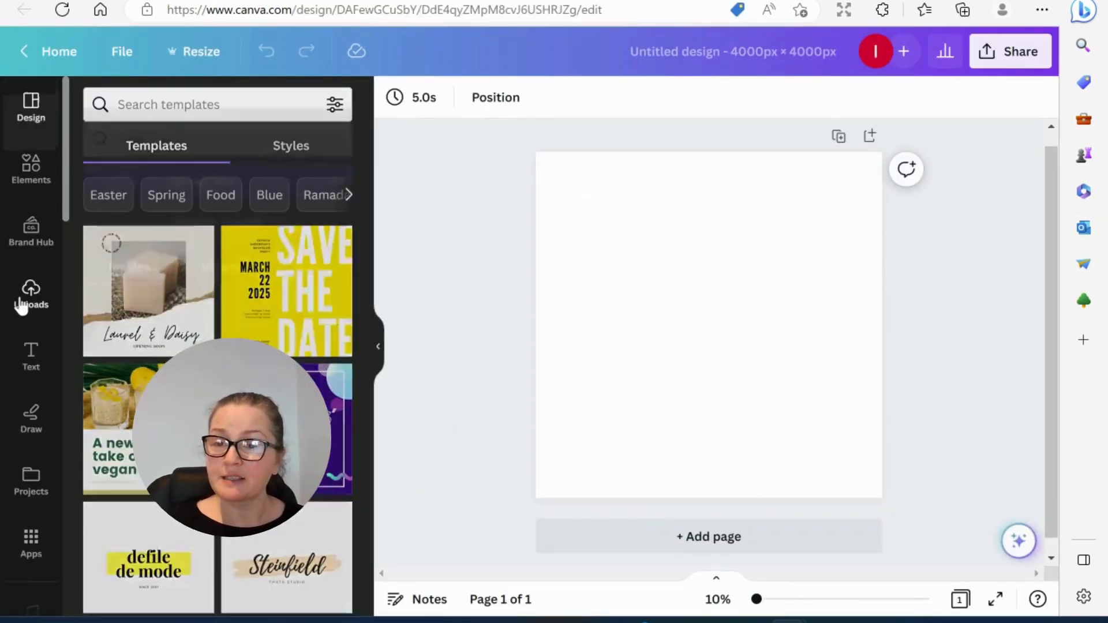
click(31, 293)
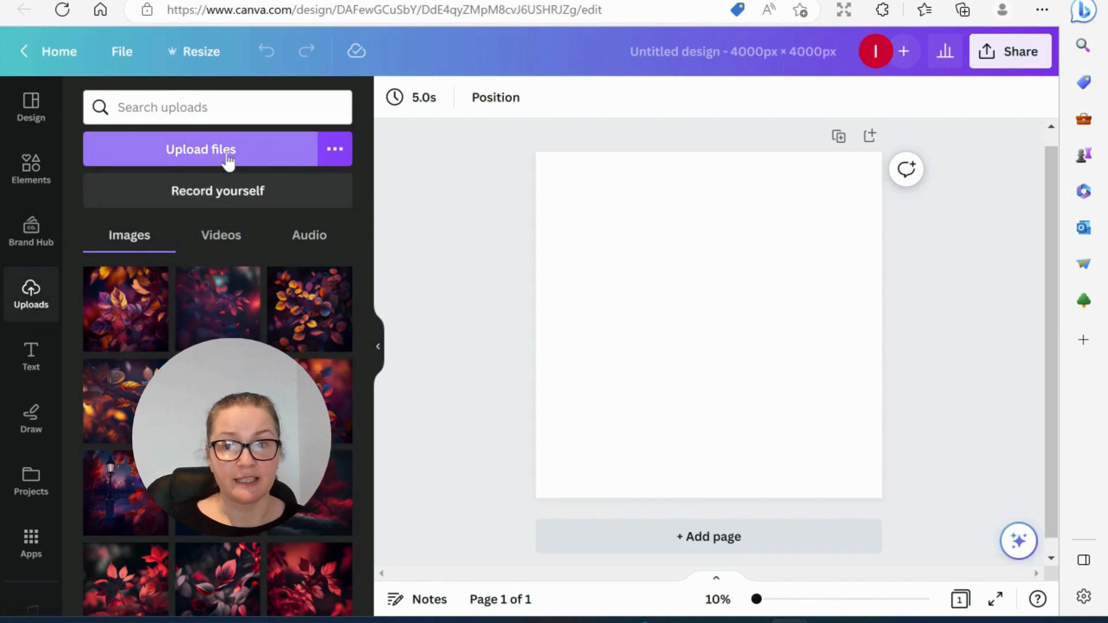
mouse_move(191, 190)
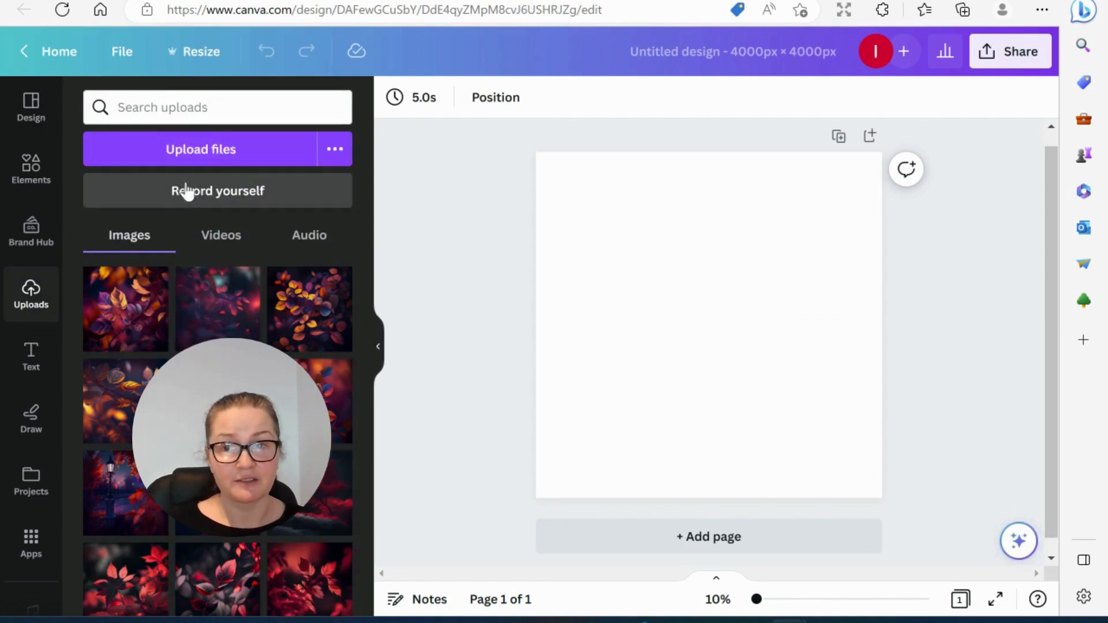
click(201, 149)
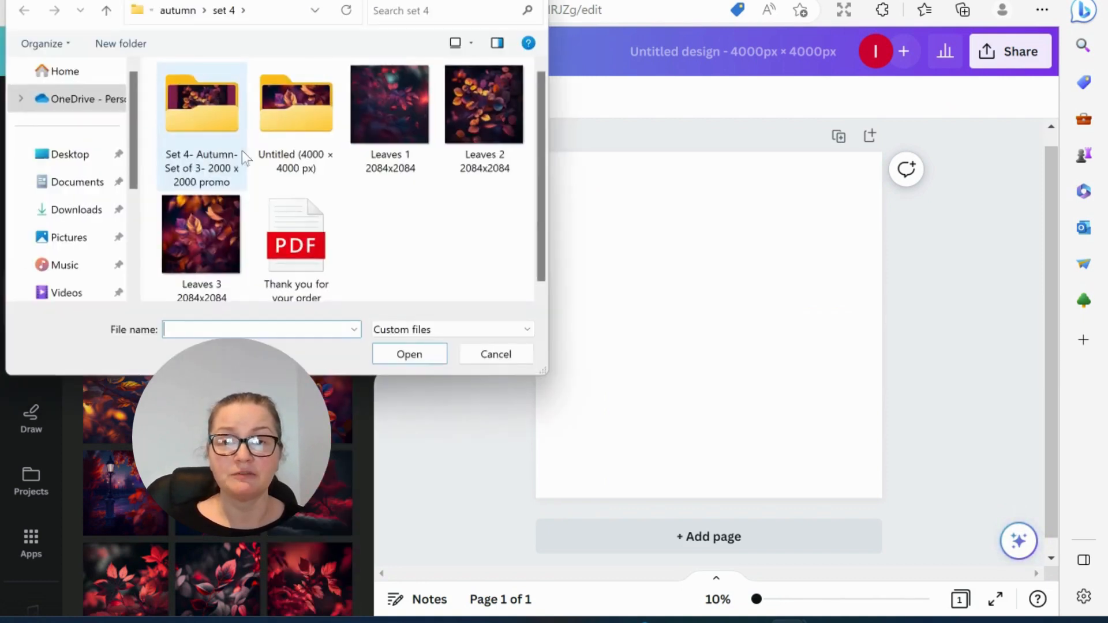
click(495, 354)
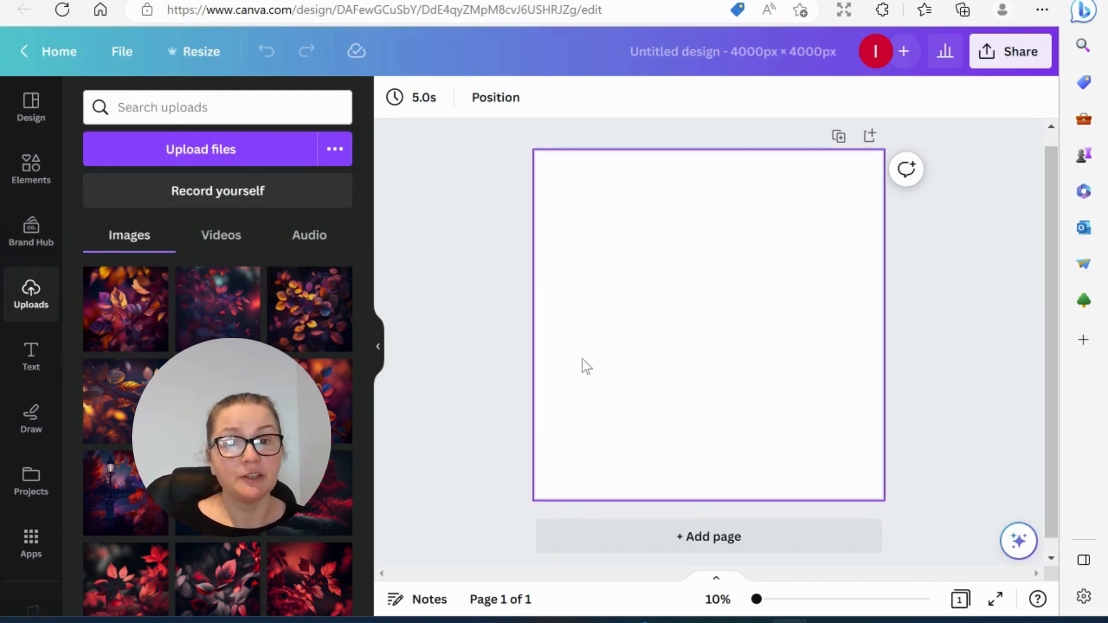
click(707, 536)
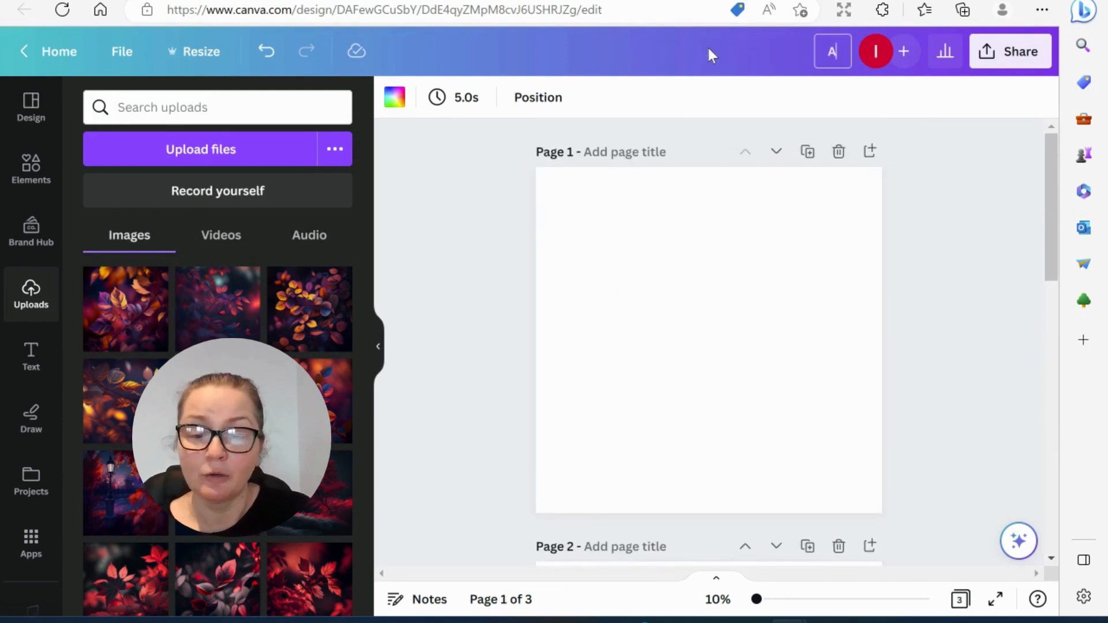
Rename the design to 'Autumn Wall Art'.
text(Autumn Wall Art)
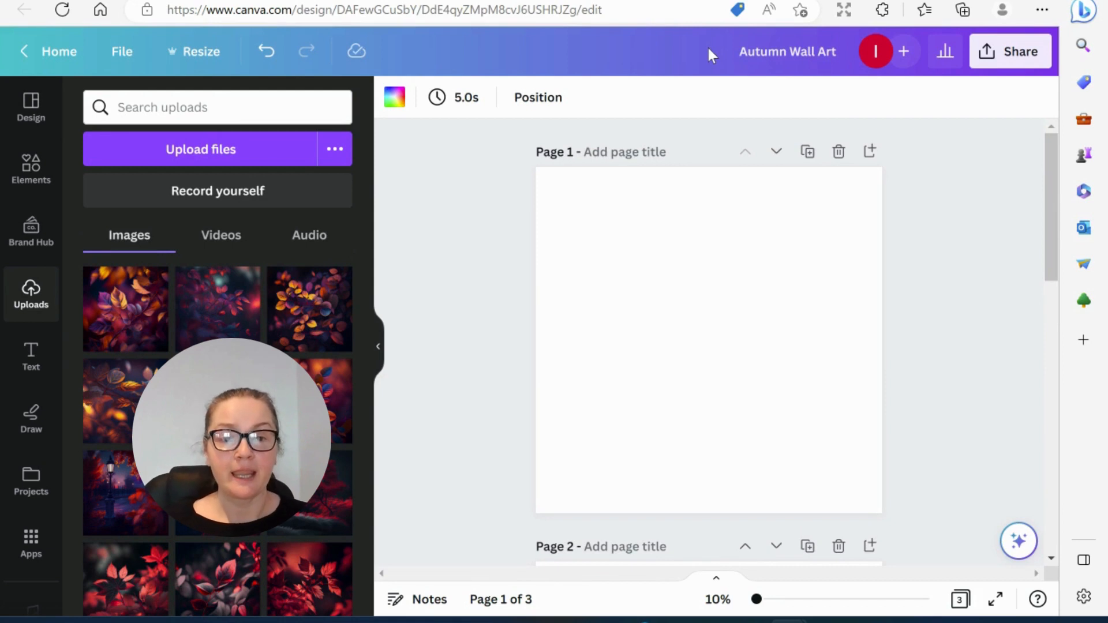
mouse_move(497, 237)
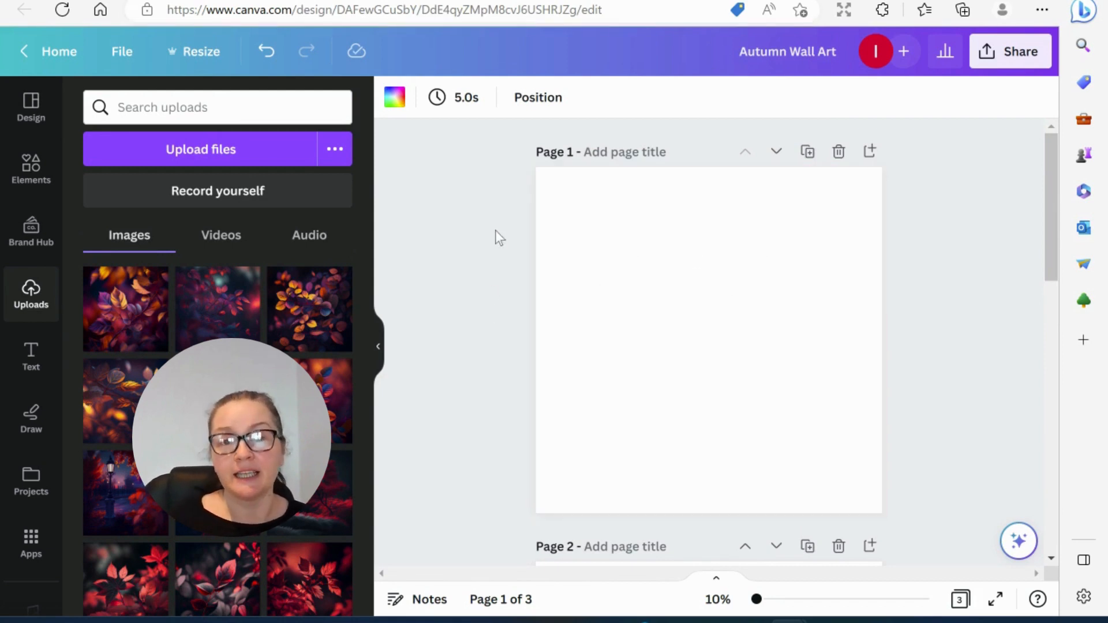
mouse_move(514, 269)
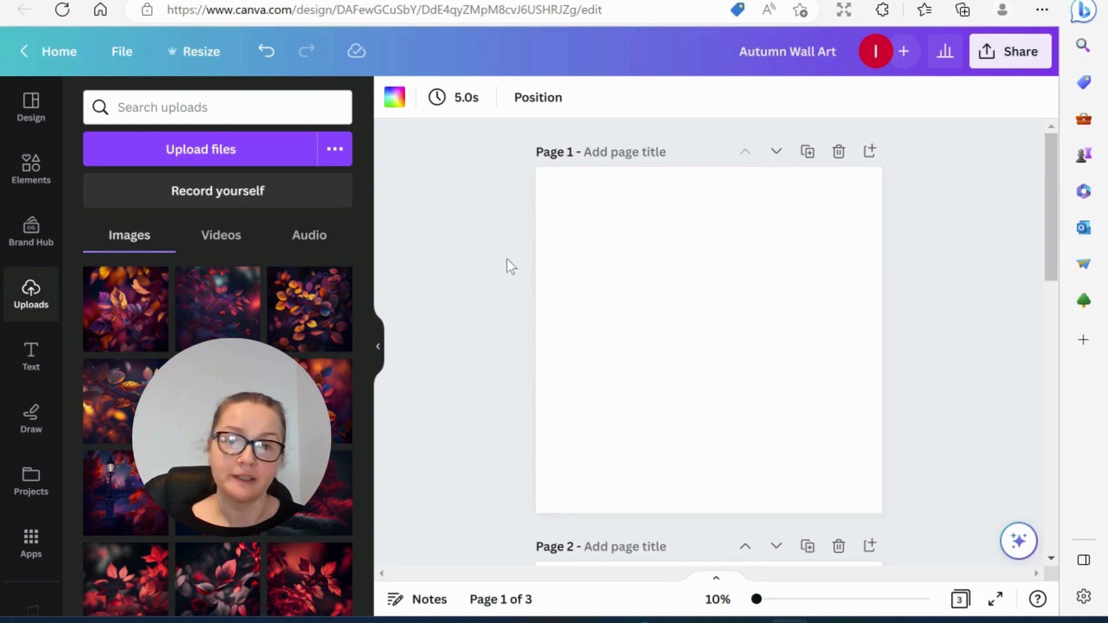
mouse_move(482, 310)
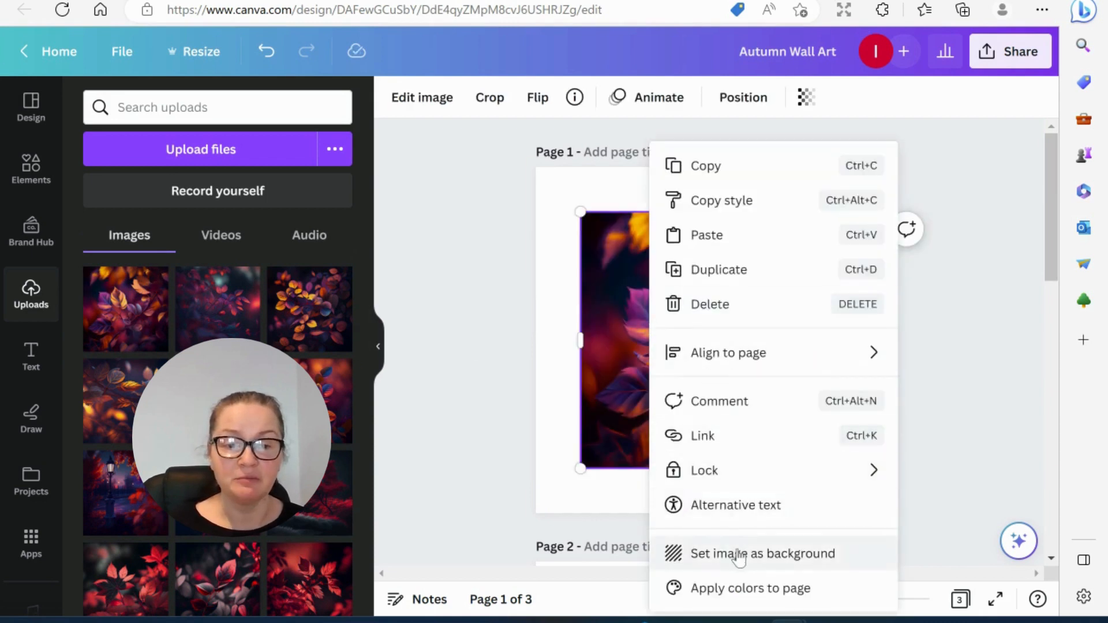
Set the leaf images as full-page backgrounds on pages 1 and 2.
click(762, 553)
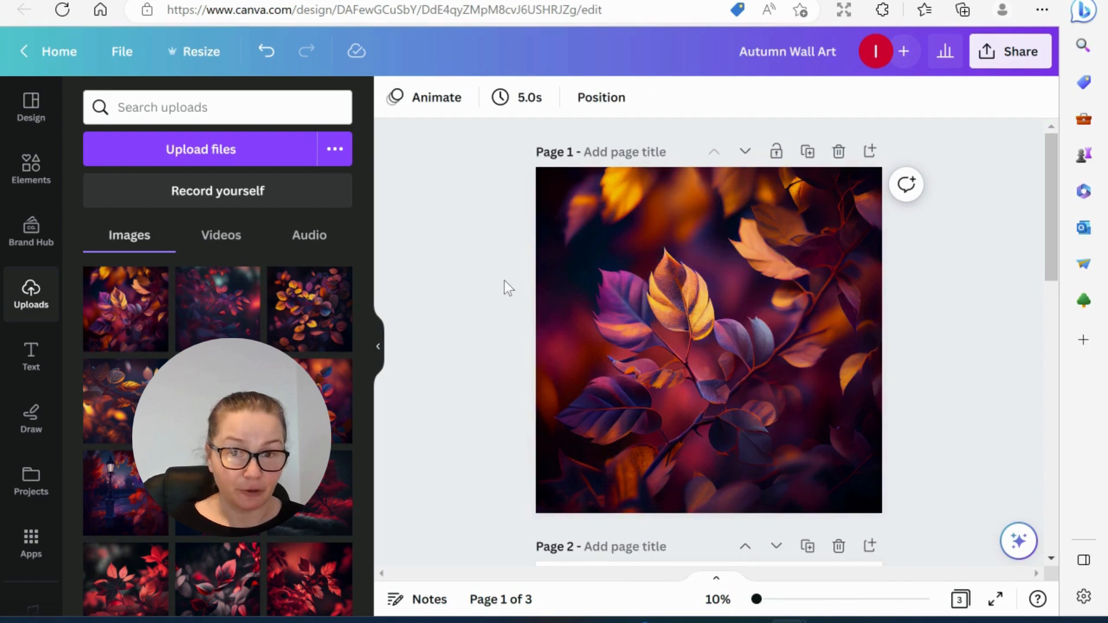
scroll(down, 3)
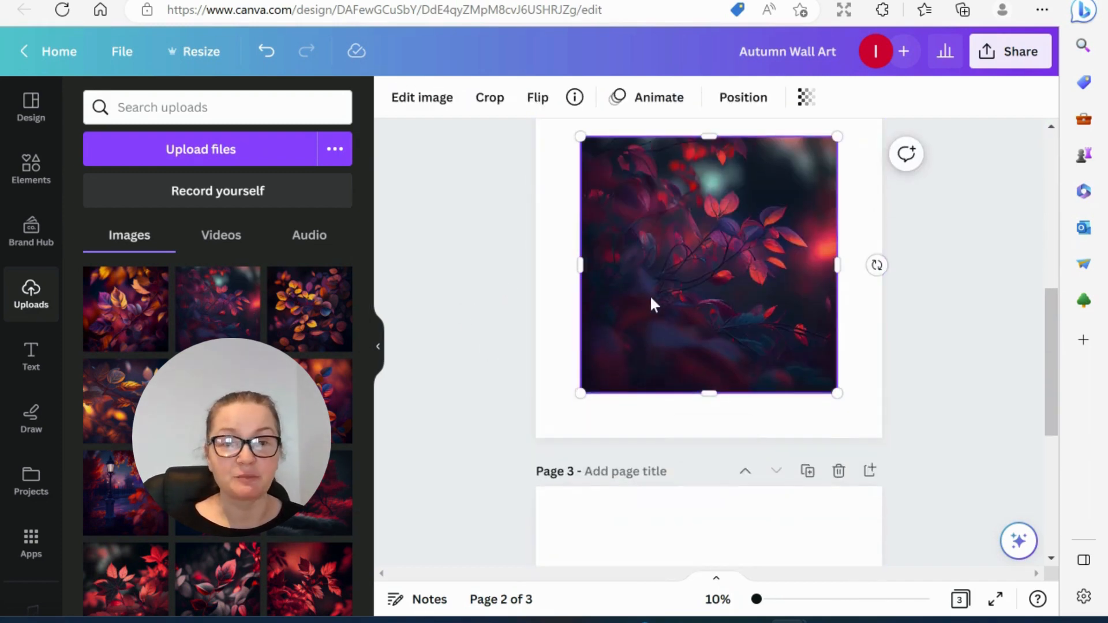
right_click(650, 304)
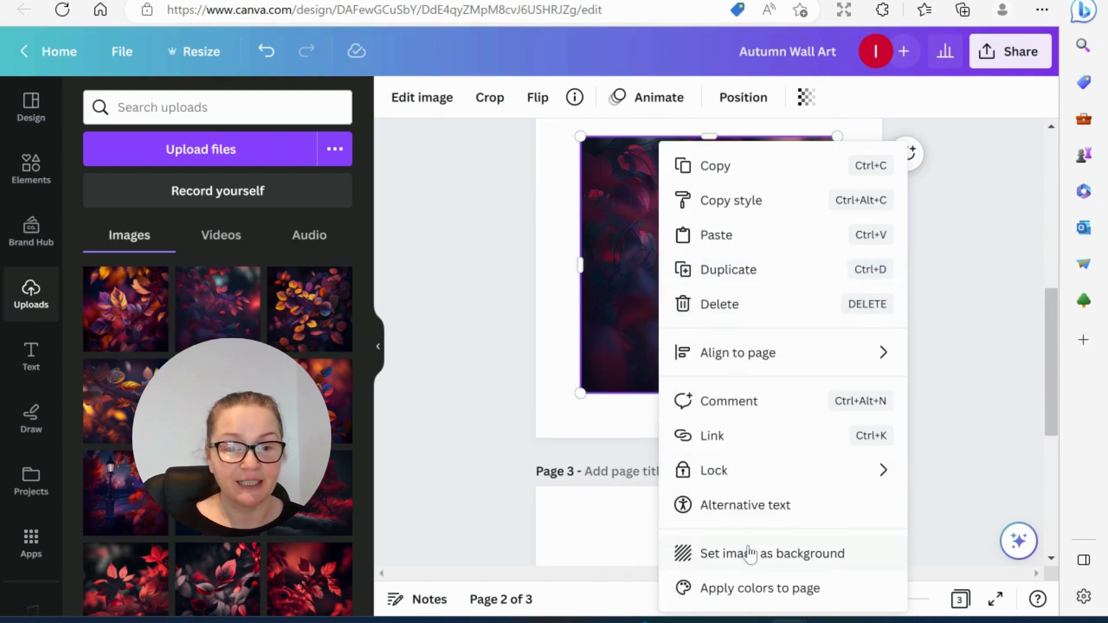
click(770, 553)
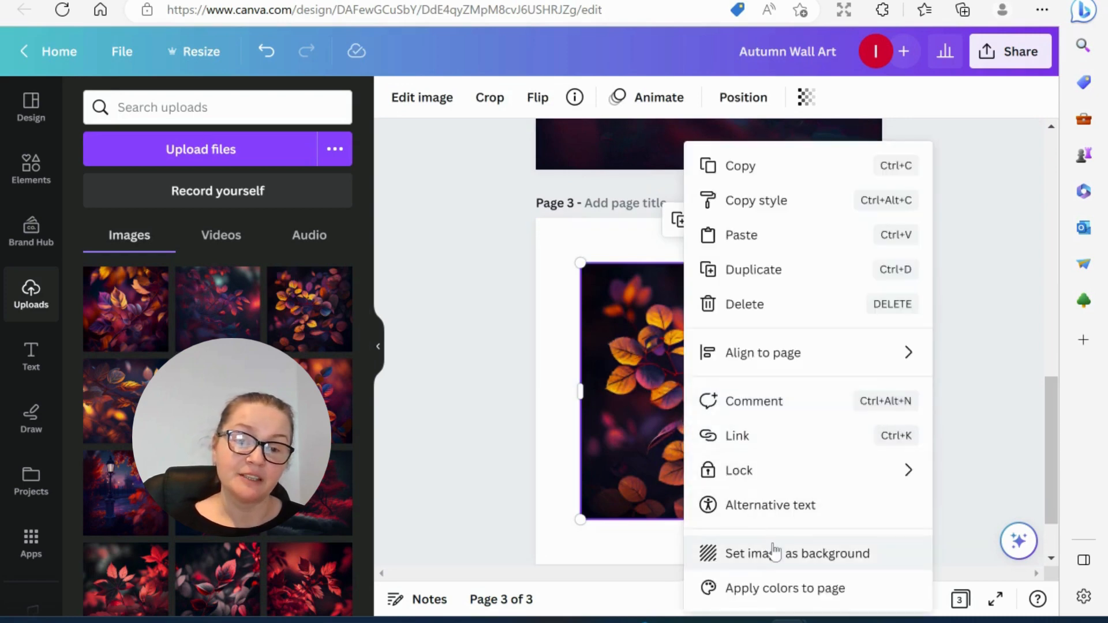
Set the page 3 leaf image as its background and scroll through all pages to check.
click(797, 553)
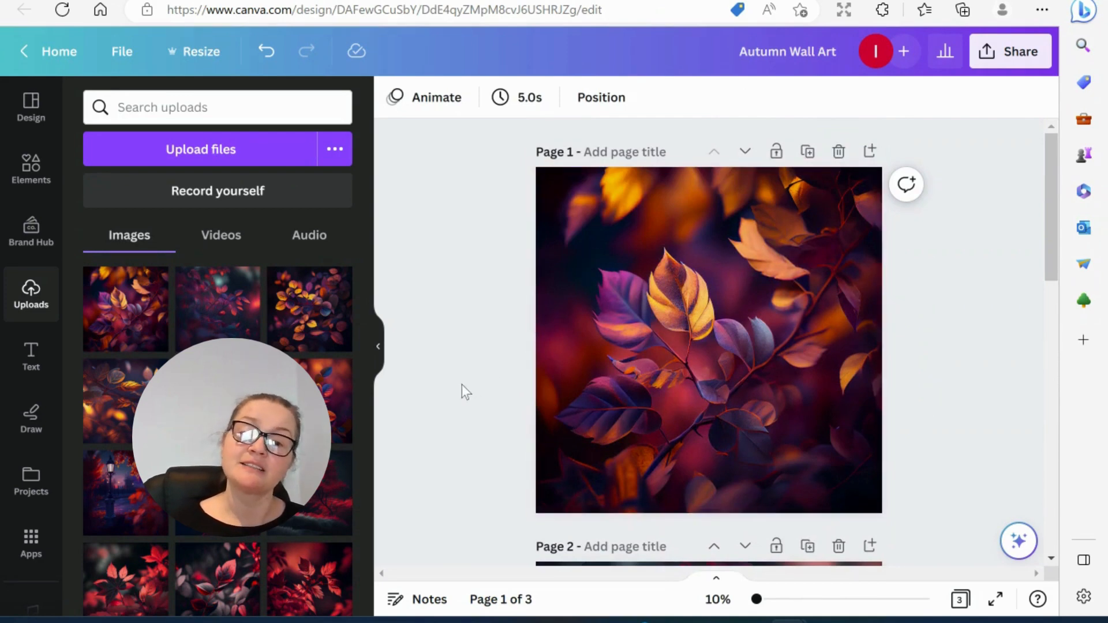
scroll(down, 3)
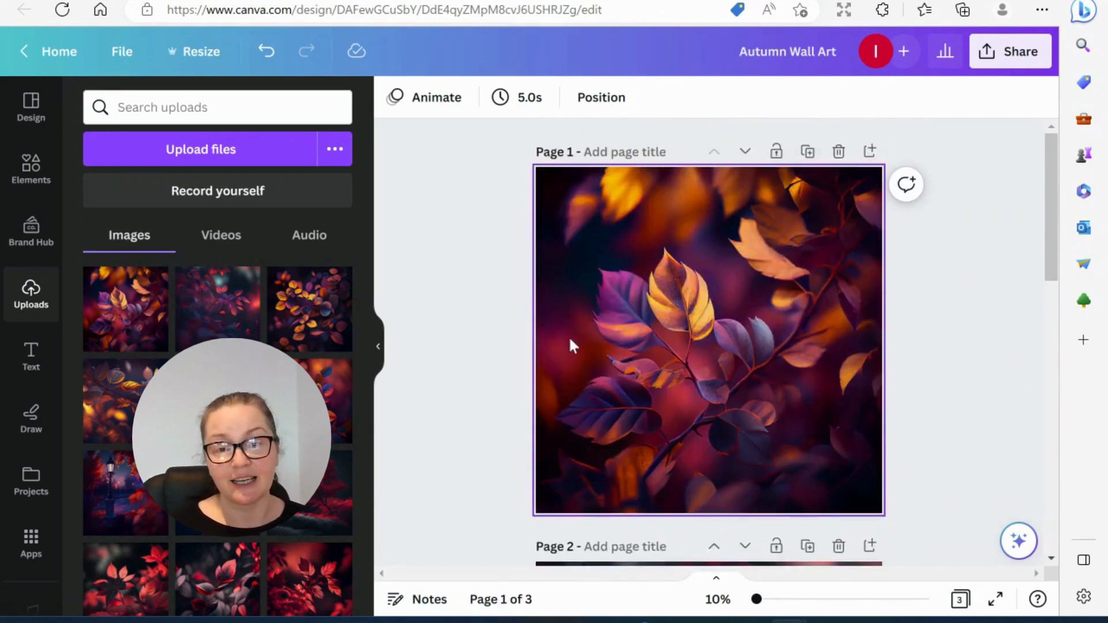
mouse_move(644, 355)
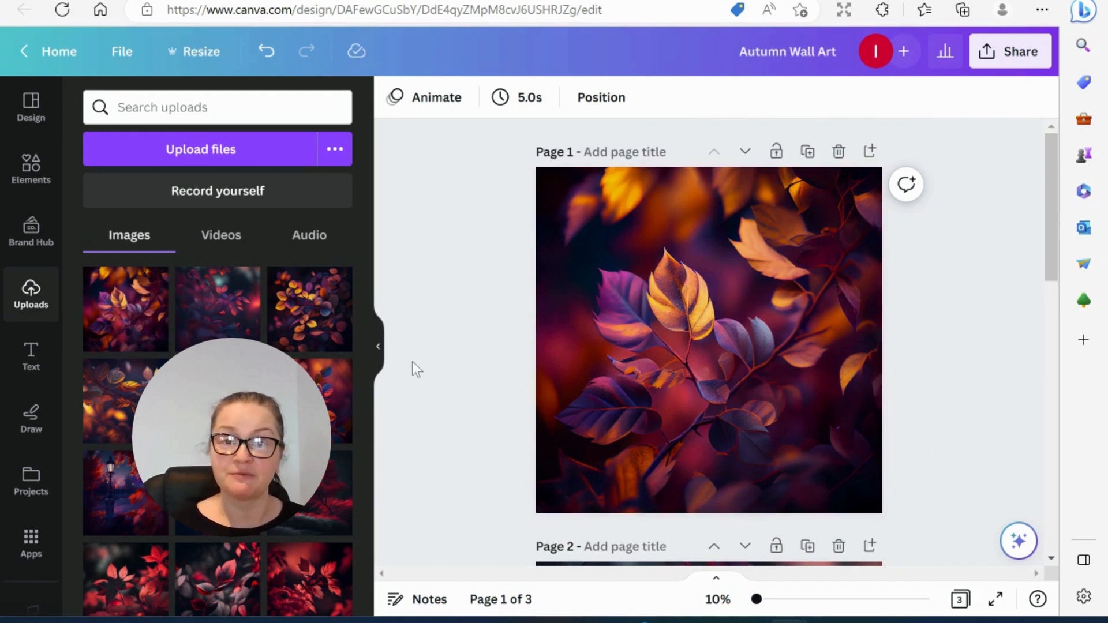
click(706, 339)
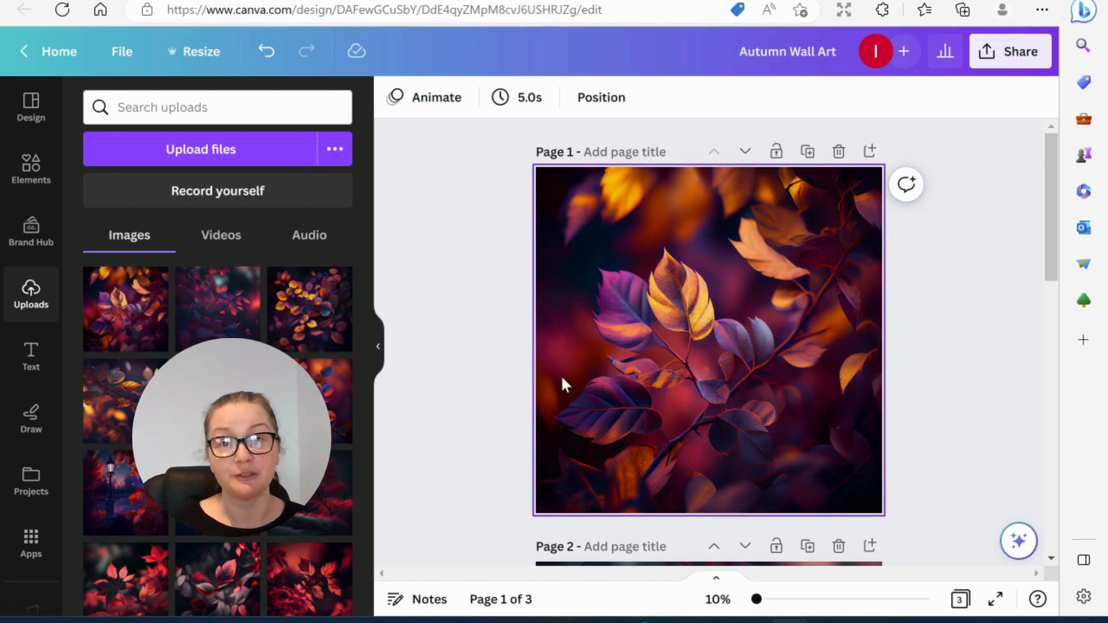
scroll(down, 3)
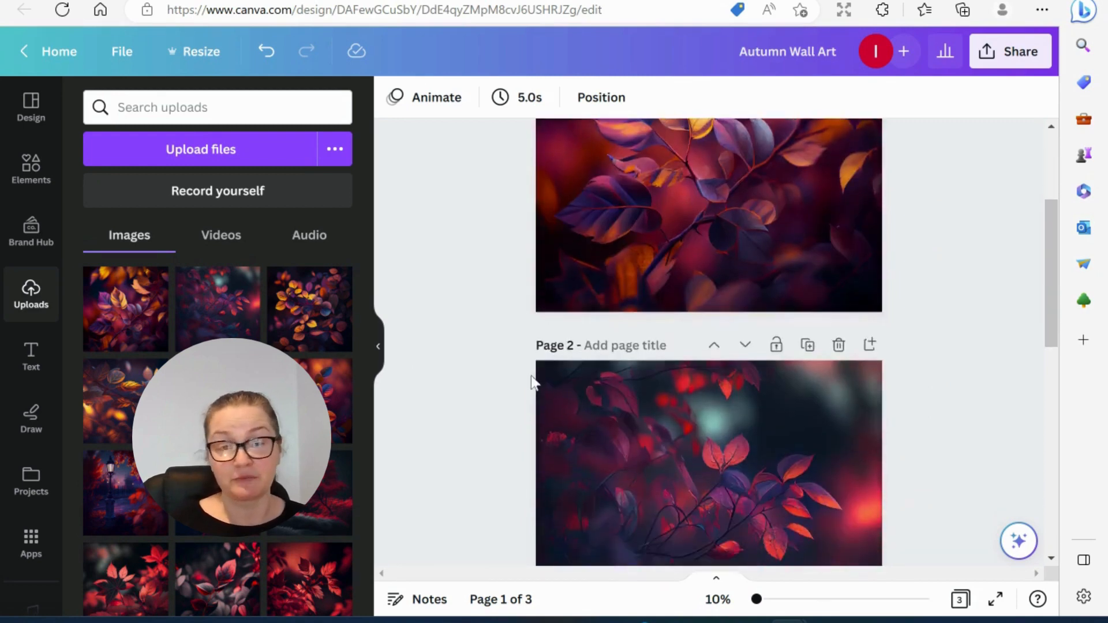
scroll(down, 3)
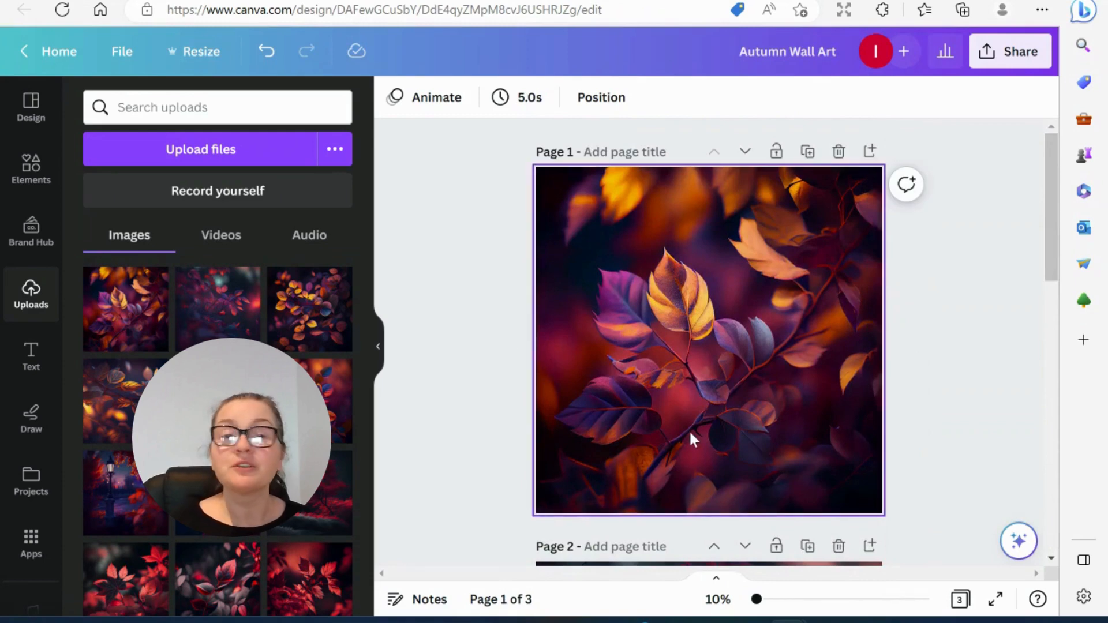
scroll(down, 3)
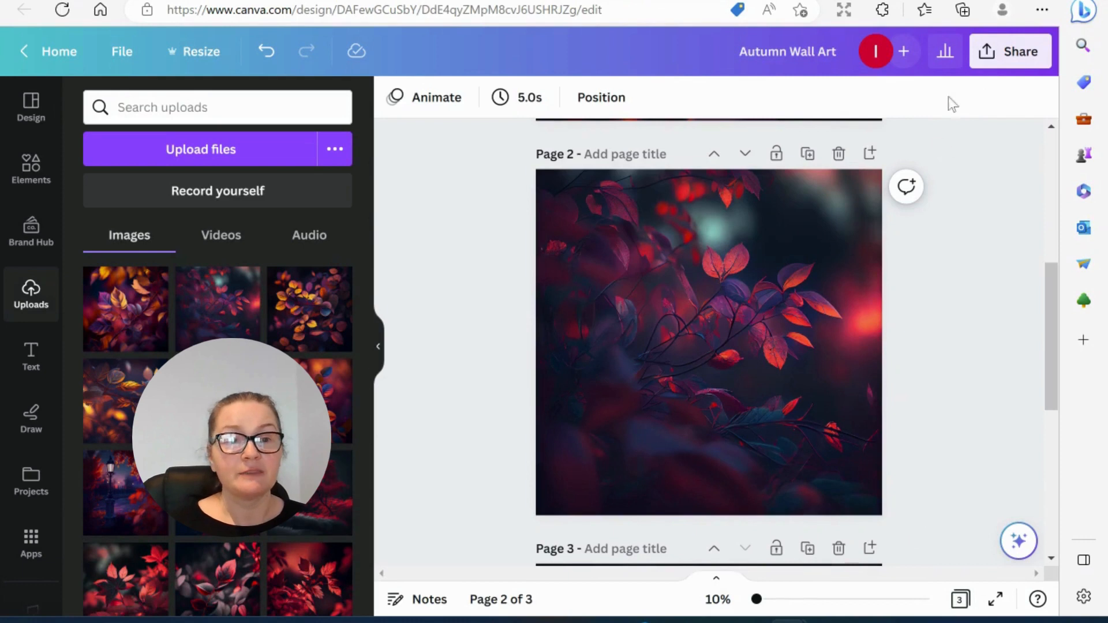
Open Print your design from Share and scroll the product list to the Canvases options.
click(1009, 51)
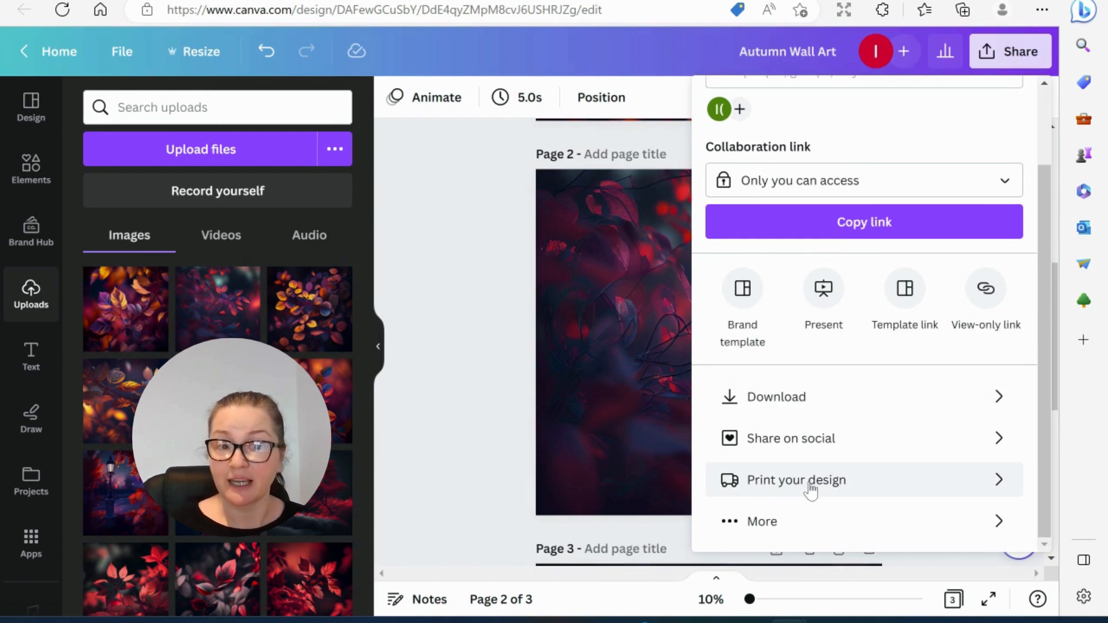
click(796, 480)
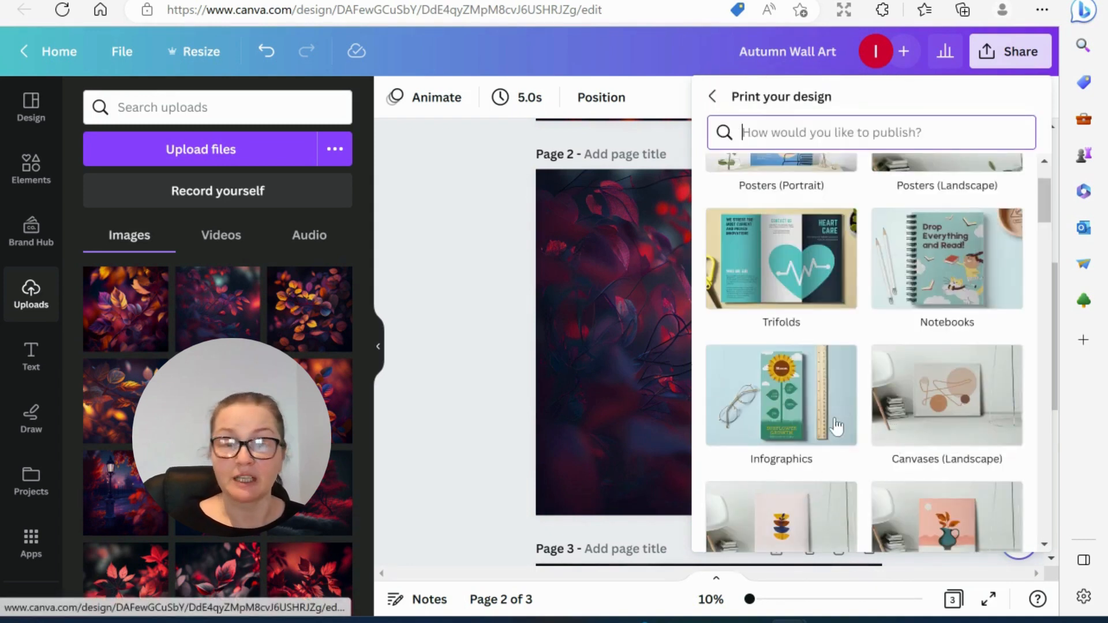
scroll(down, 3)
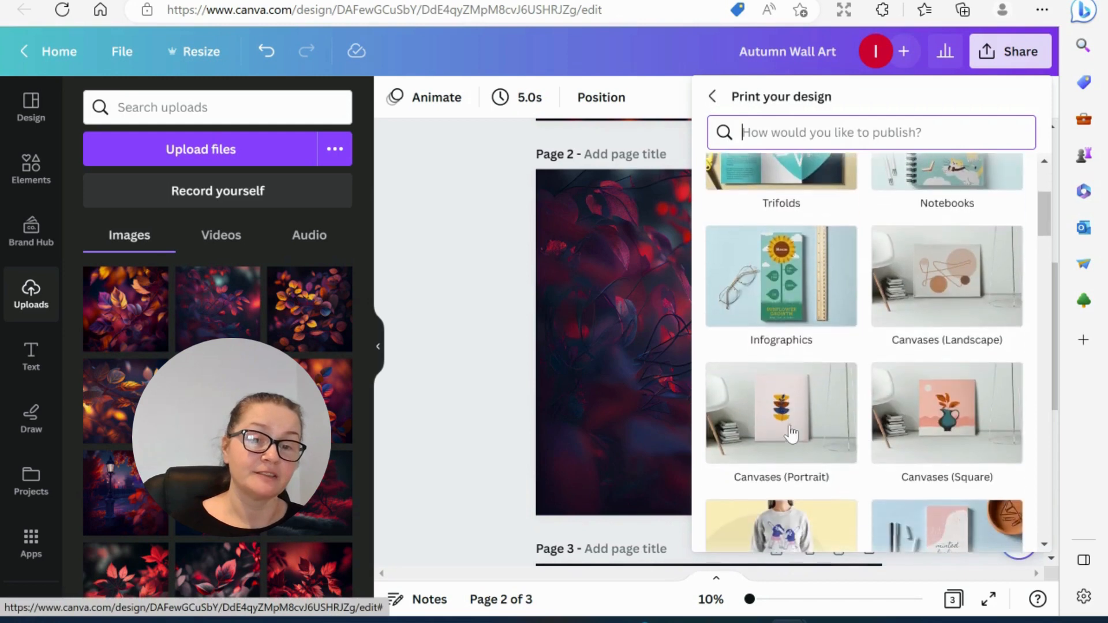
mouse_move(781, 416)
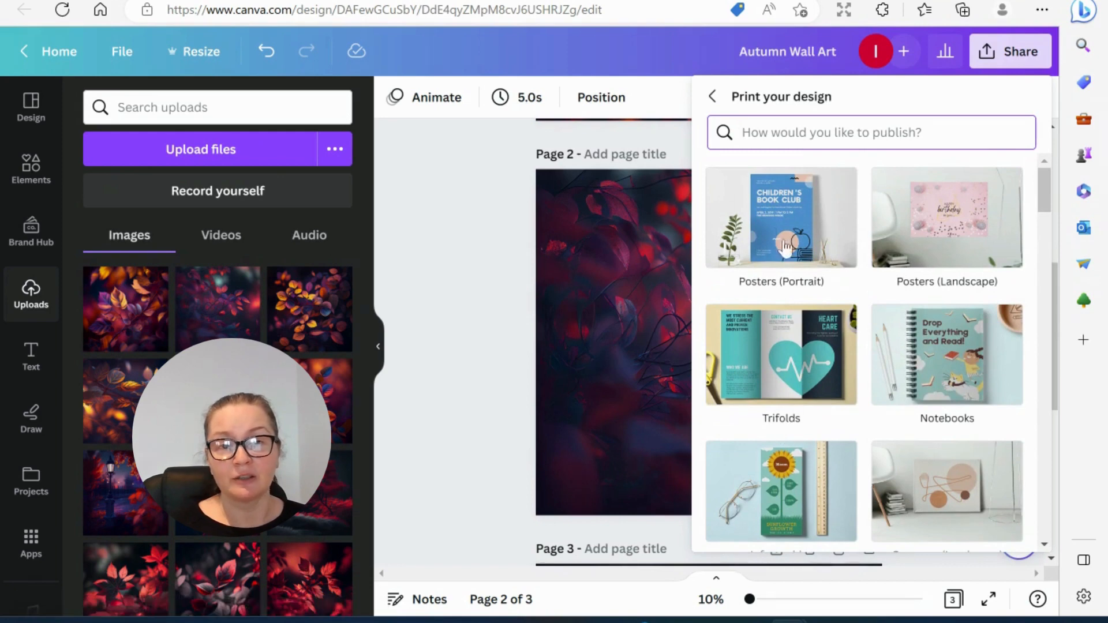
mouse_move(739, 296)
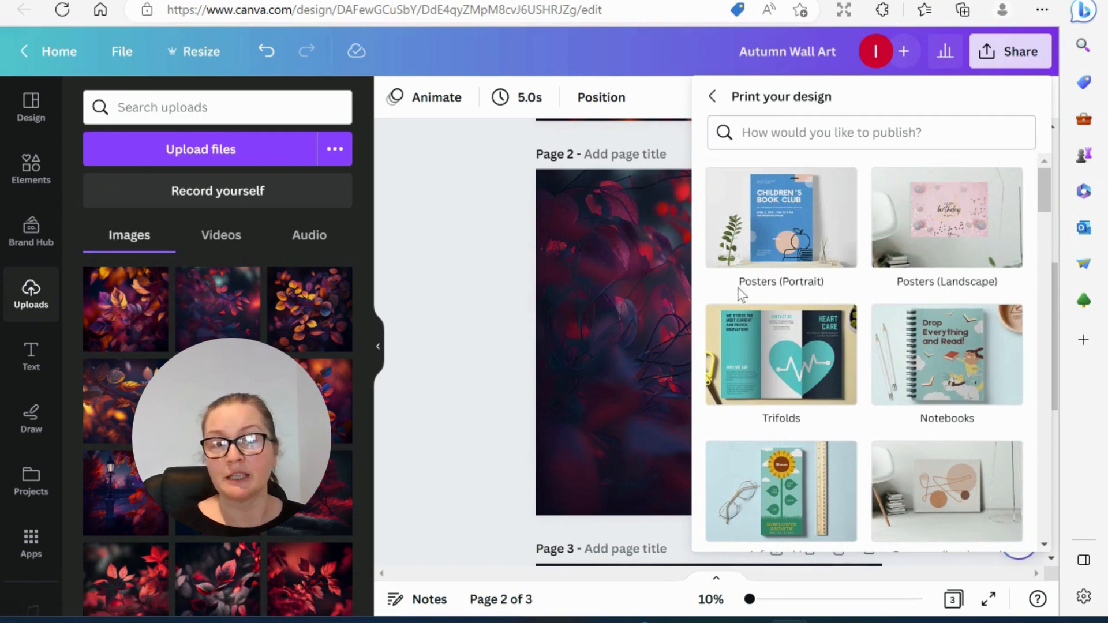
scroll(down, 3)
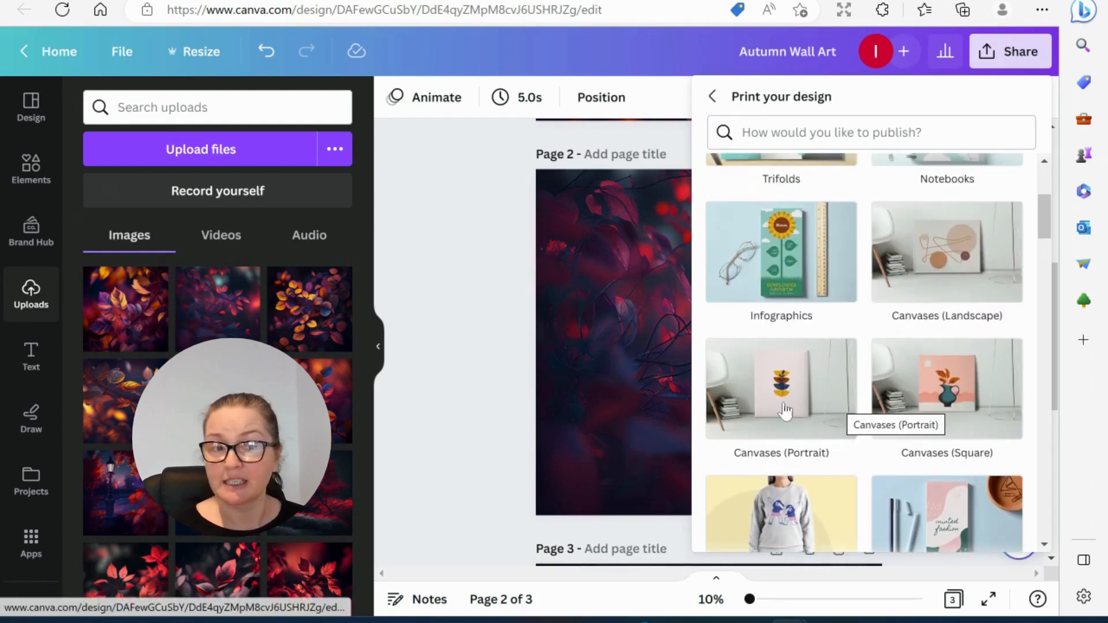
mouse_move(947, 413)
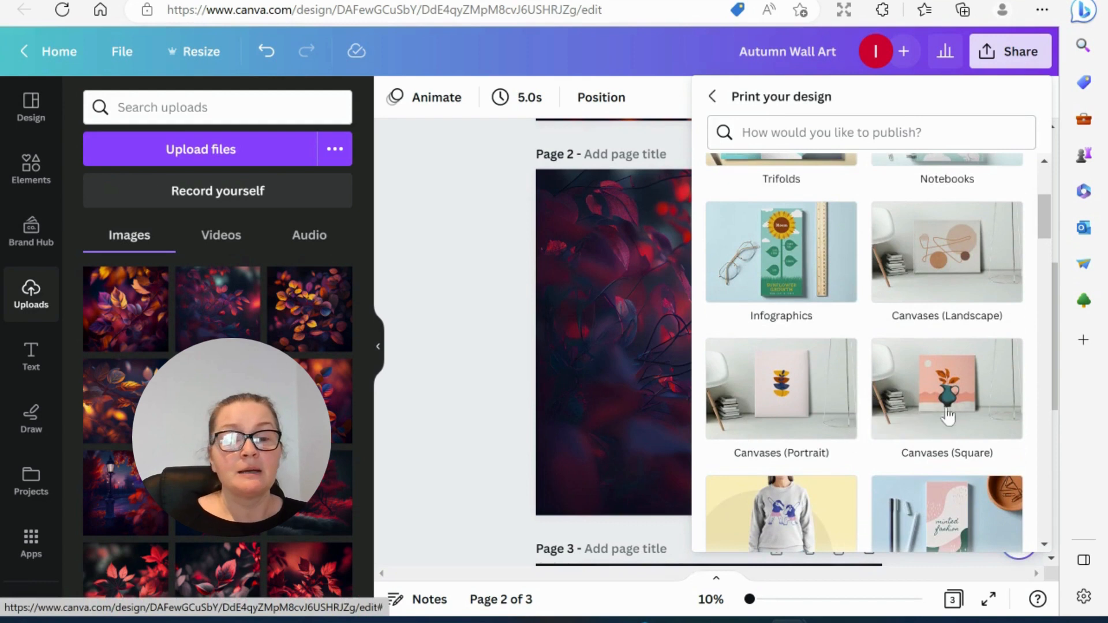
mouse_move(947, 388)
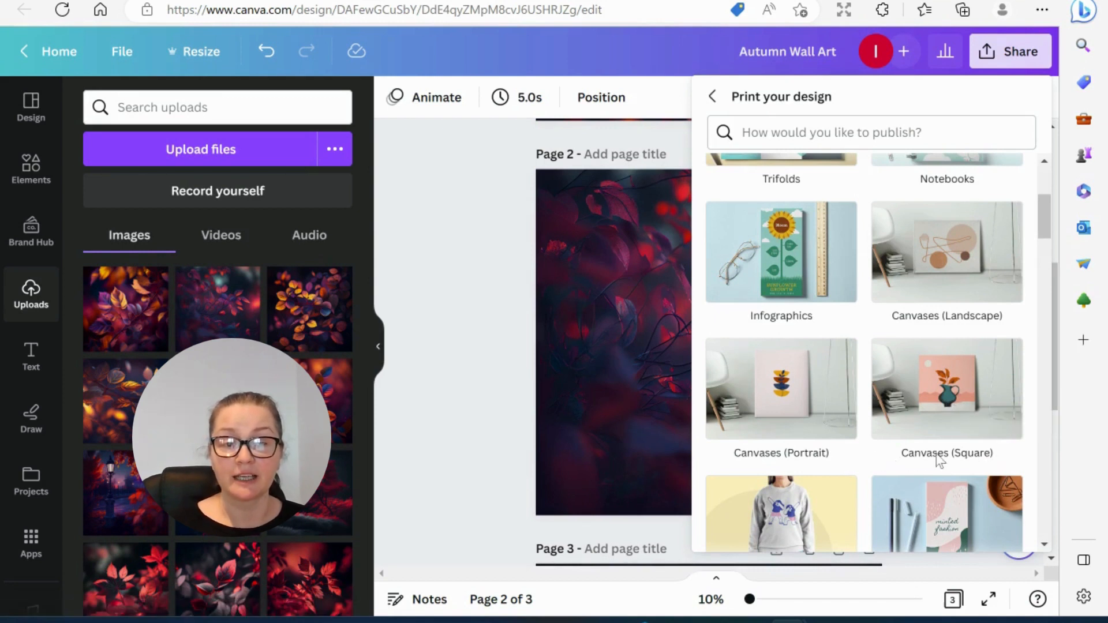
mouse_move(946, 403)
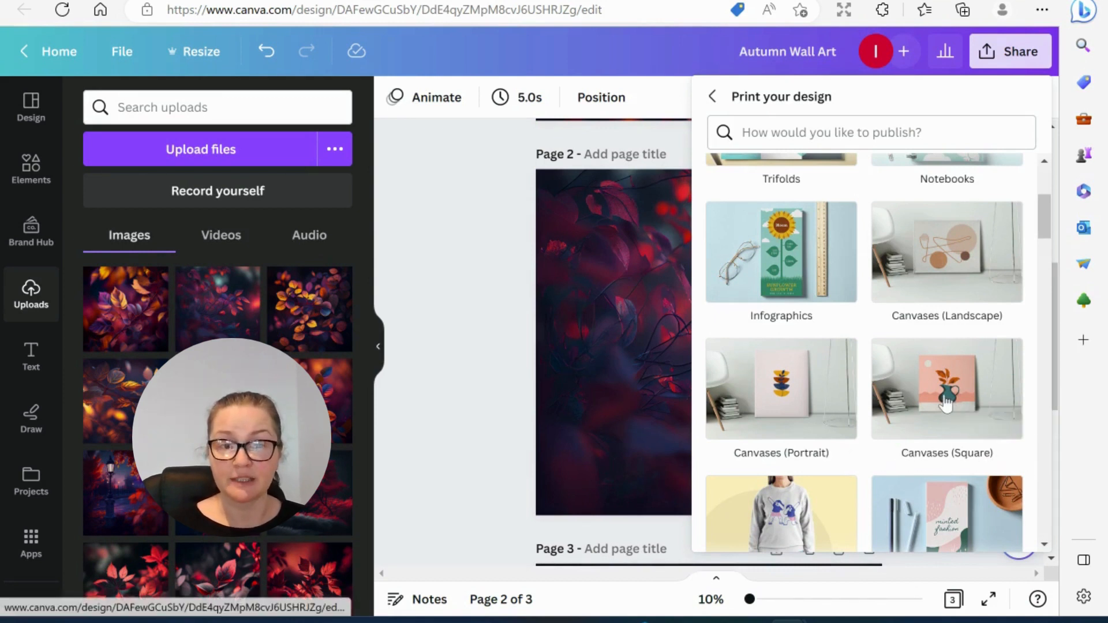
Choose square canvas prints with a resized copy, keep quantity at 1 canvas, and preview the mockup.
click(946, 388)
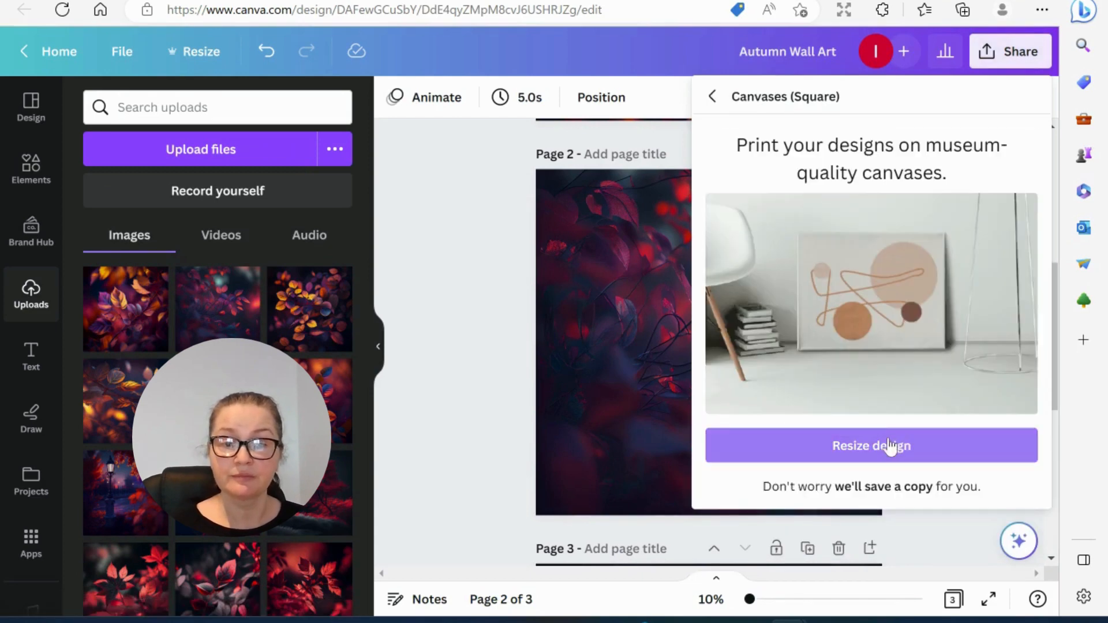
click(871, 445)
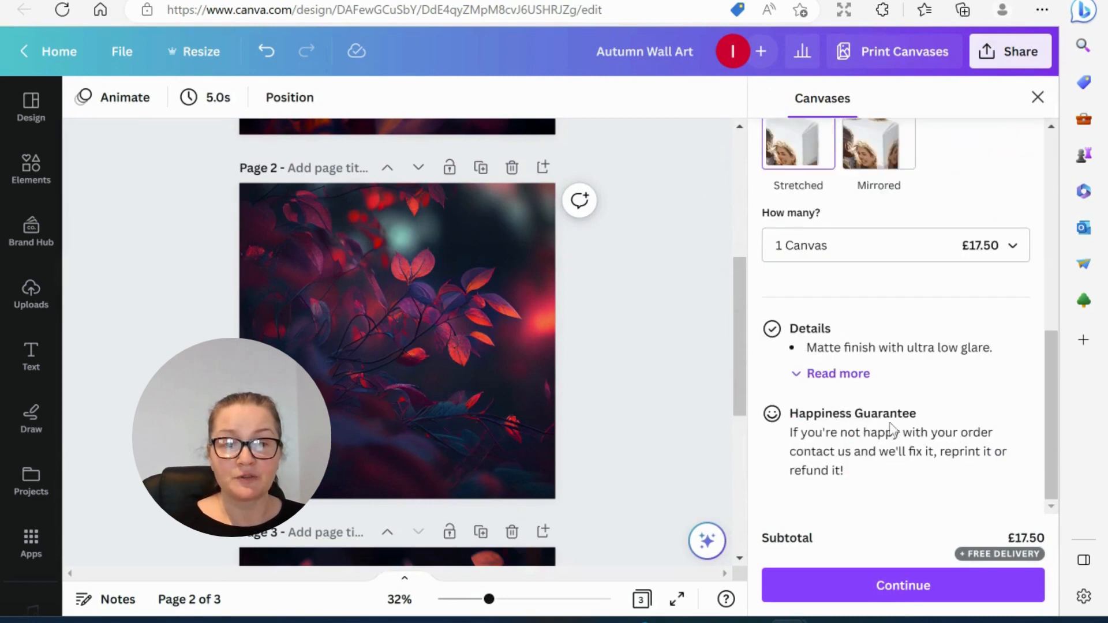
click(893, 245)
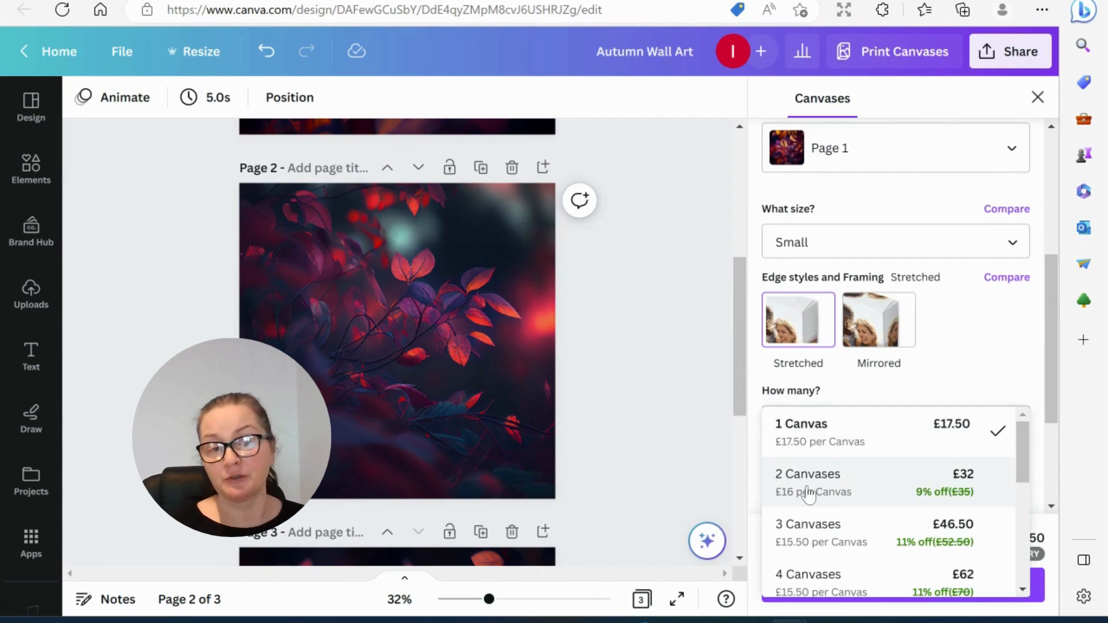
mouse_move(694, 396)
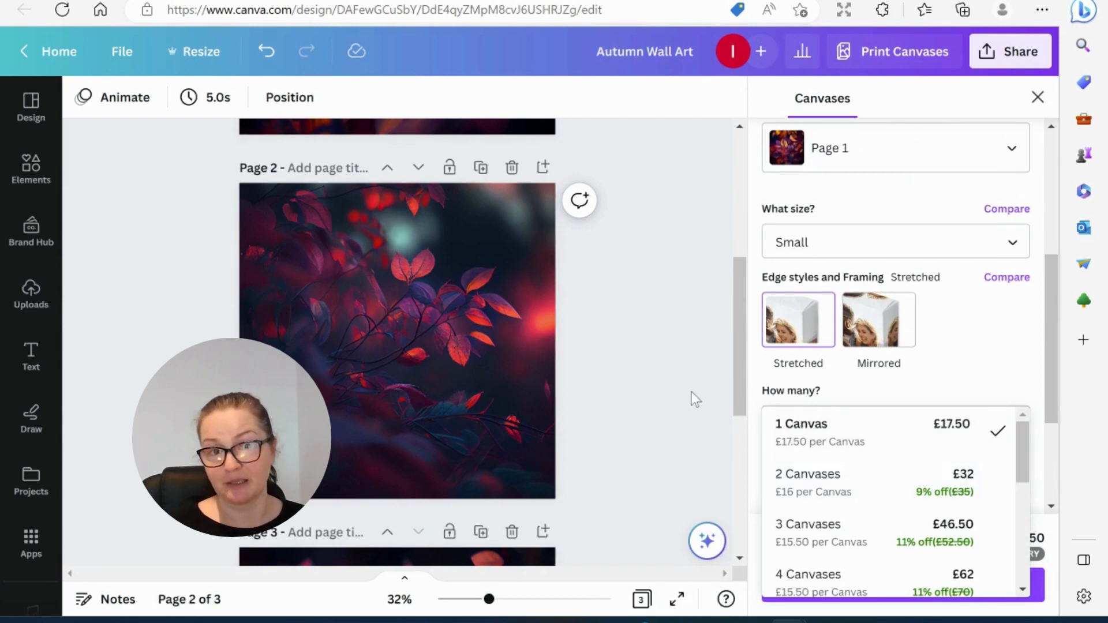
click(800, 423)
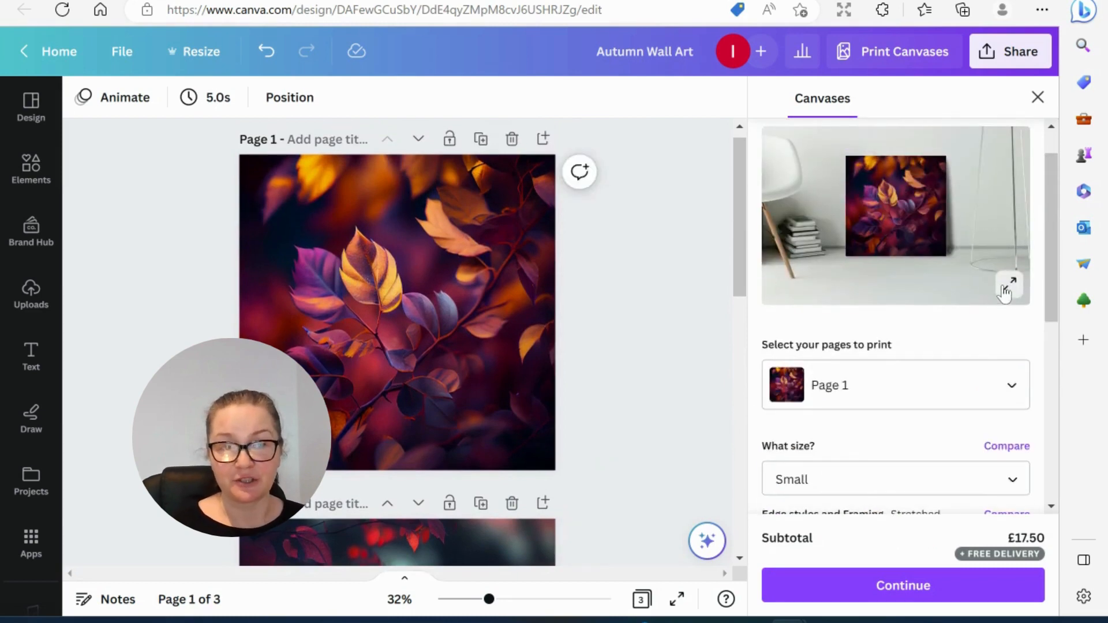
click(1009, 282)
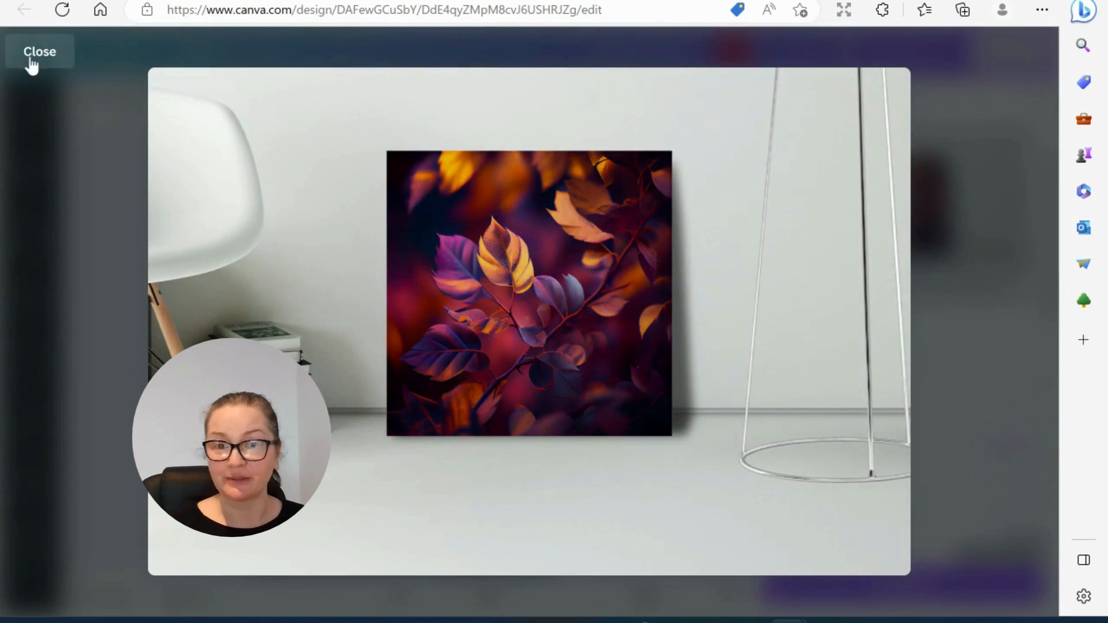
click(39, 51)
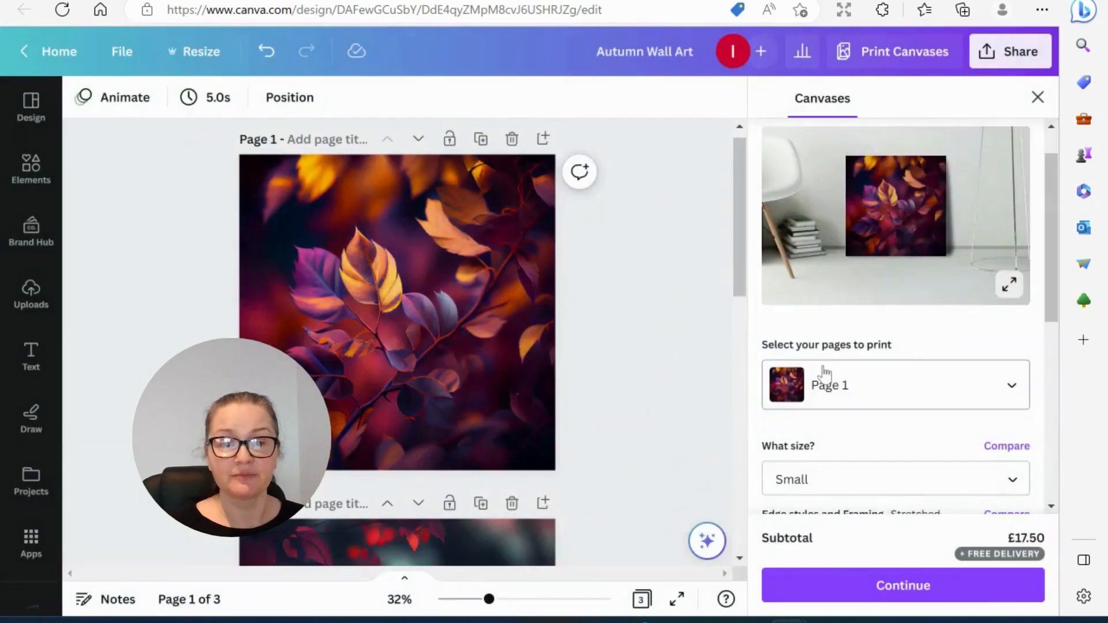
Set the Page 1 canvas to Medium 12 x 12in, dismissing the sizing and edge comparisons.
click(894, 479)
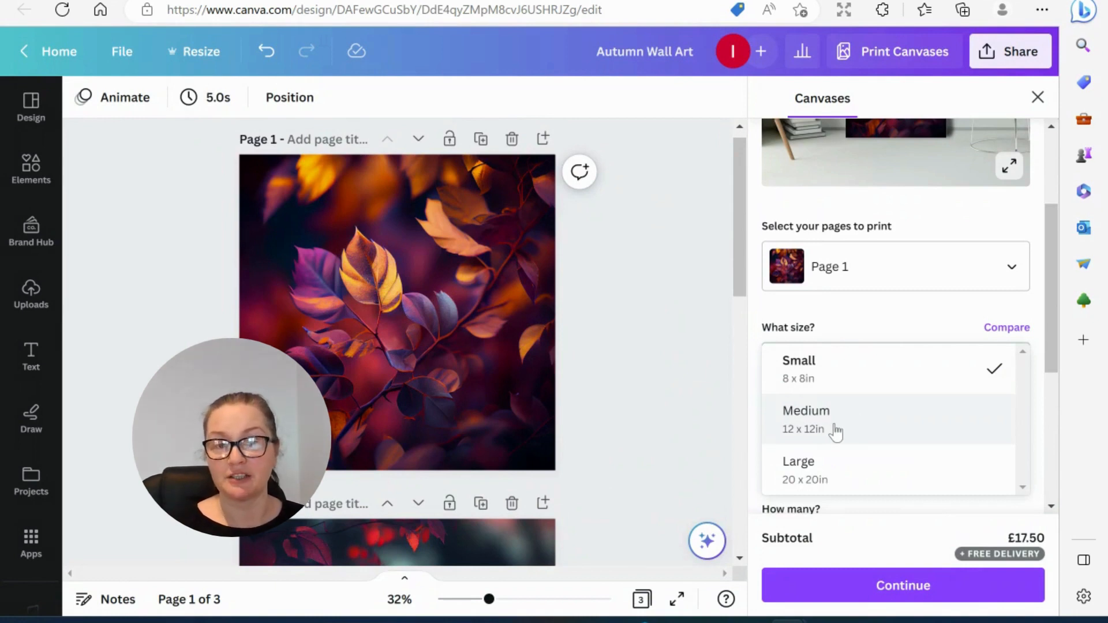
click(805, 419)
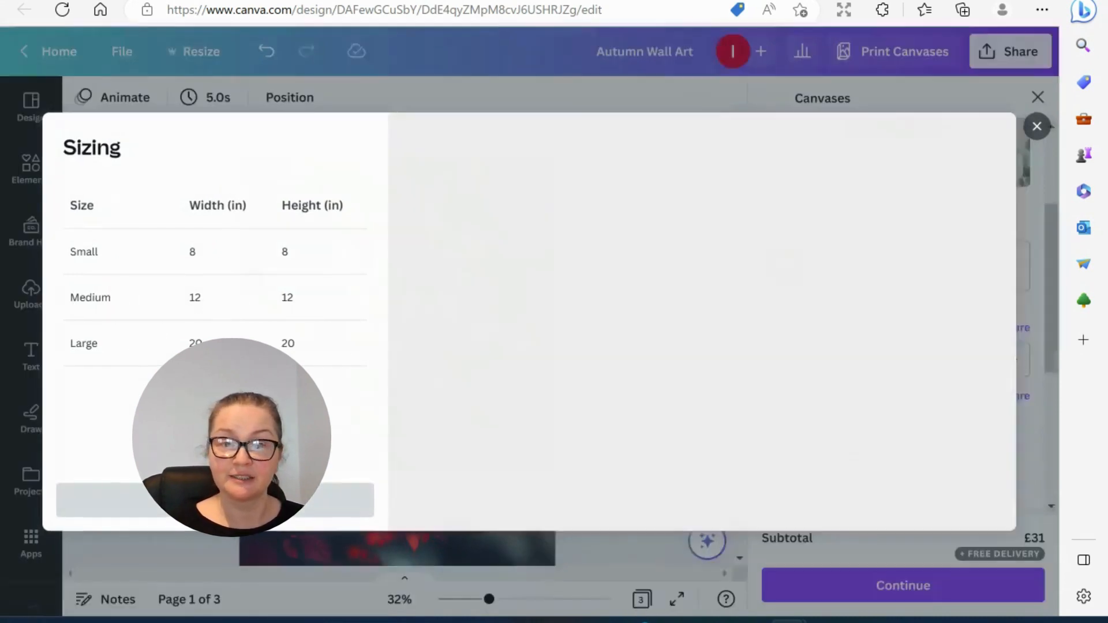
click(1036, 127)
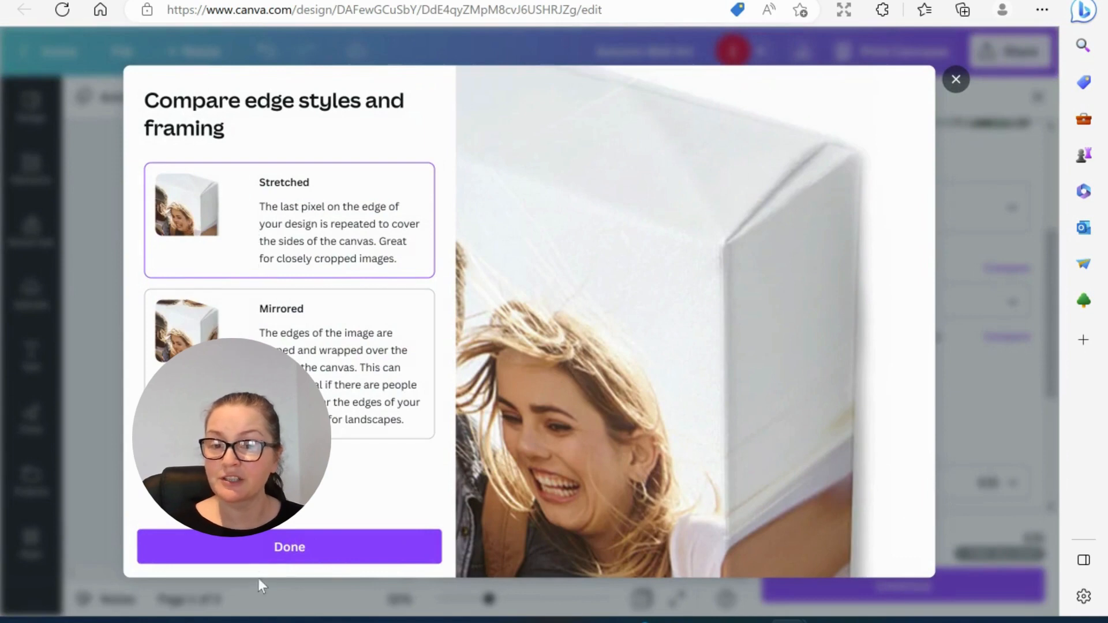
click(289, 547)
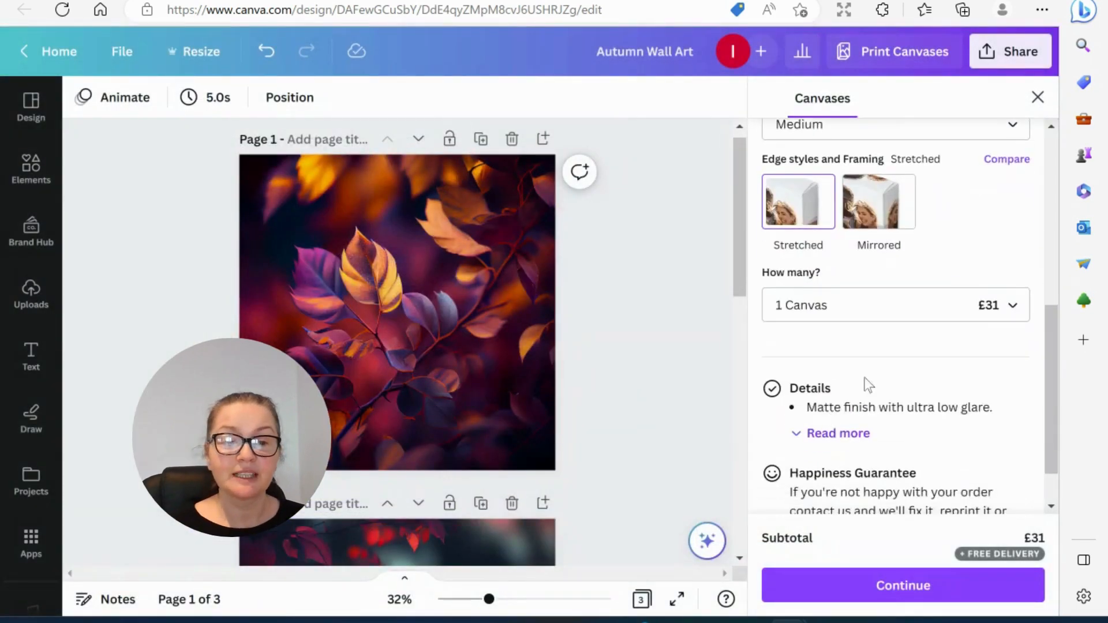
Check the quantity stays at one canvas for £31 and expand the full product details.
click(894, 305)
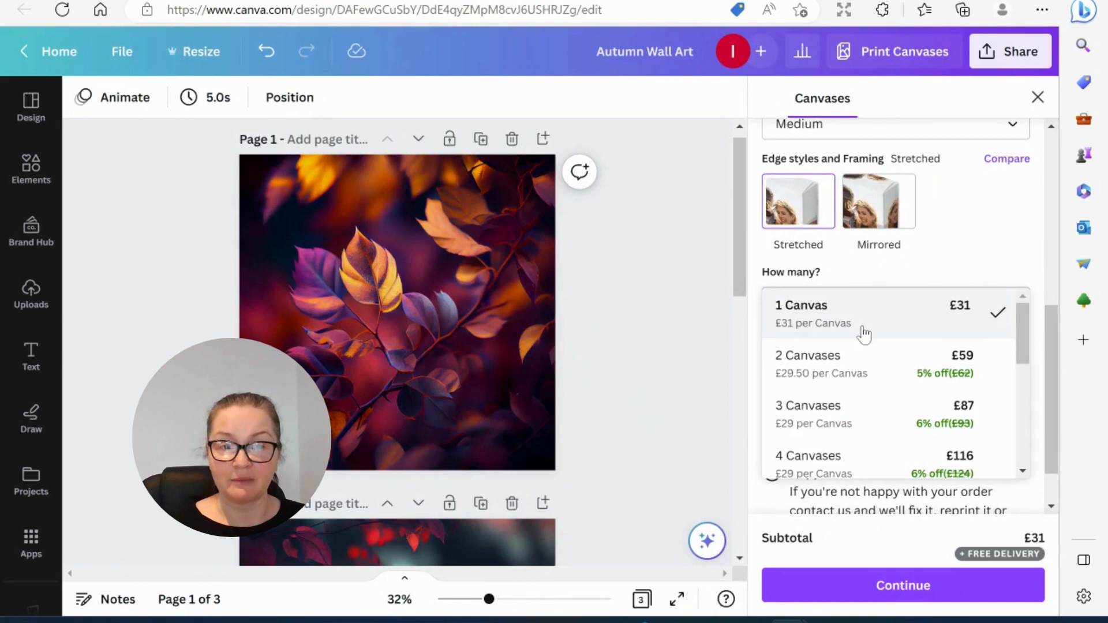
mouse_move(847, 373)
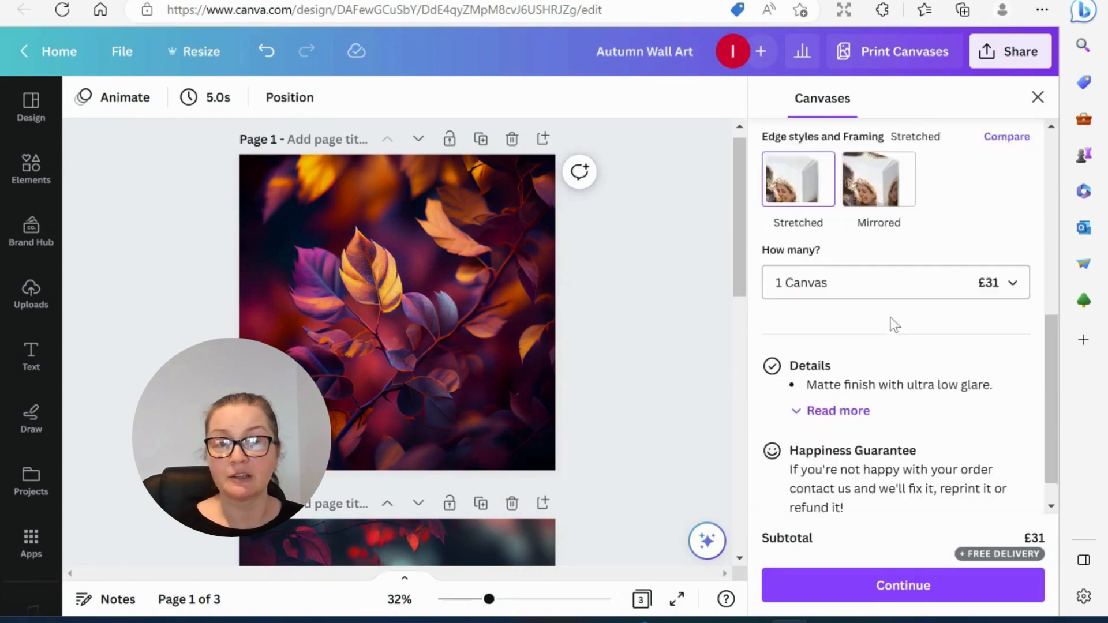
scroll(down, 3)
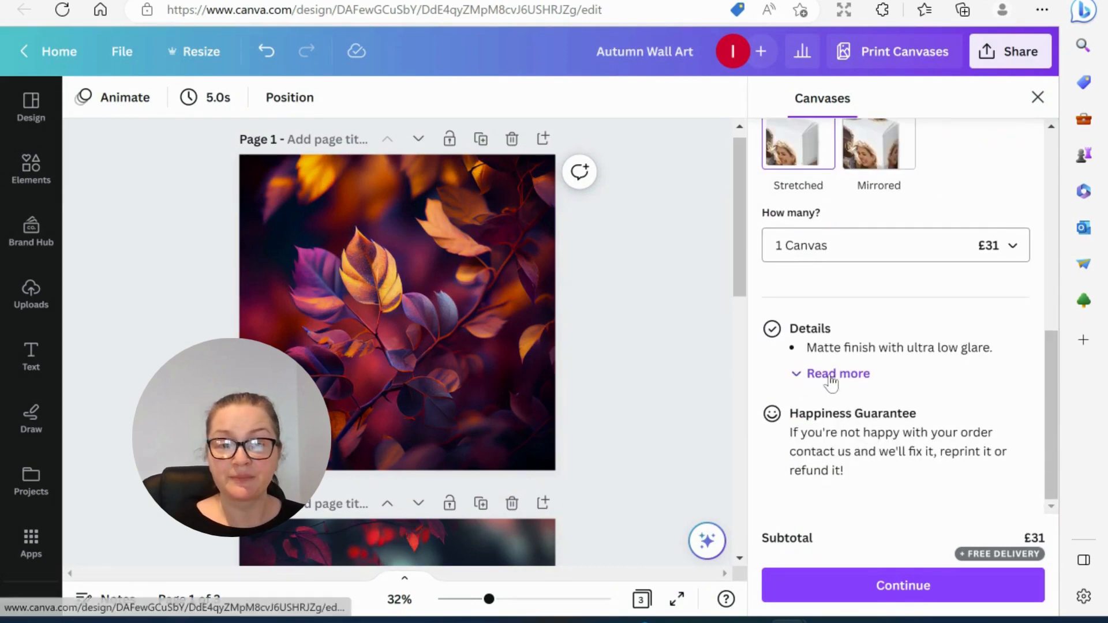
click(838, 373)
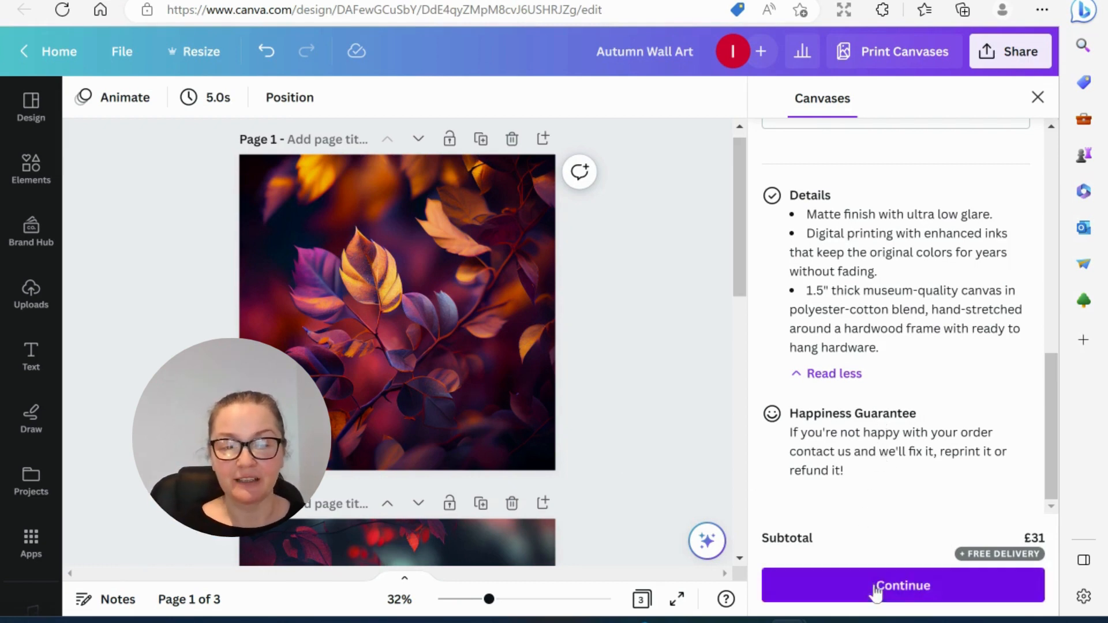
Pass the final print check with no issues and open the downloaded proof PDF.
click(902, 585)
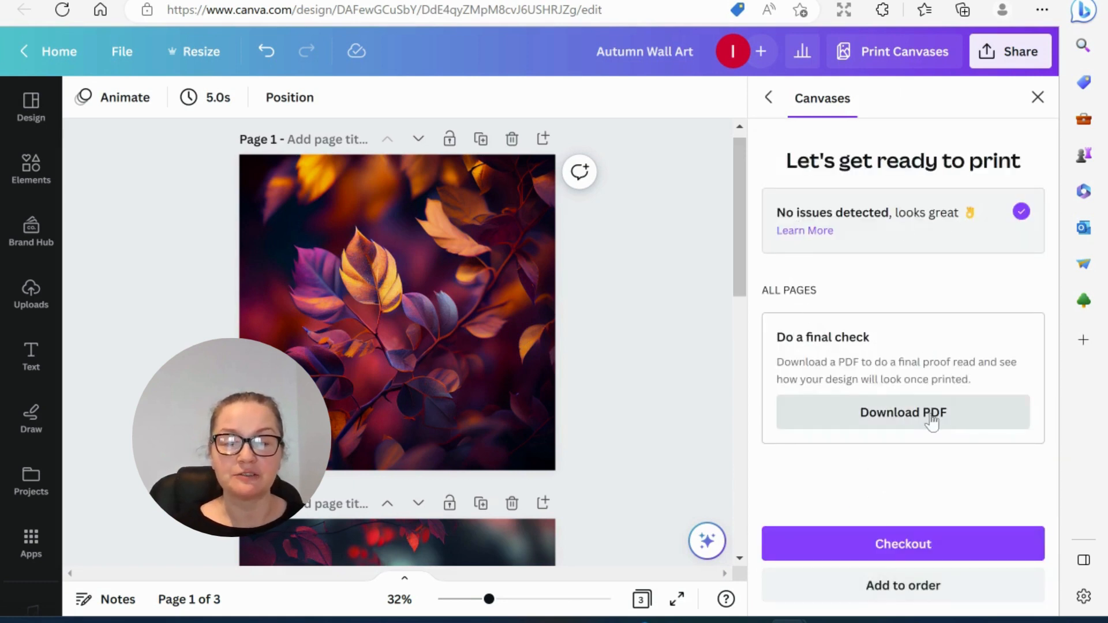
click(902, 412)
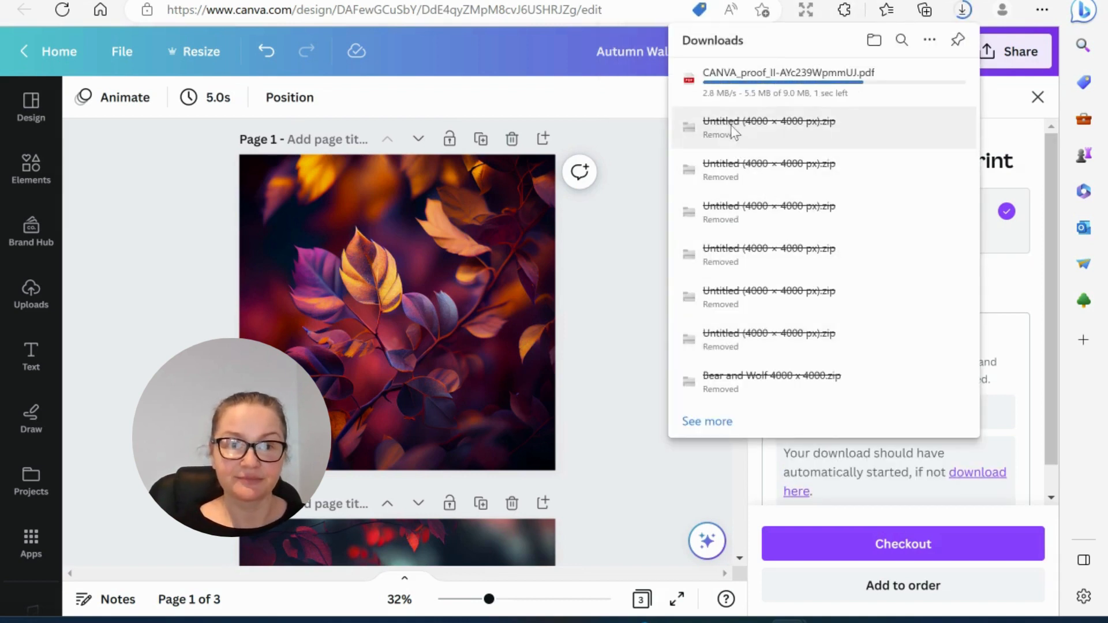
click(787, 72)
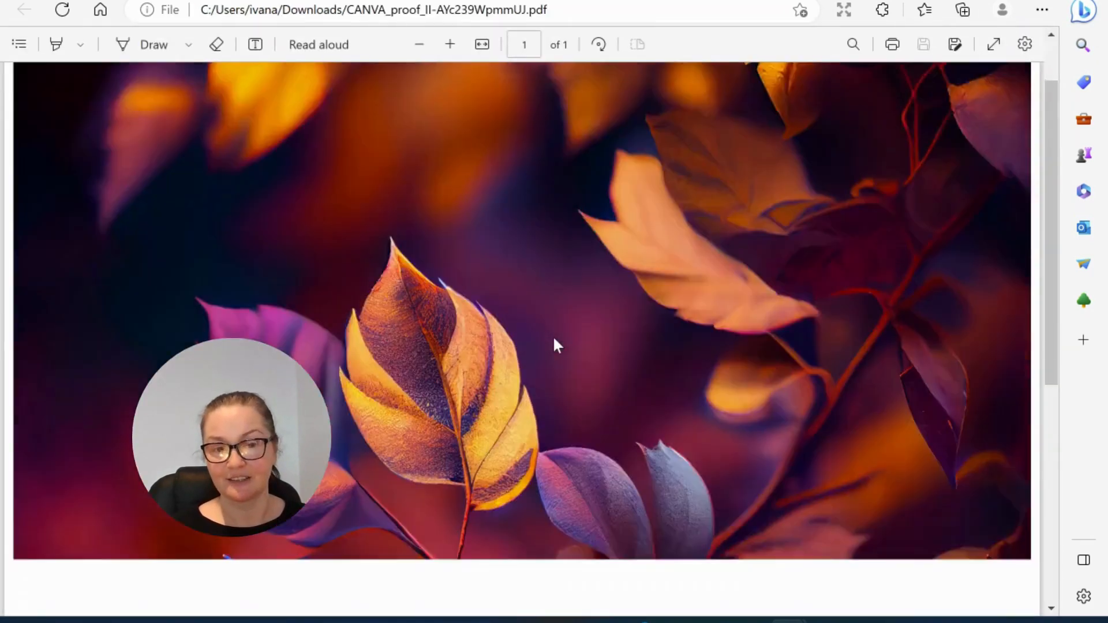
Scroll through the proof PDF past the golden-leaf artwork to the purple-leaf branch image.
scroll(down, 3)
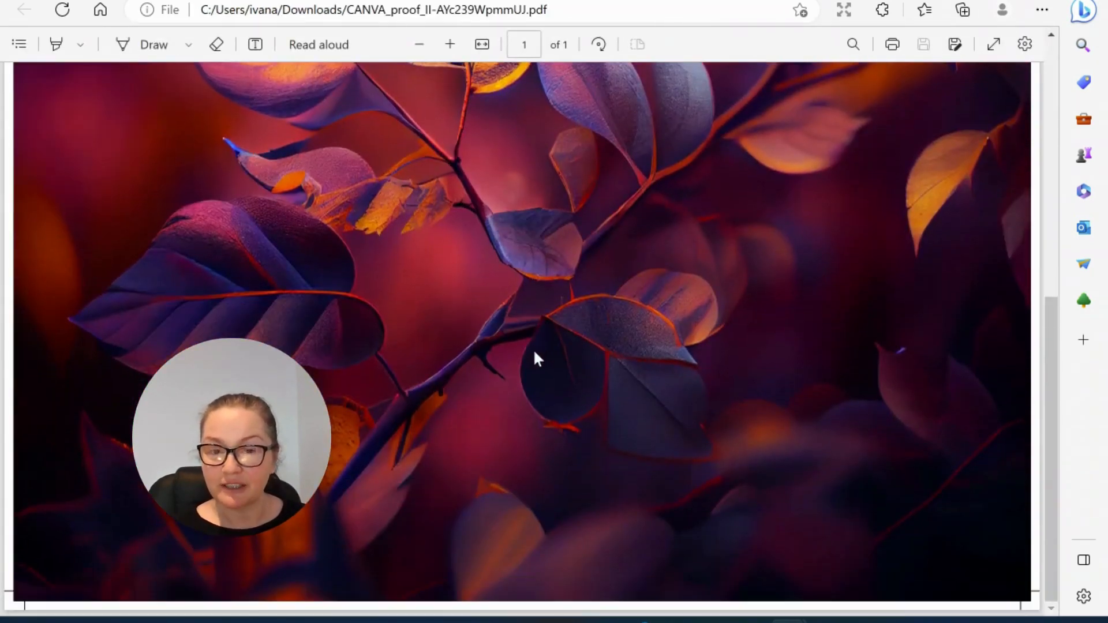
scroll(down, 3)
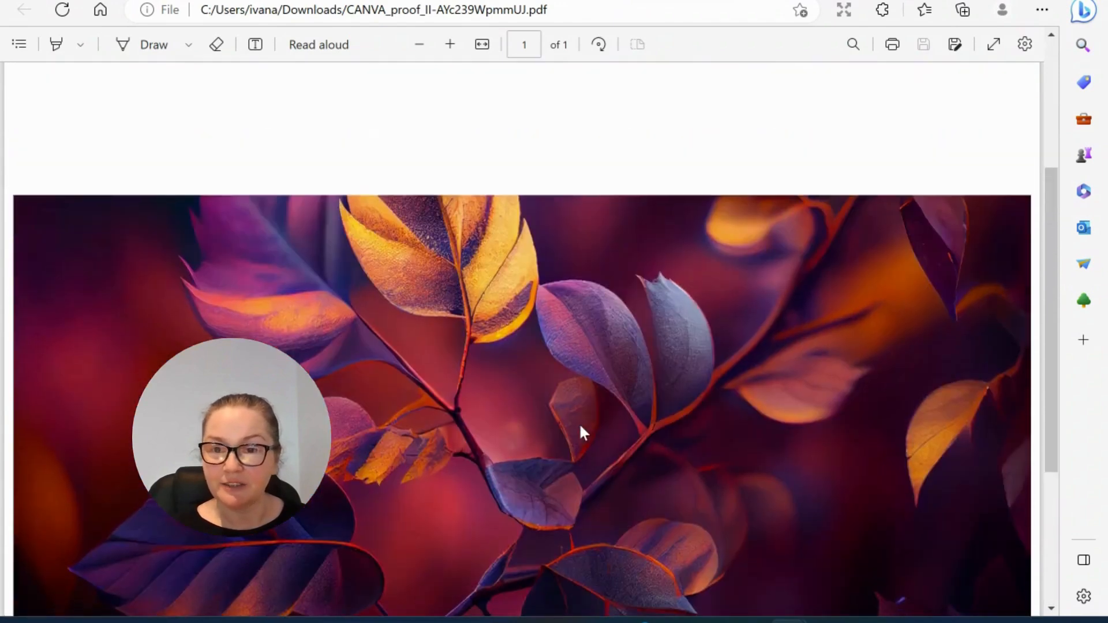
scroll(down, 3)
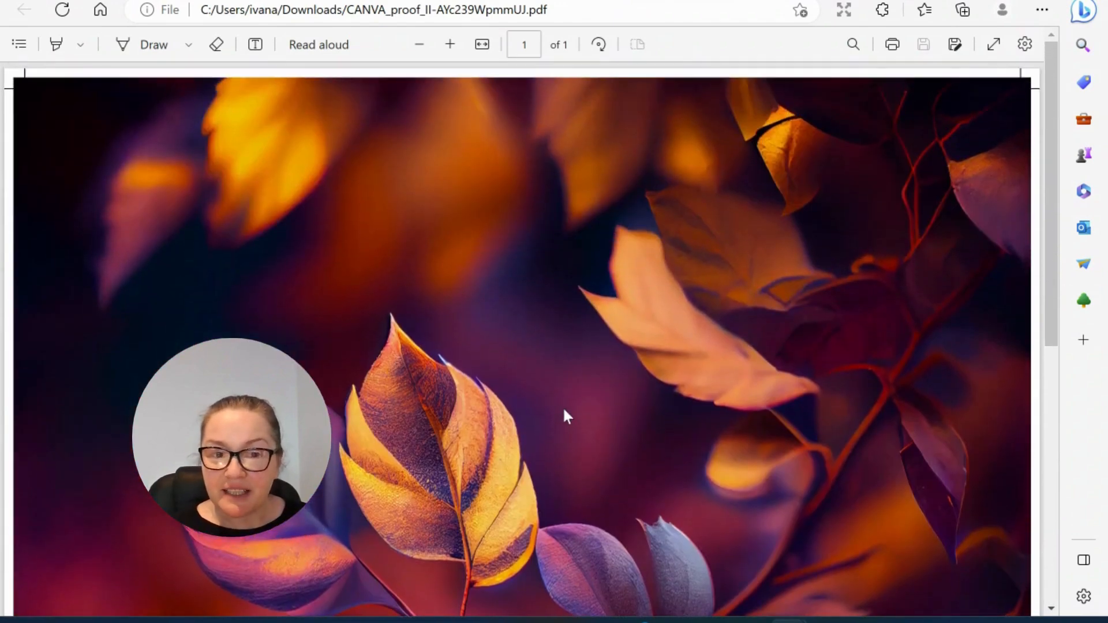
scroll(down, 3)
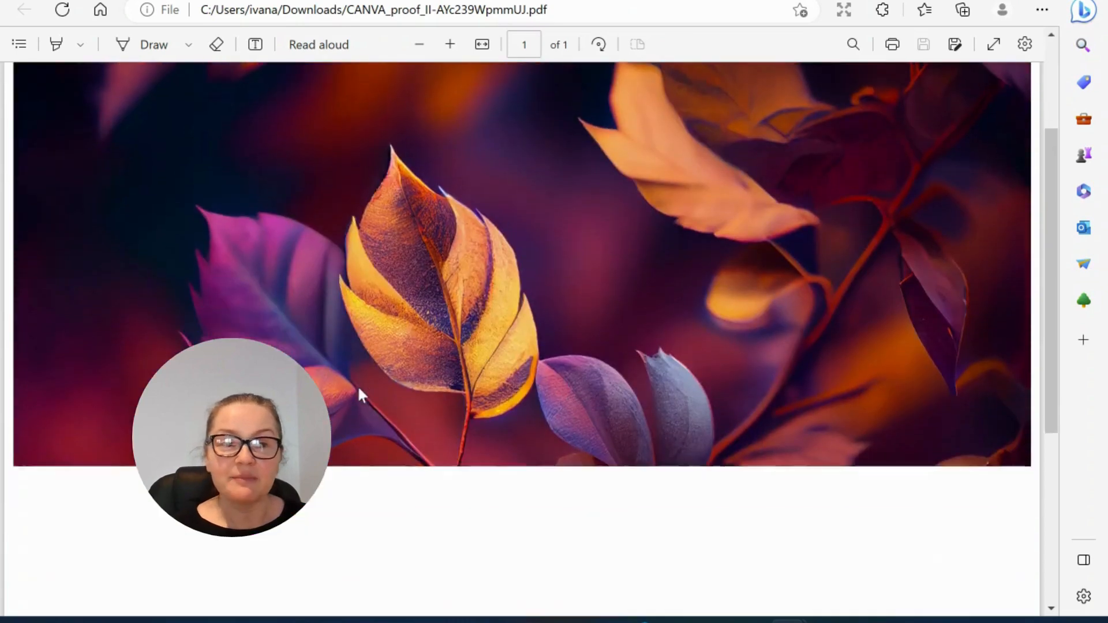
scroll(down, 3)
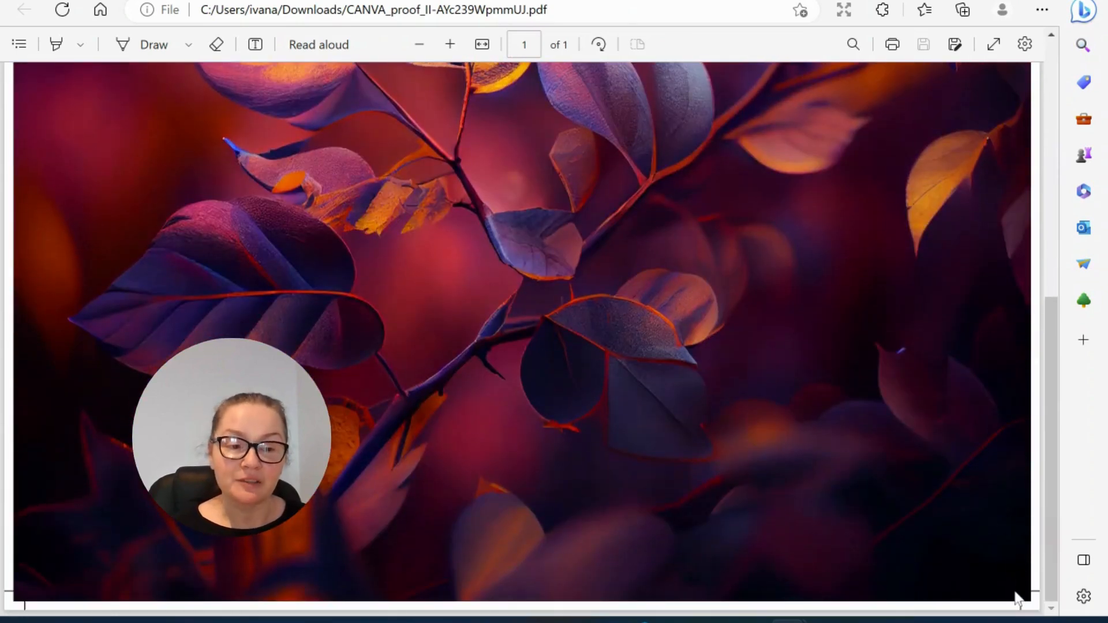
mouse_move(545, 236)
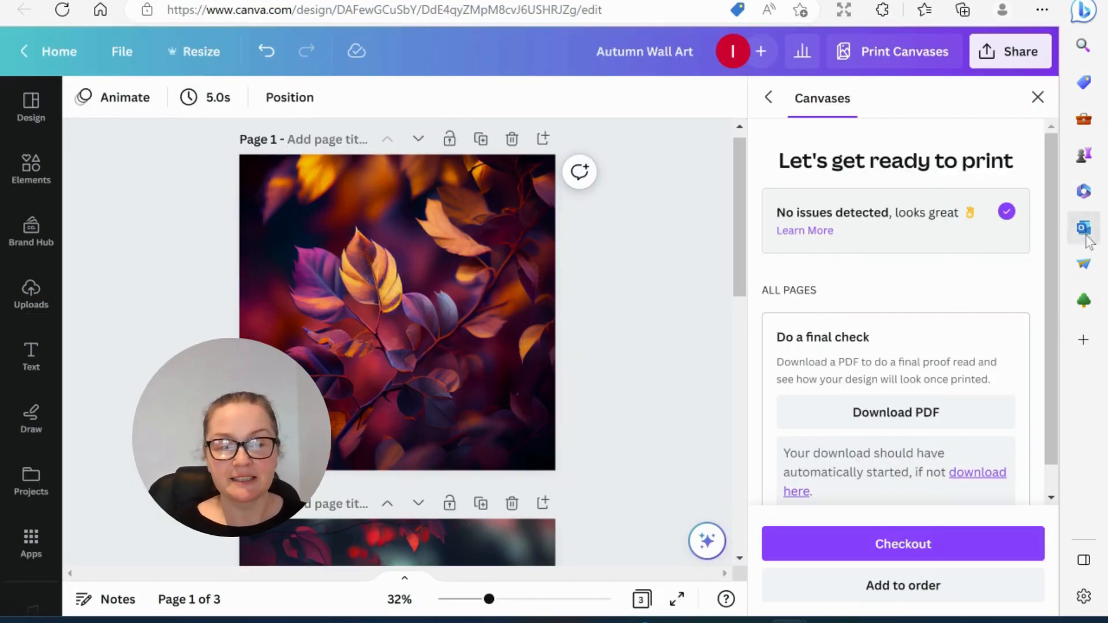
Add the Medium Page 1 canvas to the basket, bringing the subtotal to £31.
click(902, 585)
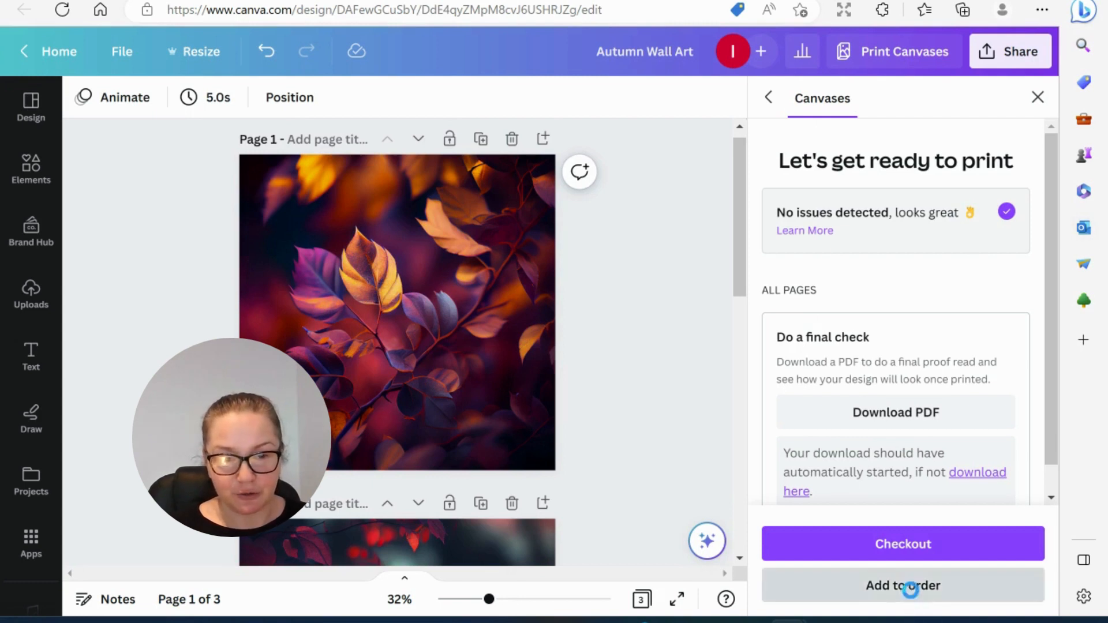
click(902, 585)
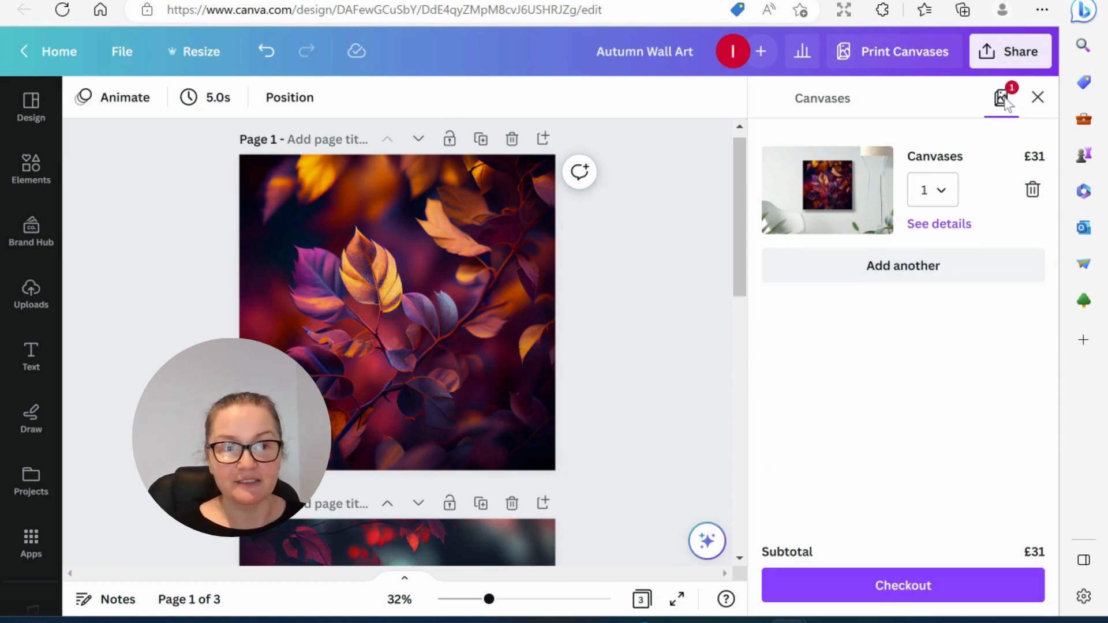
Start a new canvas print order for Page 2.
click(938, 224)
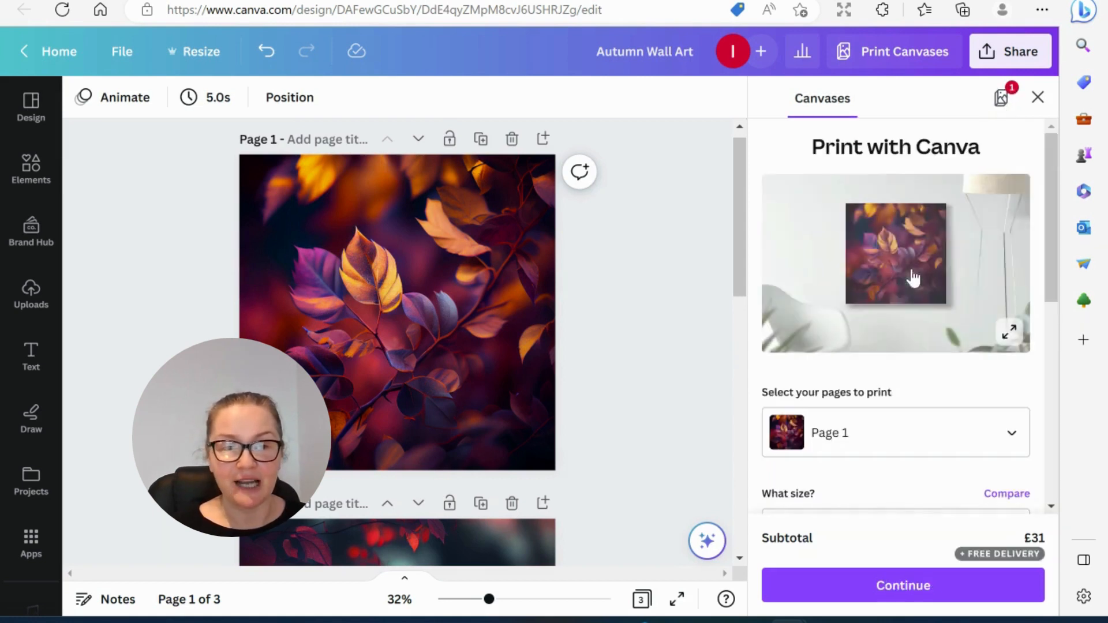
click(895, 432)
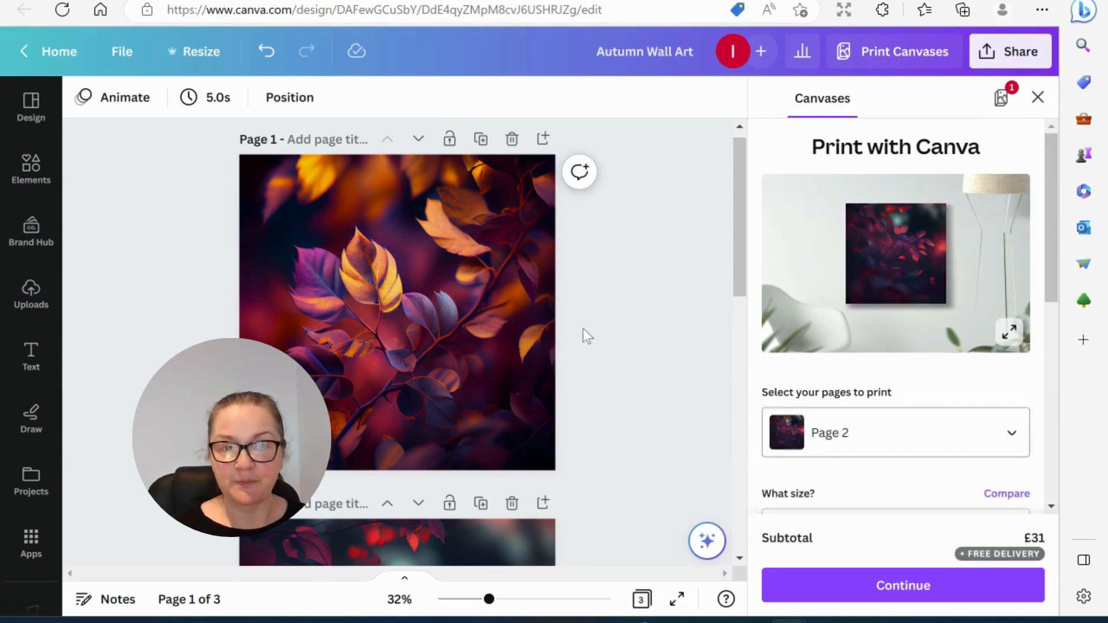
scroll(down, 3)
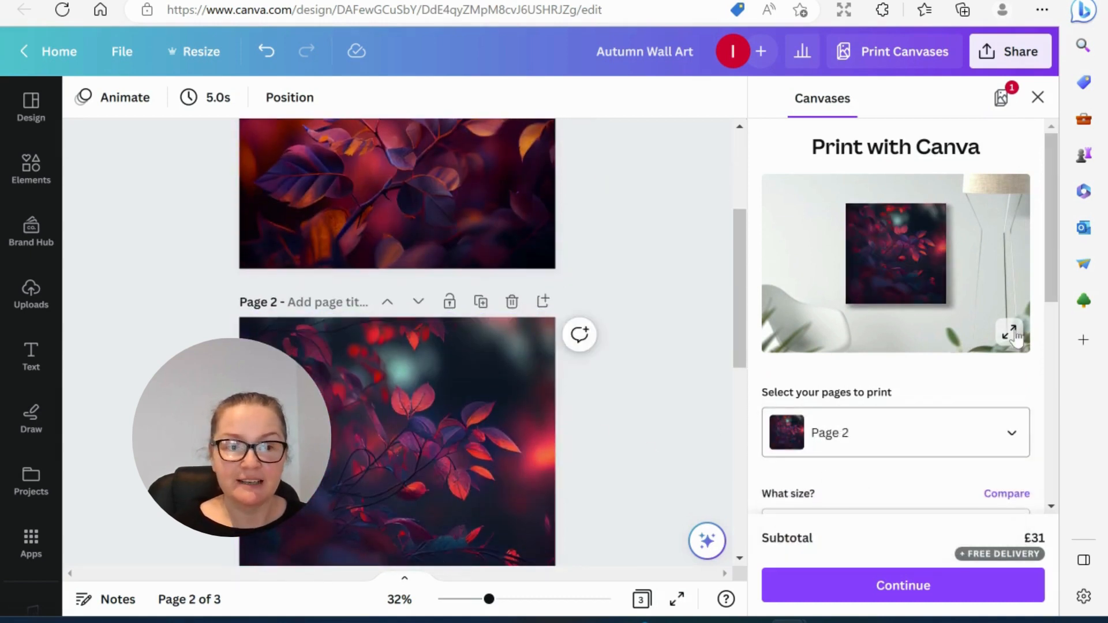
click(1010, 333)
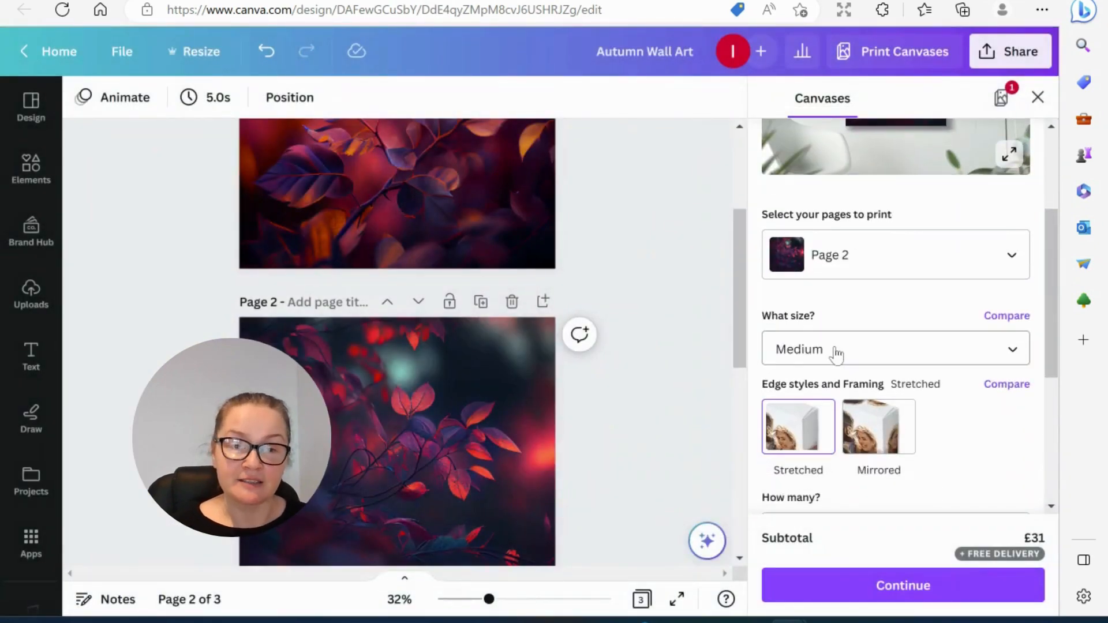
Set Page 2 to one Large 20 x 20in canvas at £48 and pass the print check.
click(894, 348)
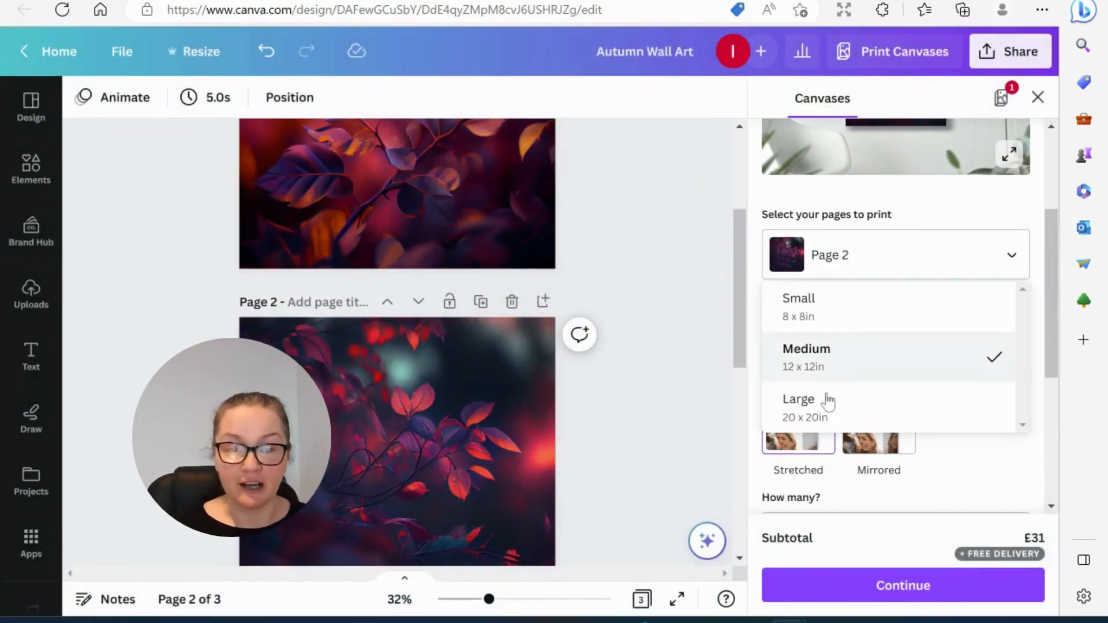
click(798, 398)
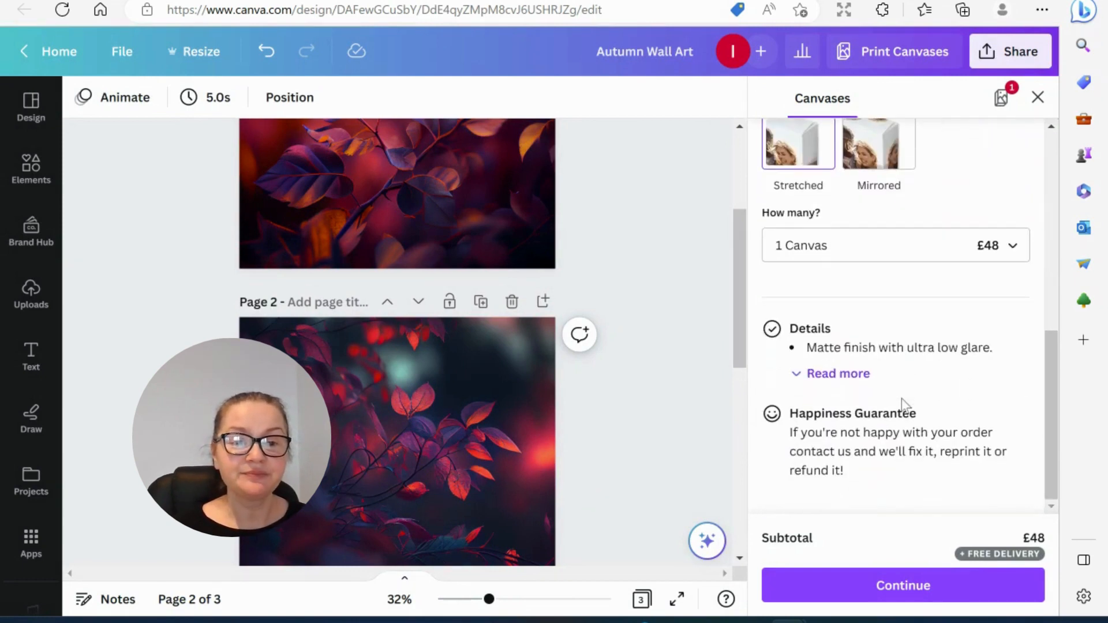
mouse_move(845, 242)
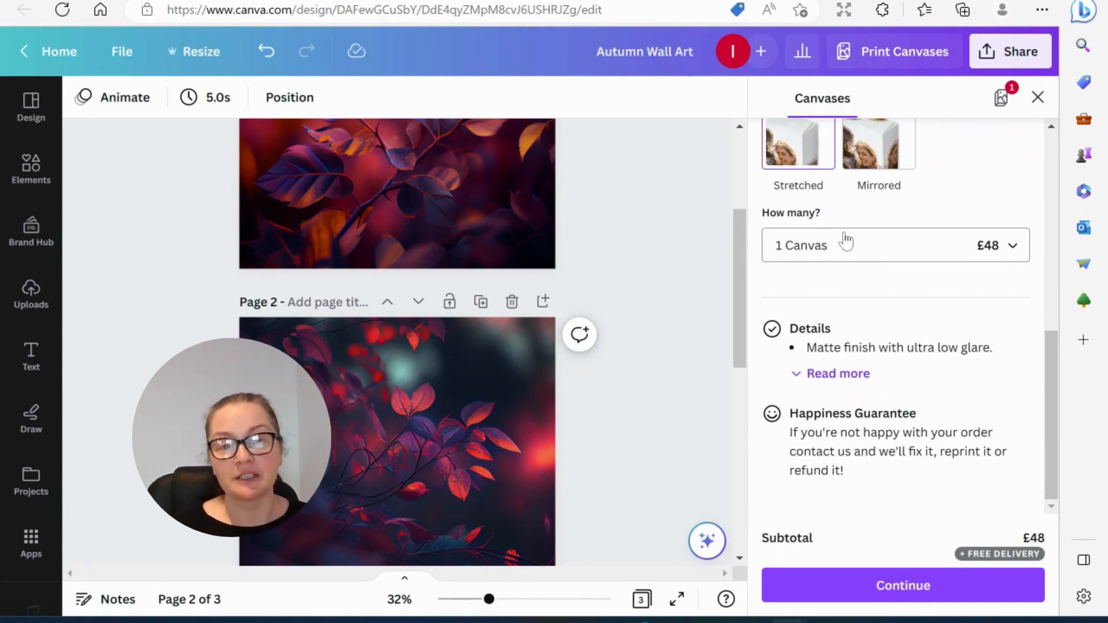
mouse_move(948, 256)
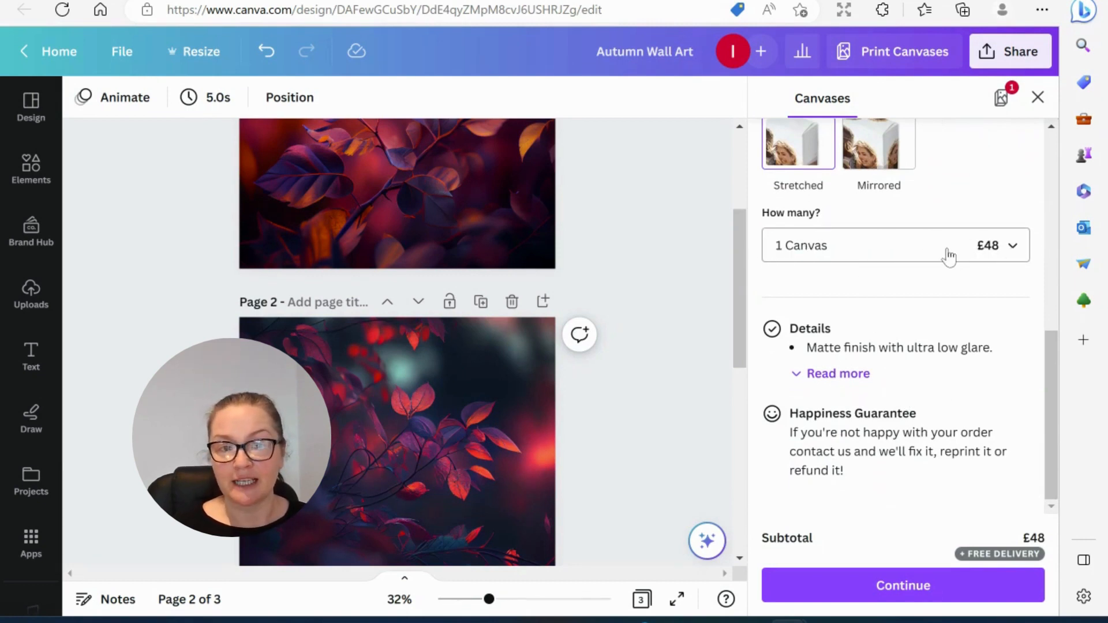
click(894, 245)
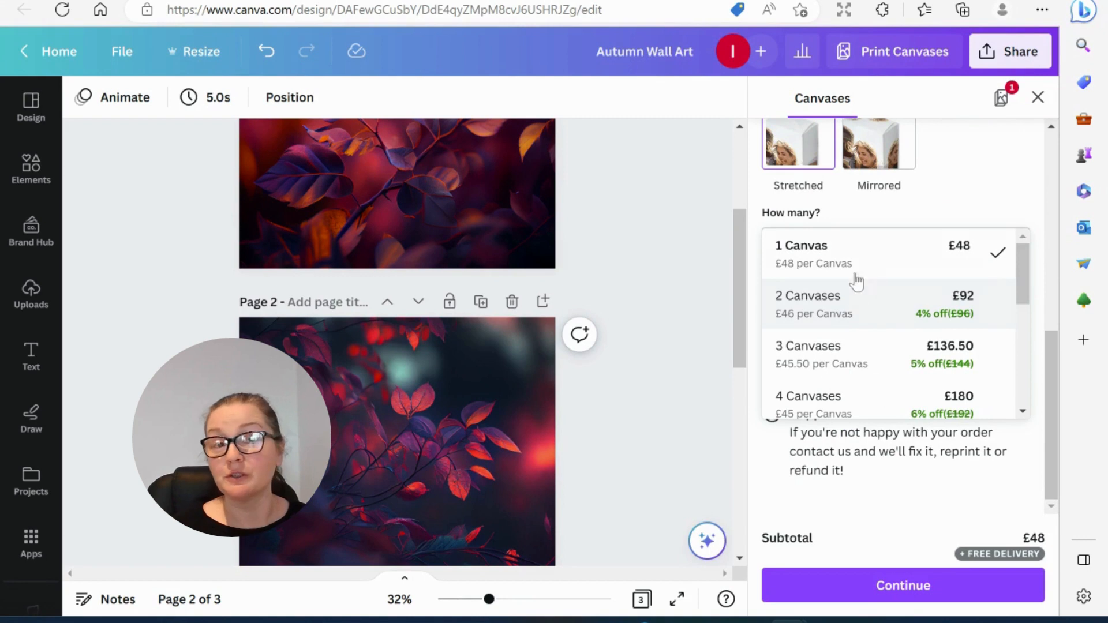
click(800, 245)
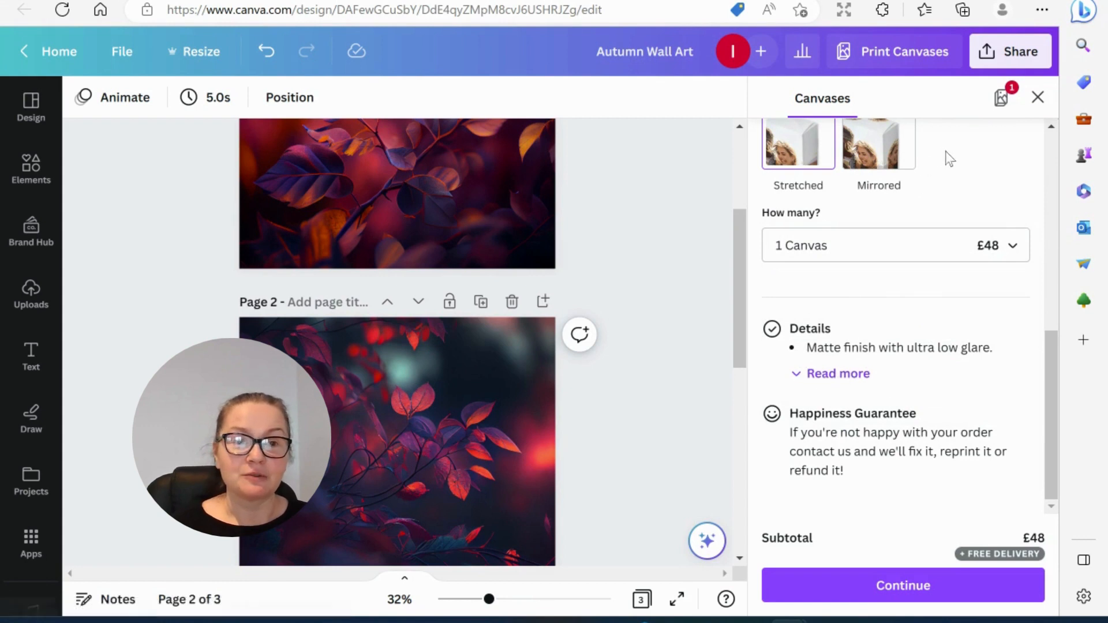
click(902, 585)
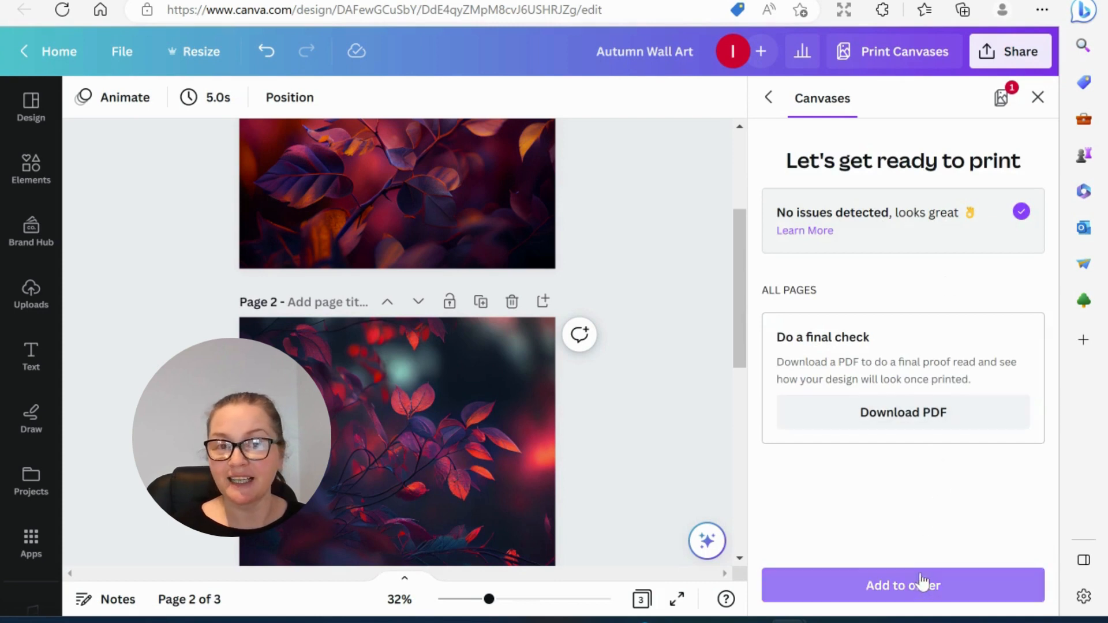
mouse_move(895, 597)
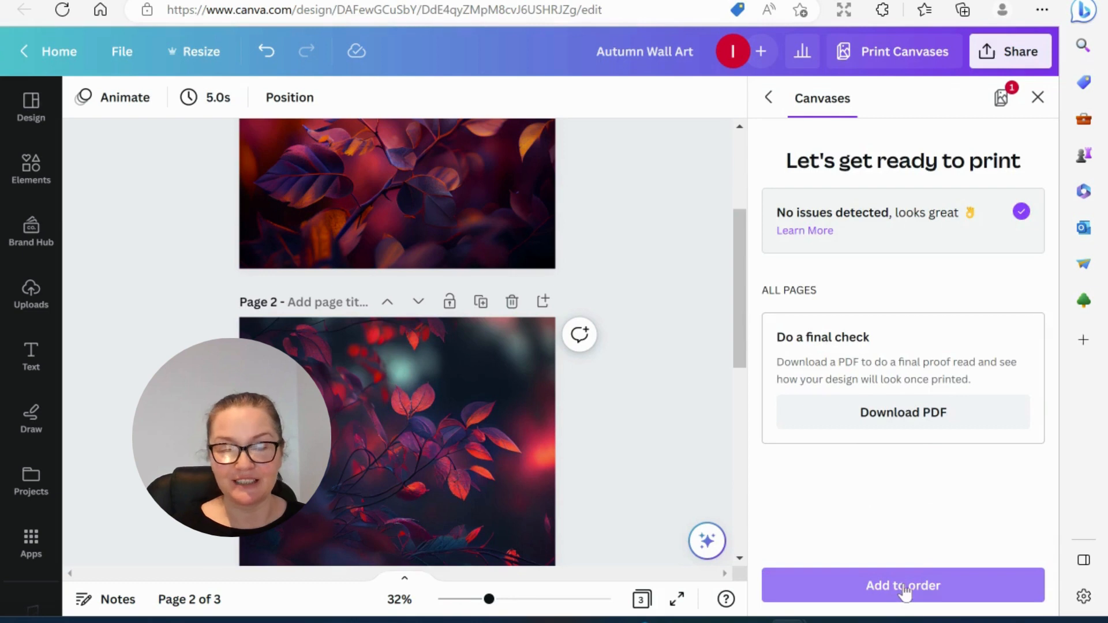
Add the Large Page 2 canvas to the basket (subtotal £79) and begin the Page 3 order.
click(902, 585)
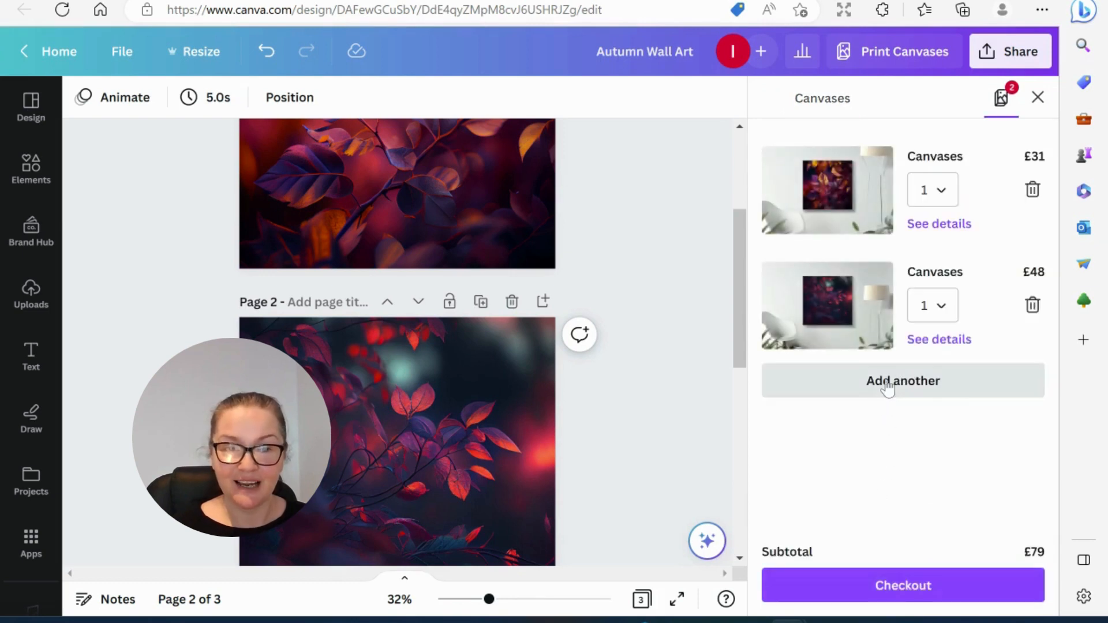
click(903, 380)
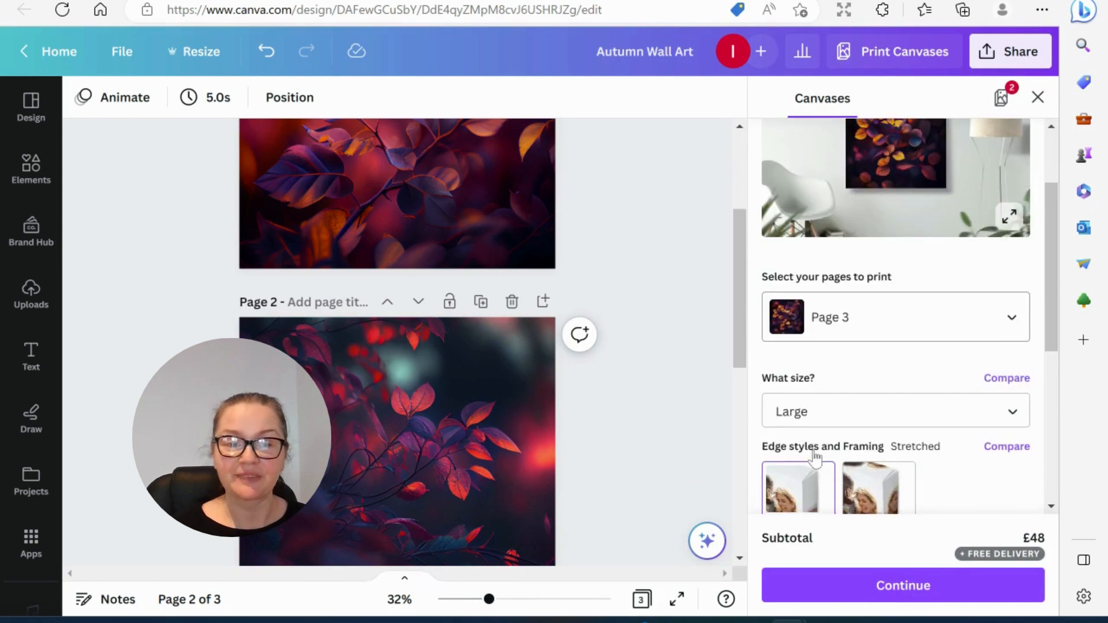
Make the Page 3 canvas Medium at £31, pass the print check and download its proof PDF.
click(894, 412)
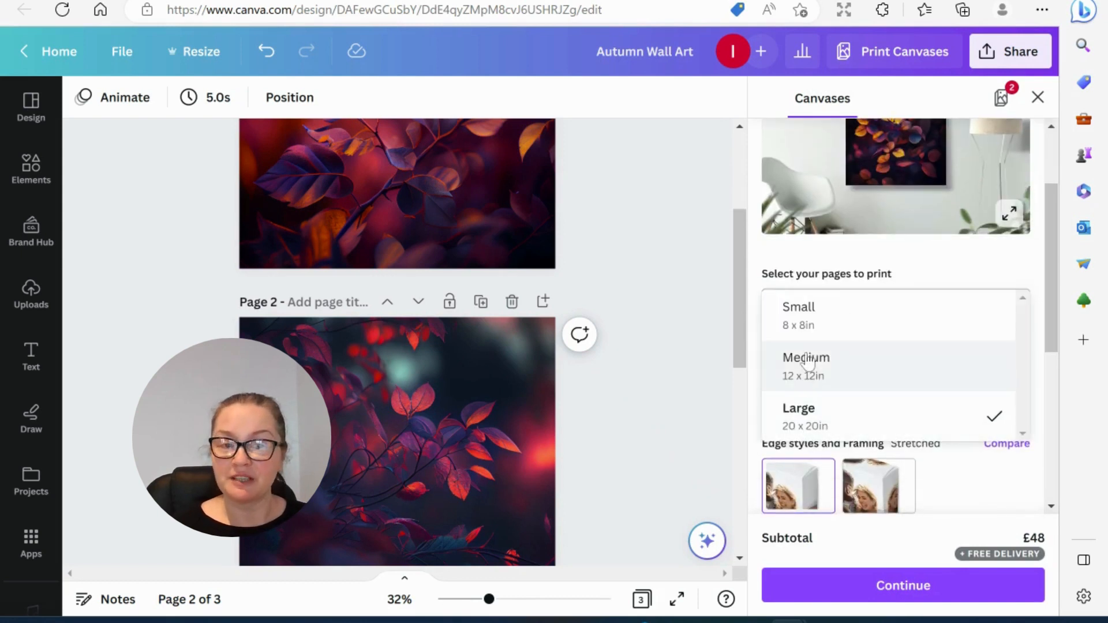
click(806, 358)
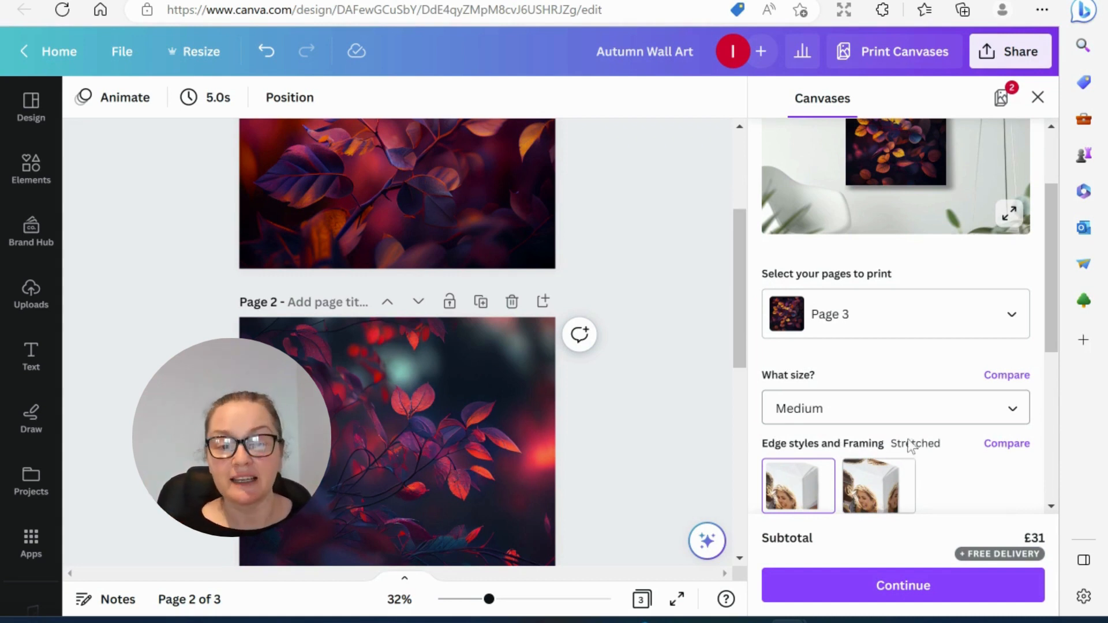
scroll(down, 3)
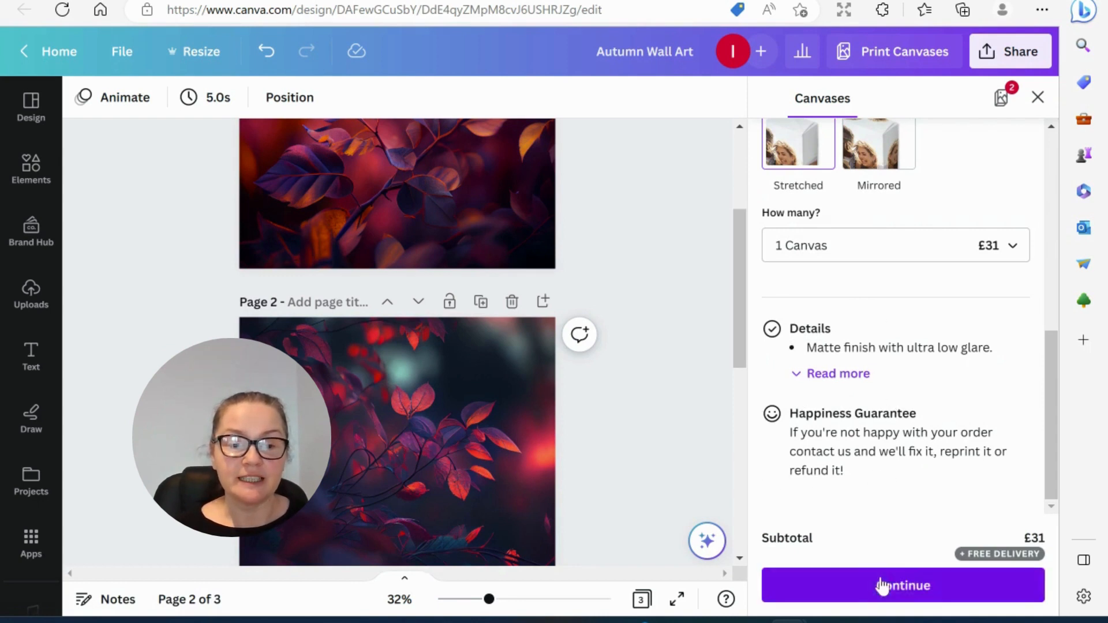
click(902, 585)
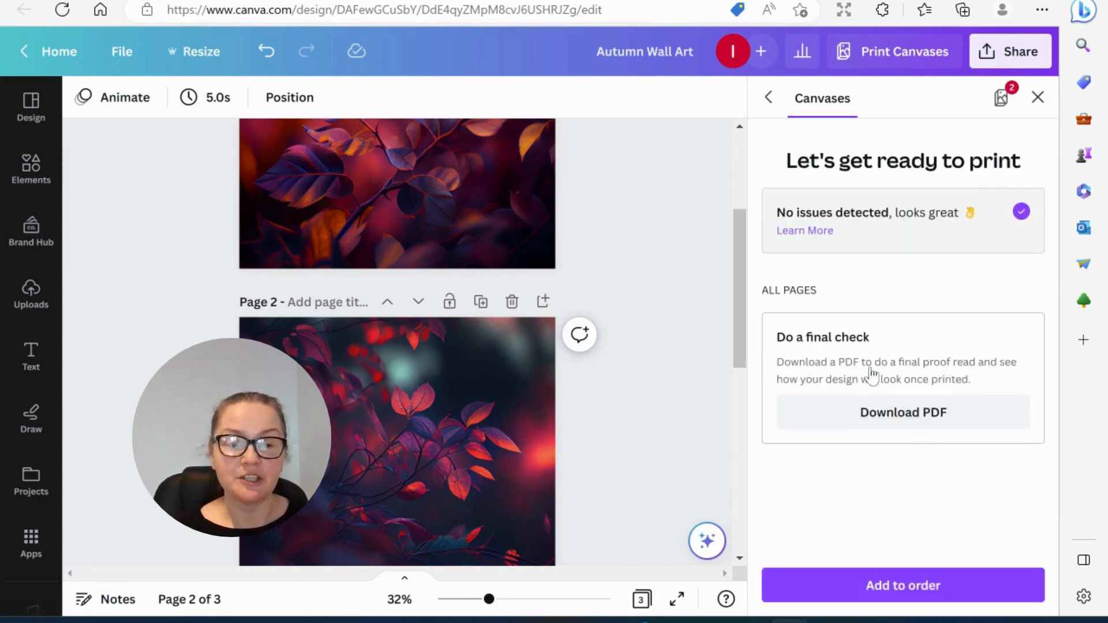
click(903, 412)
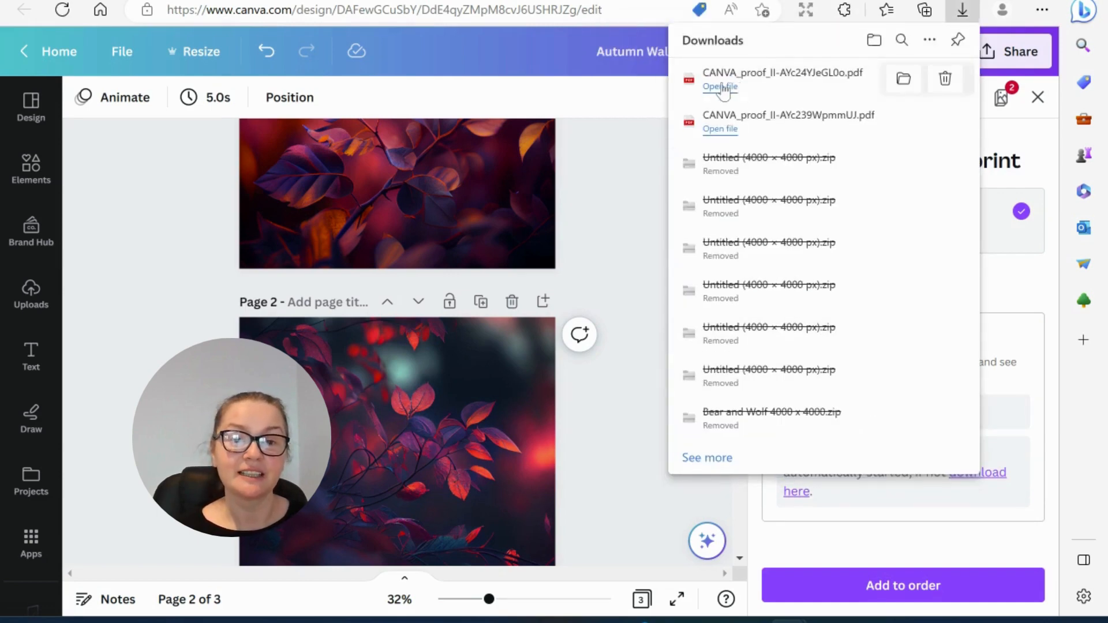
Open the second proof PDF and scroll through its autumn leaf artwork.
click(720, 86)
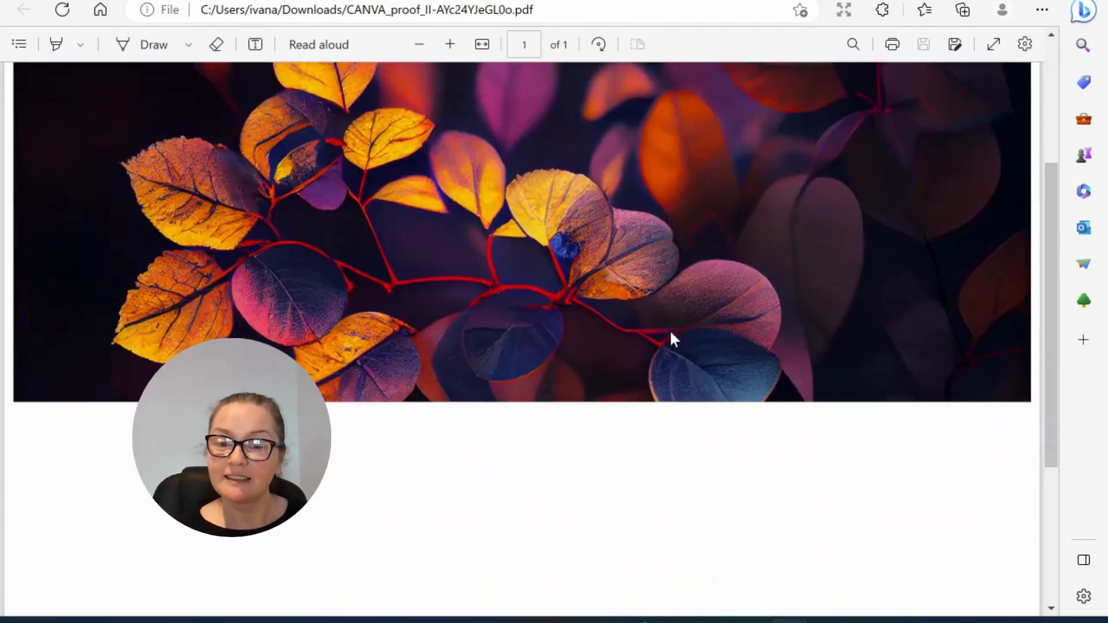
scroll(down, 3)
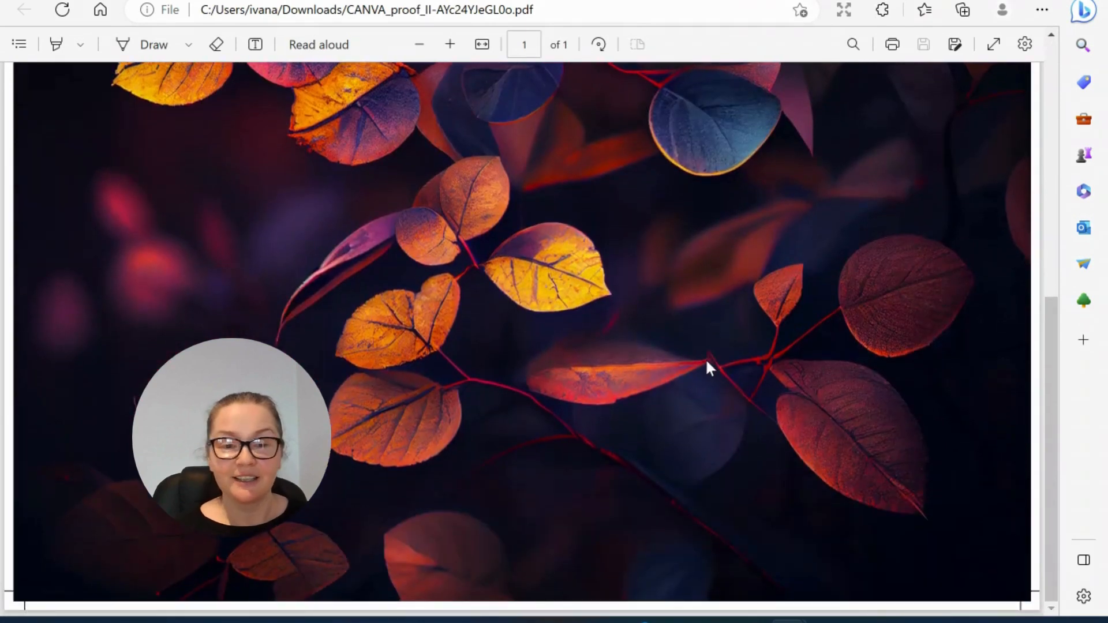
scroll(down, 3)
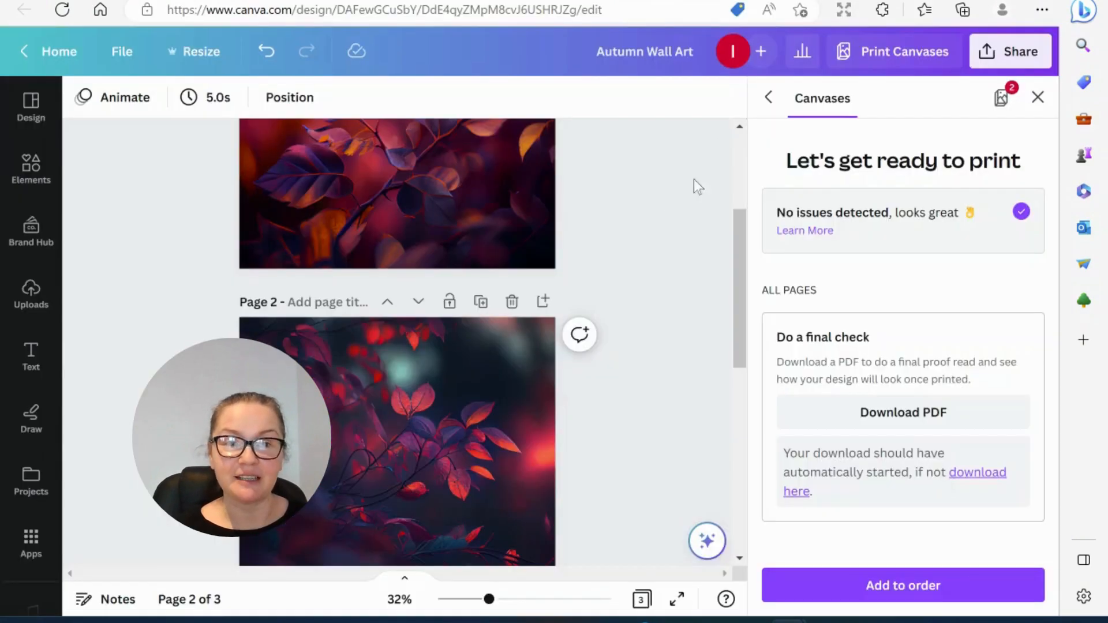
Add the Page 3 canvas for three canvases totalling £110 and continue to shipping details.
scroll(down, 3)
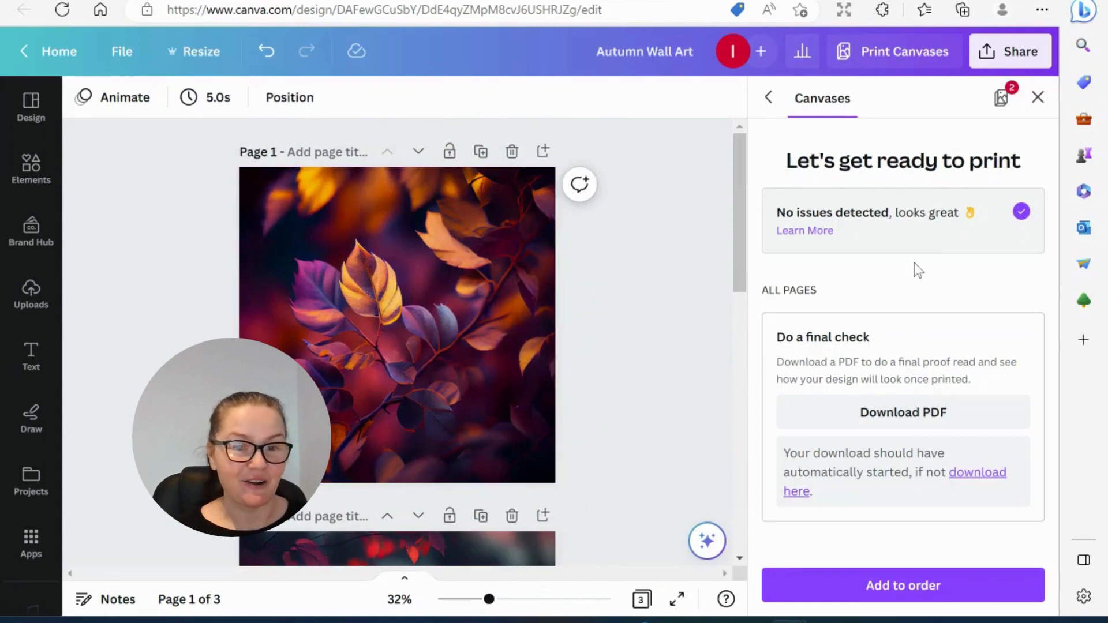
click(902, 585)
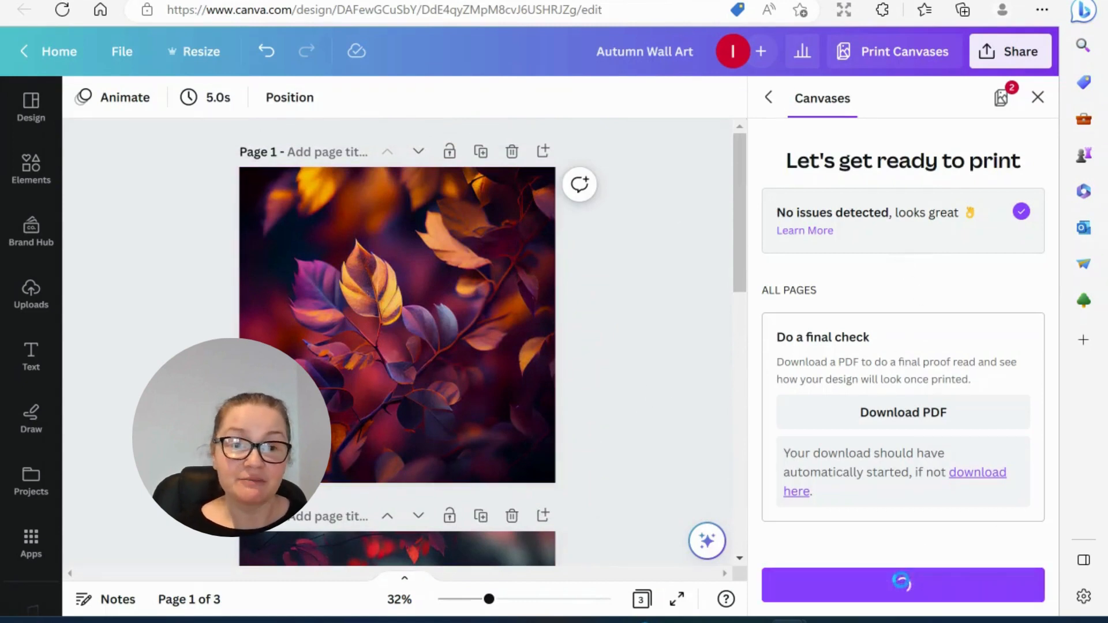
click(1000, 97)
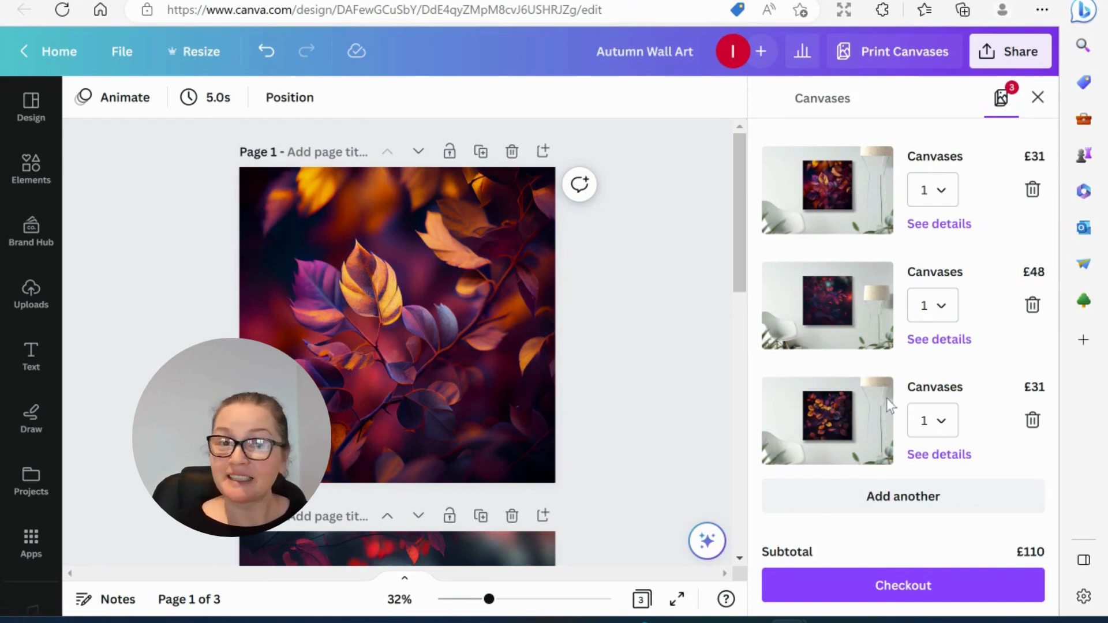
click(903, 585)
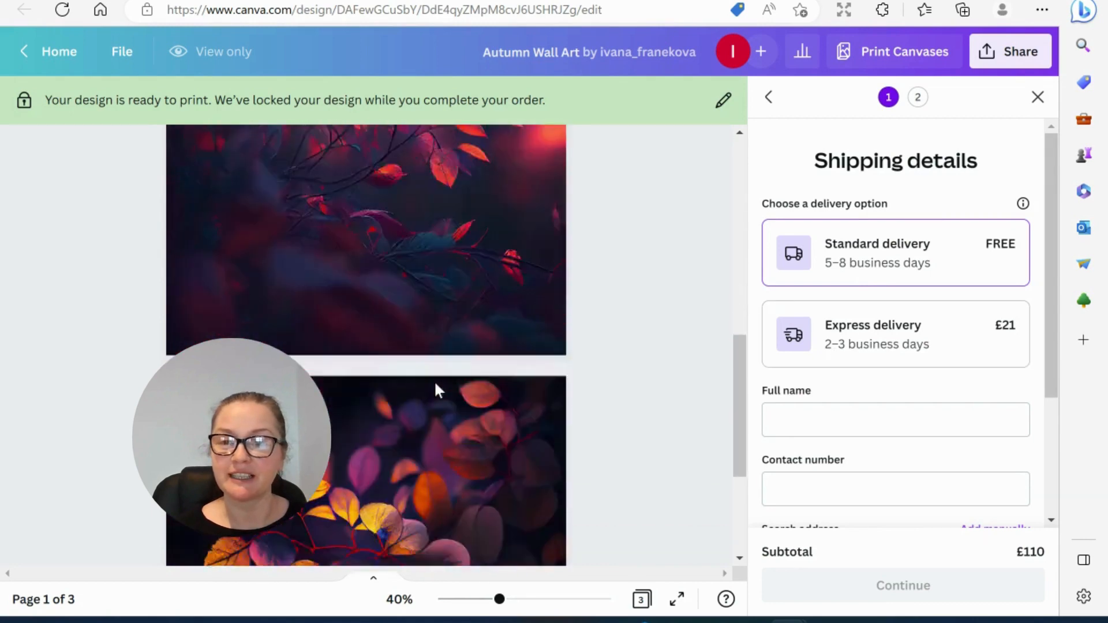
scroll(down, 3)
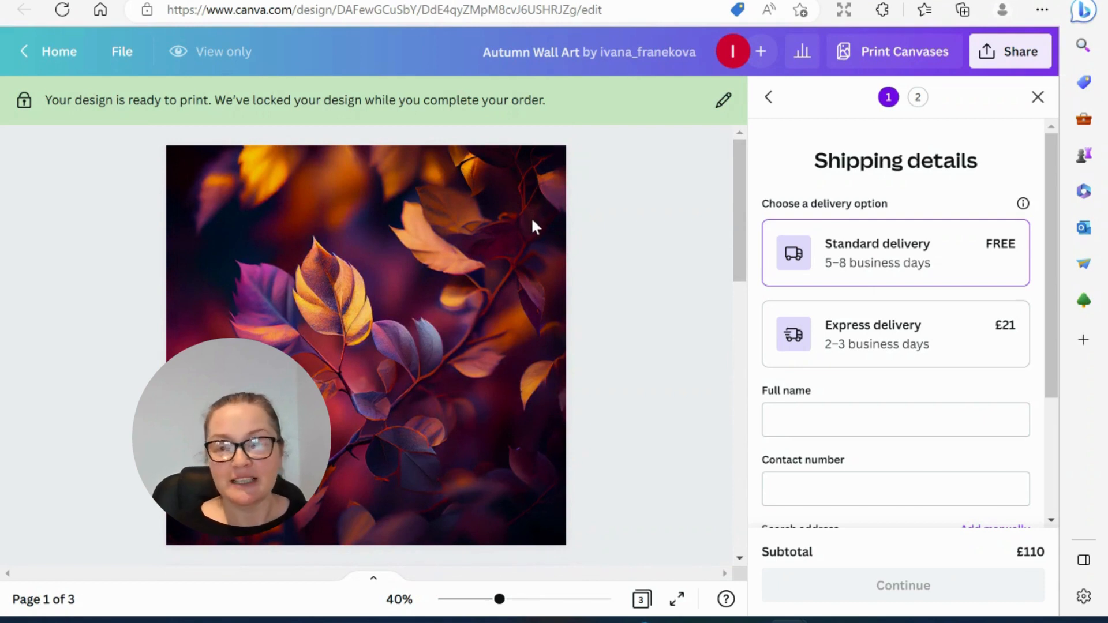
mouse_move(551, 200)
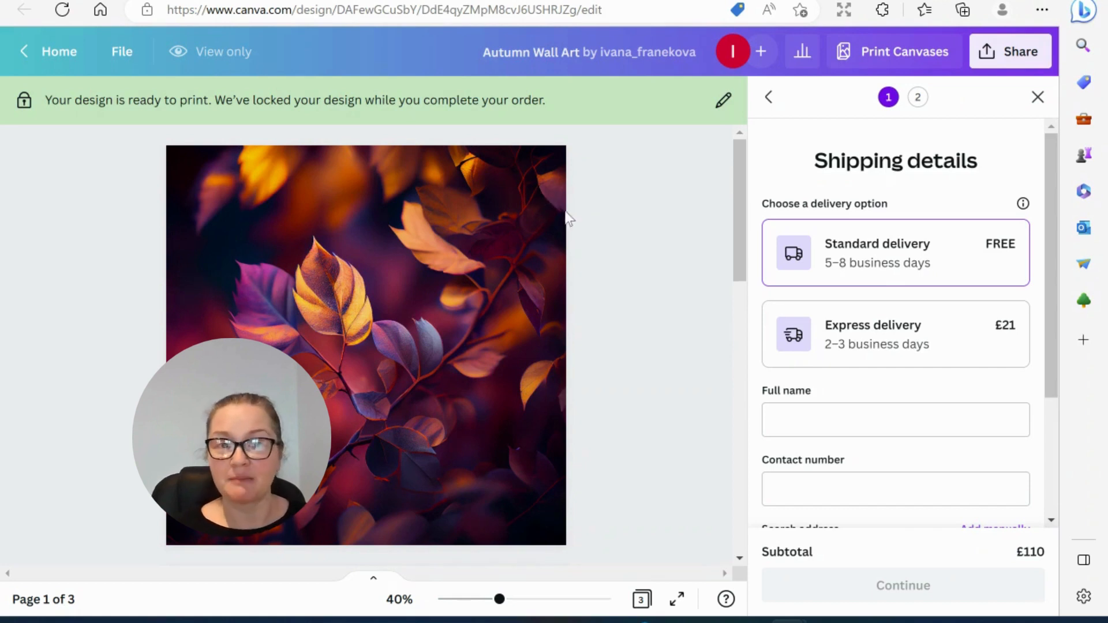
mouse_move(576, 218)
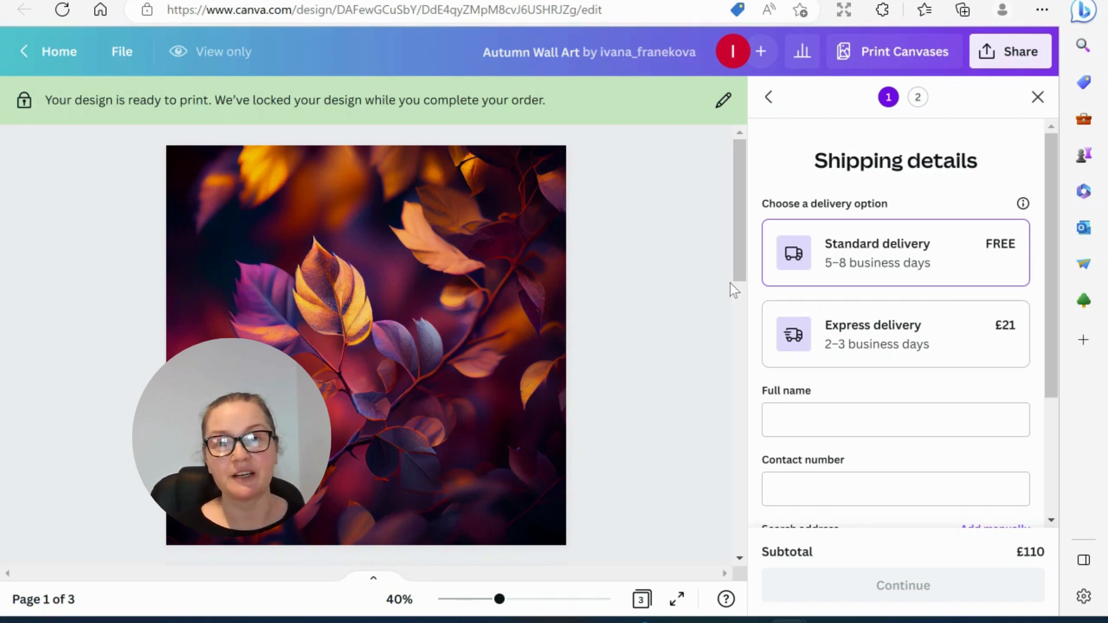
mouse_move(506, 367)
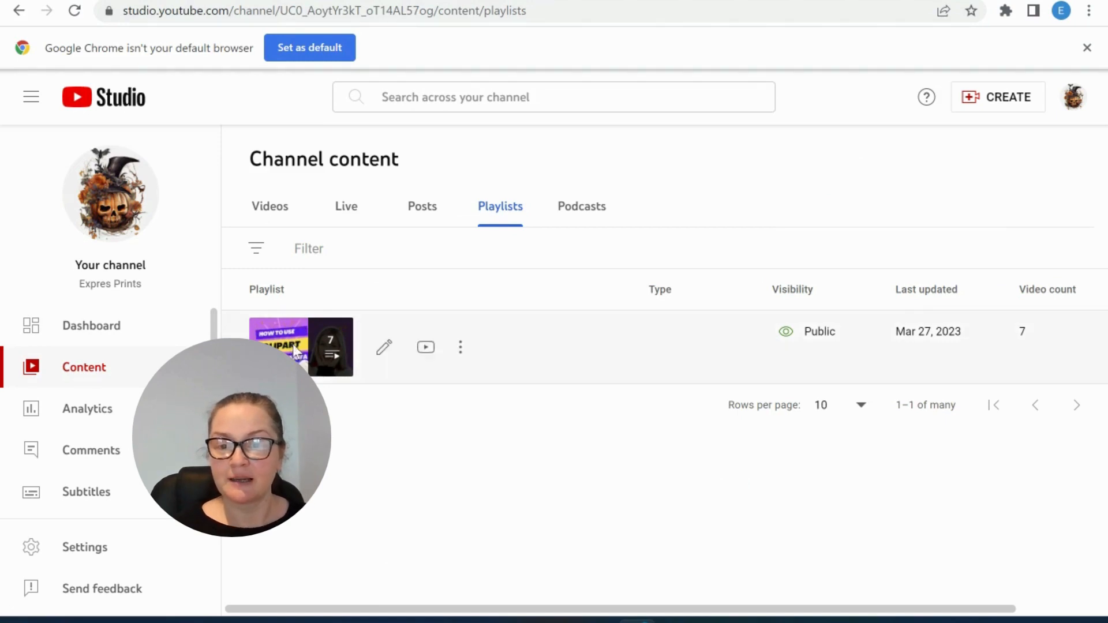
Open the Expres Prints Canva Tutorials playlist and scroll through its seven videos.
click(300, 347)
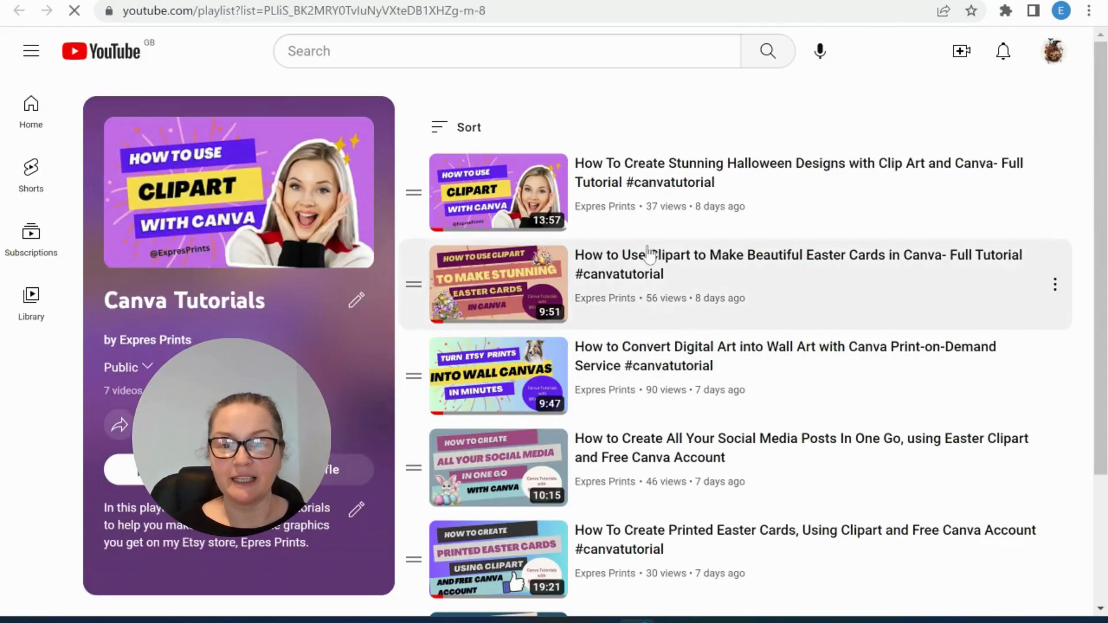
mouse_move(656, 274)
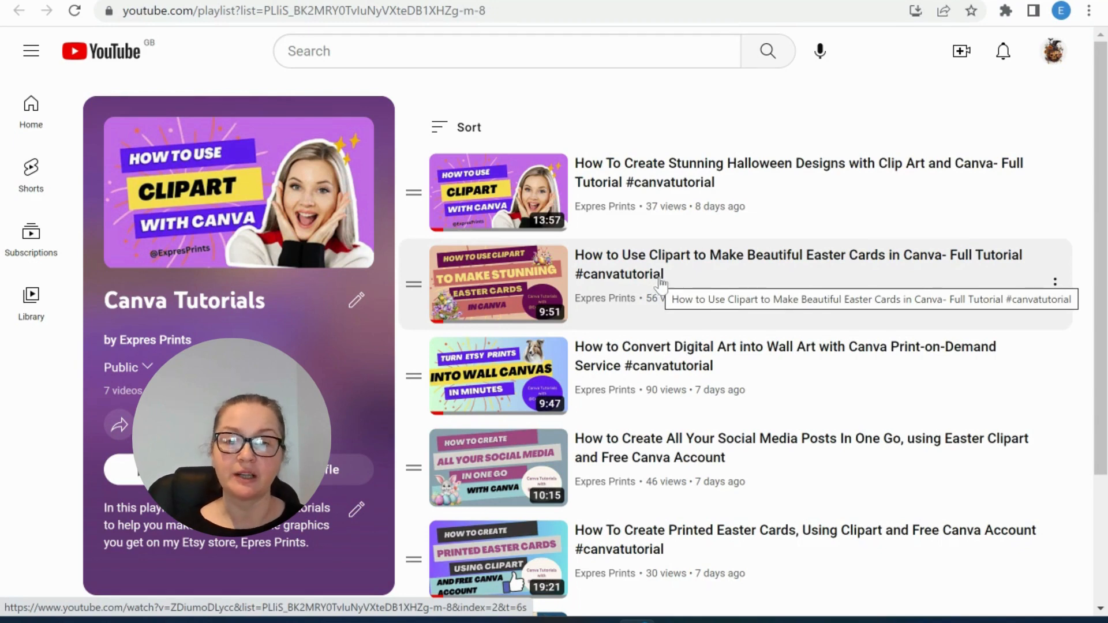
scroll(down, 3)
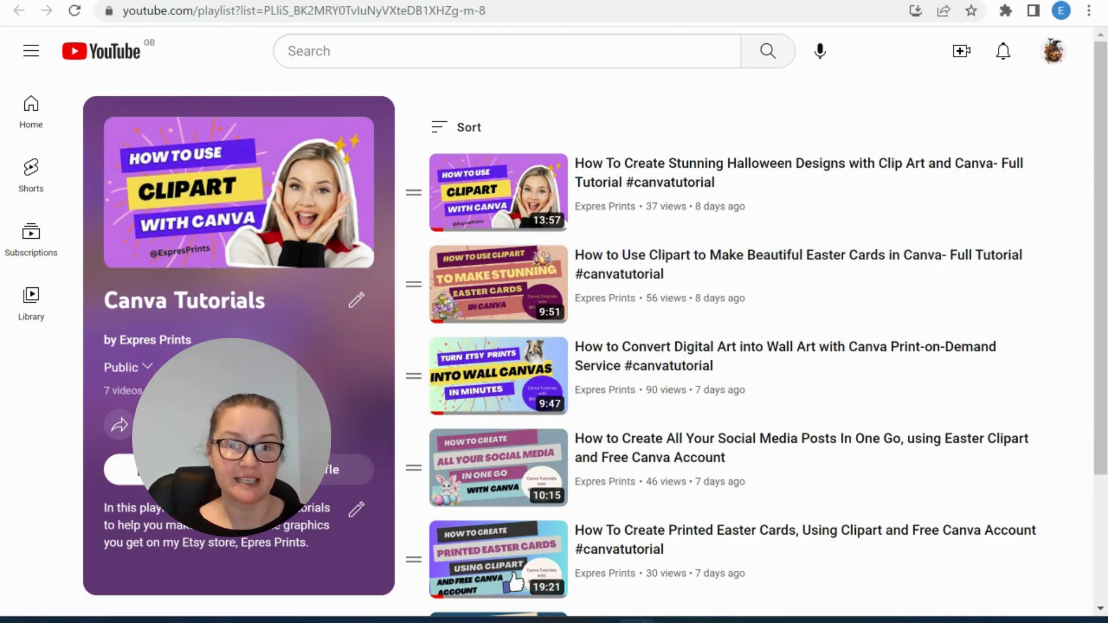
scroll(down, 3)
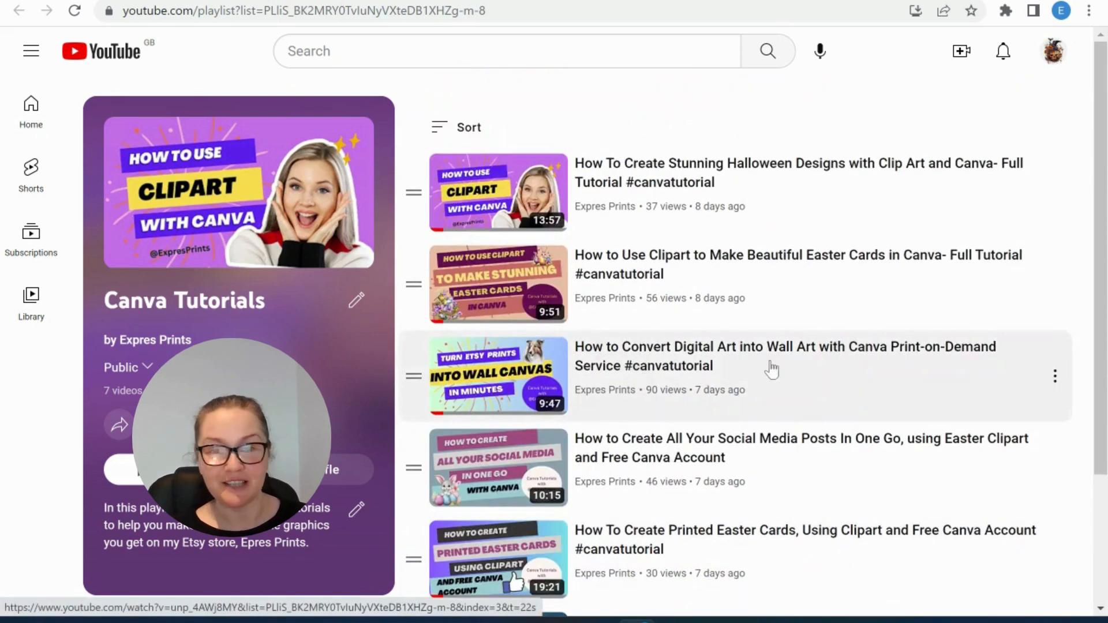
mouse_move(820, 368)
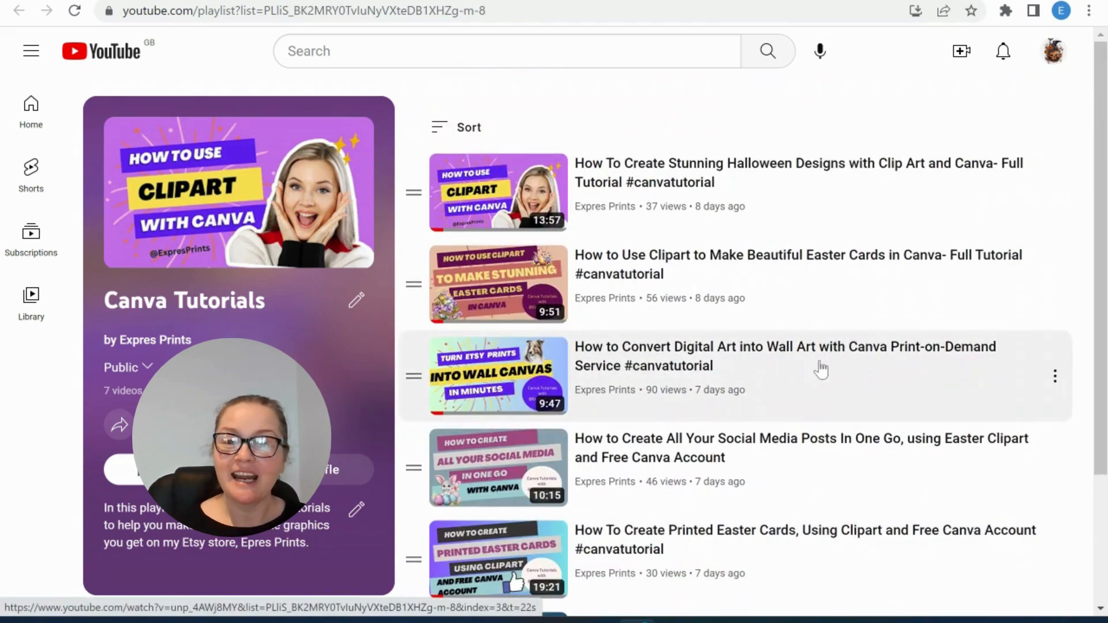